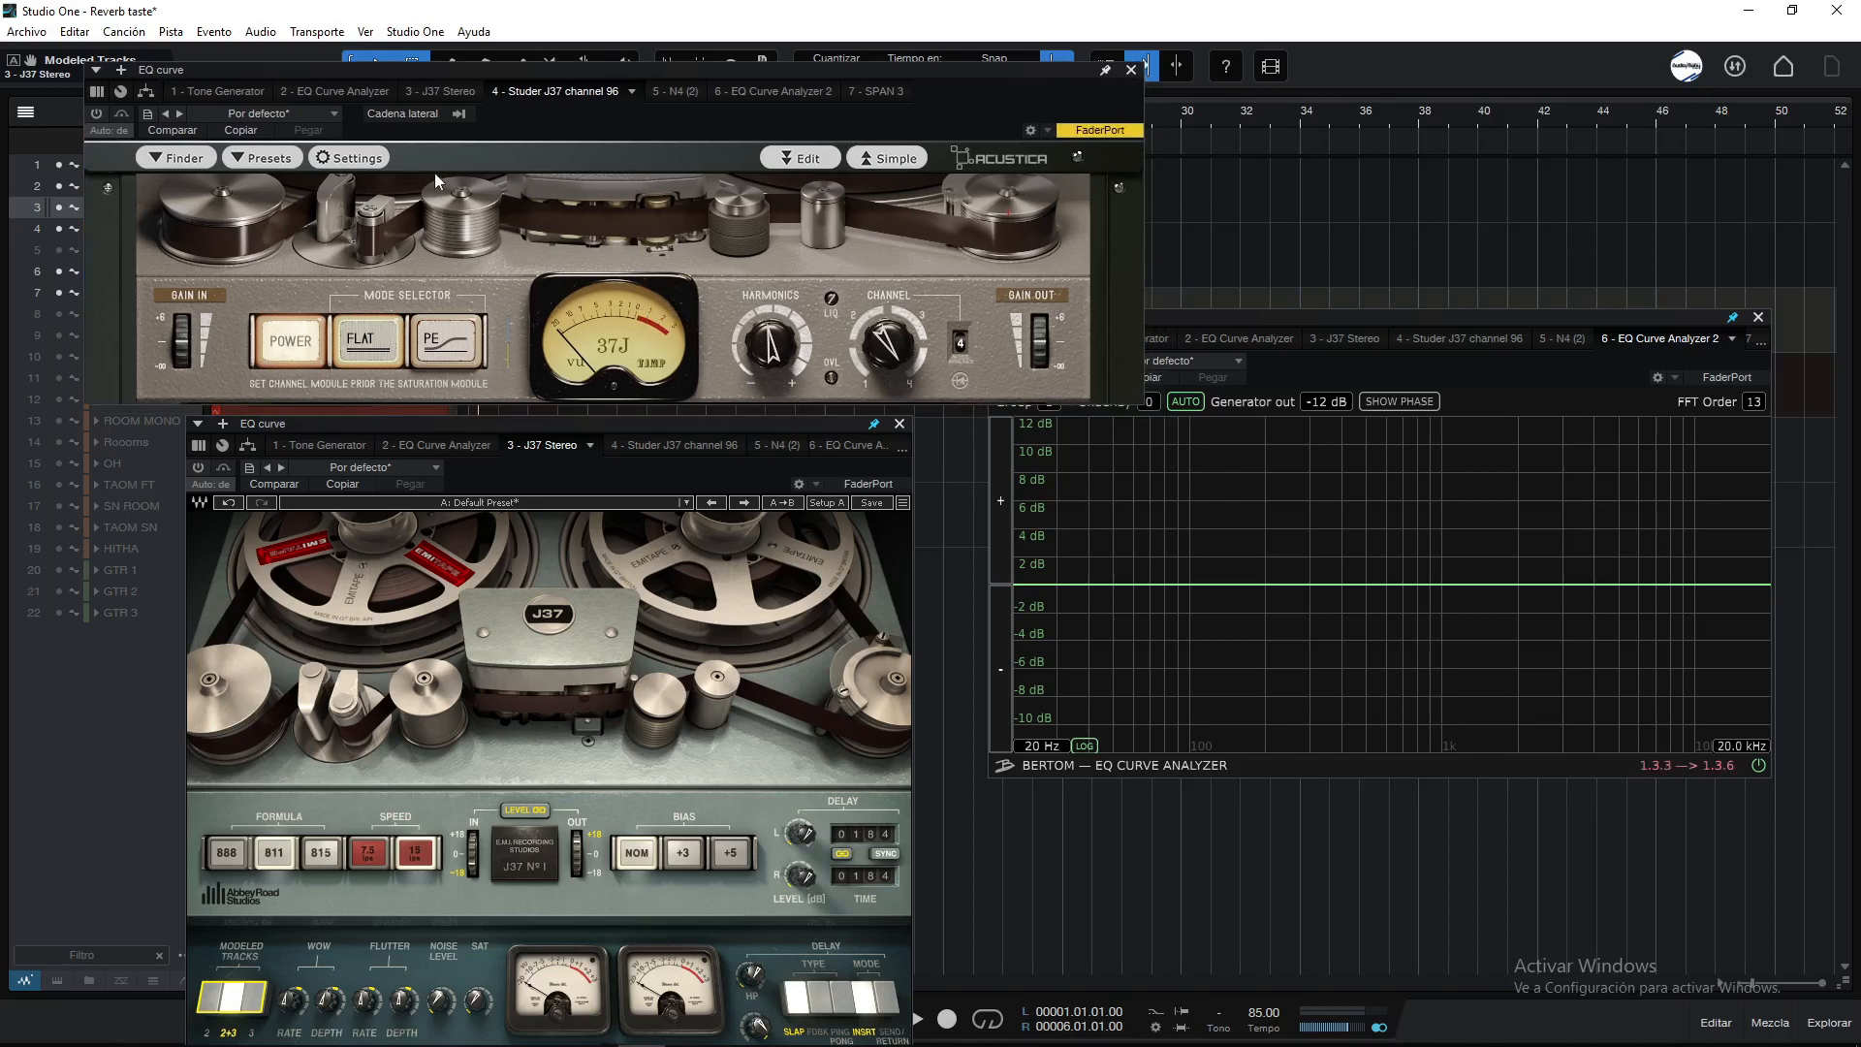
mouse_move(466, 502)
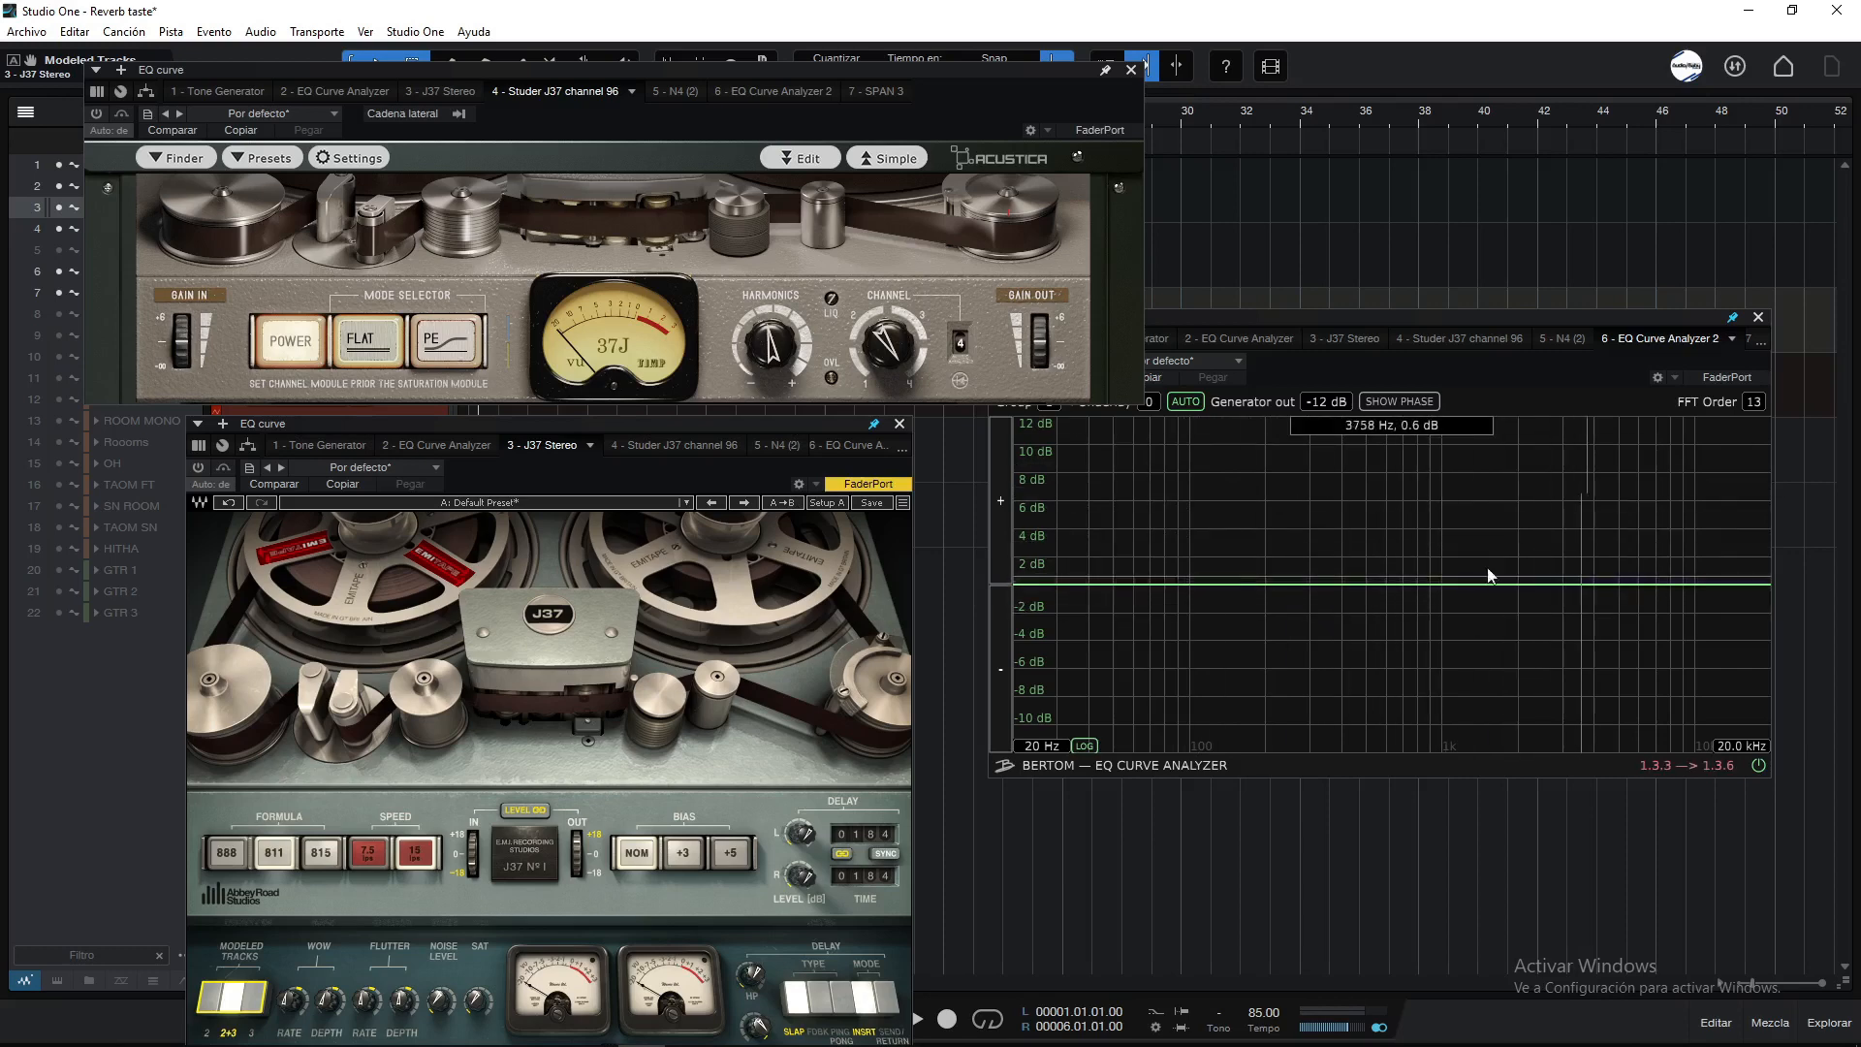
Step: Switch on the Acustica 37J so the analyzer shows its low-end roll-off and bump
left_click(95, 114)
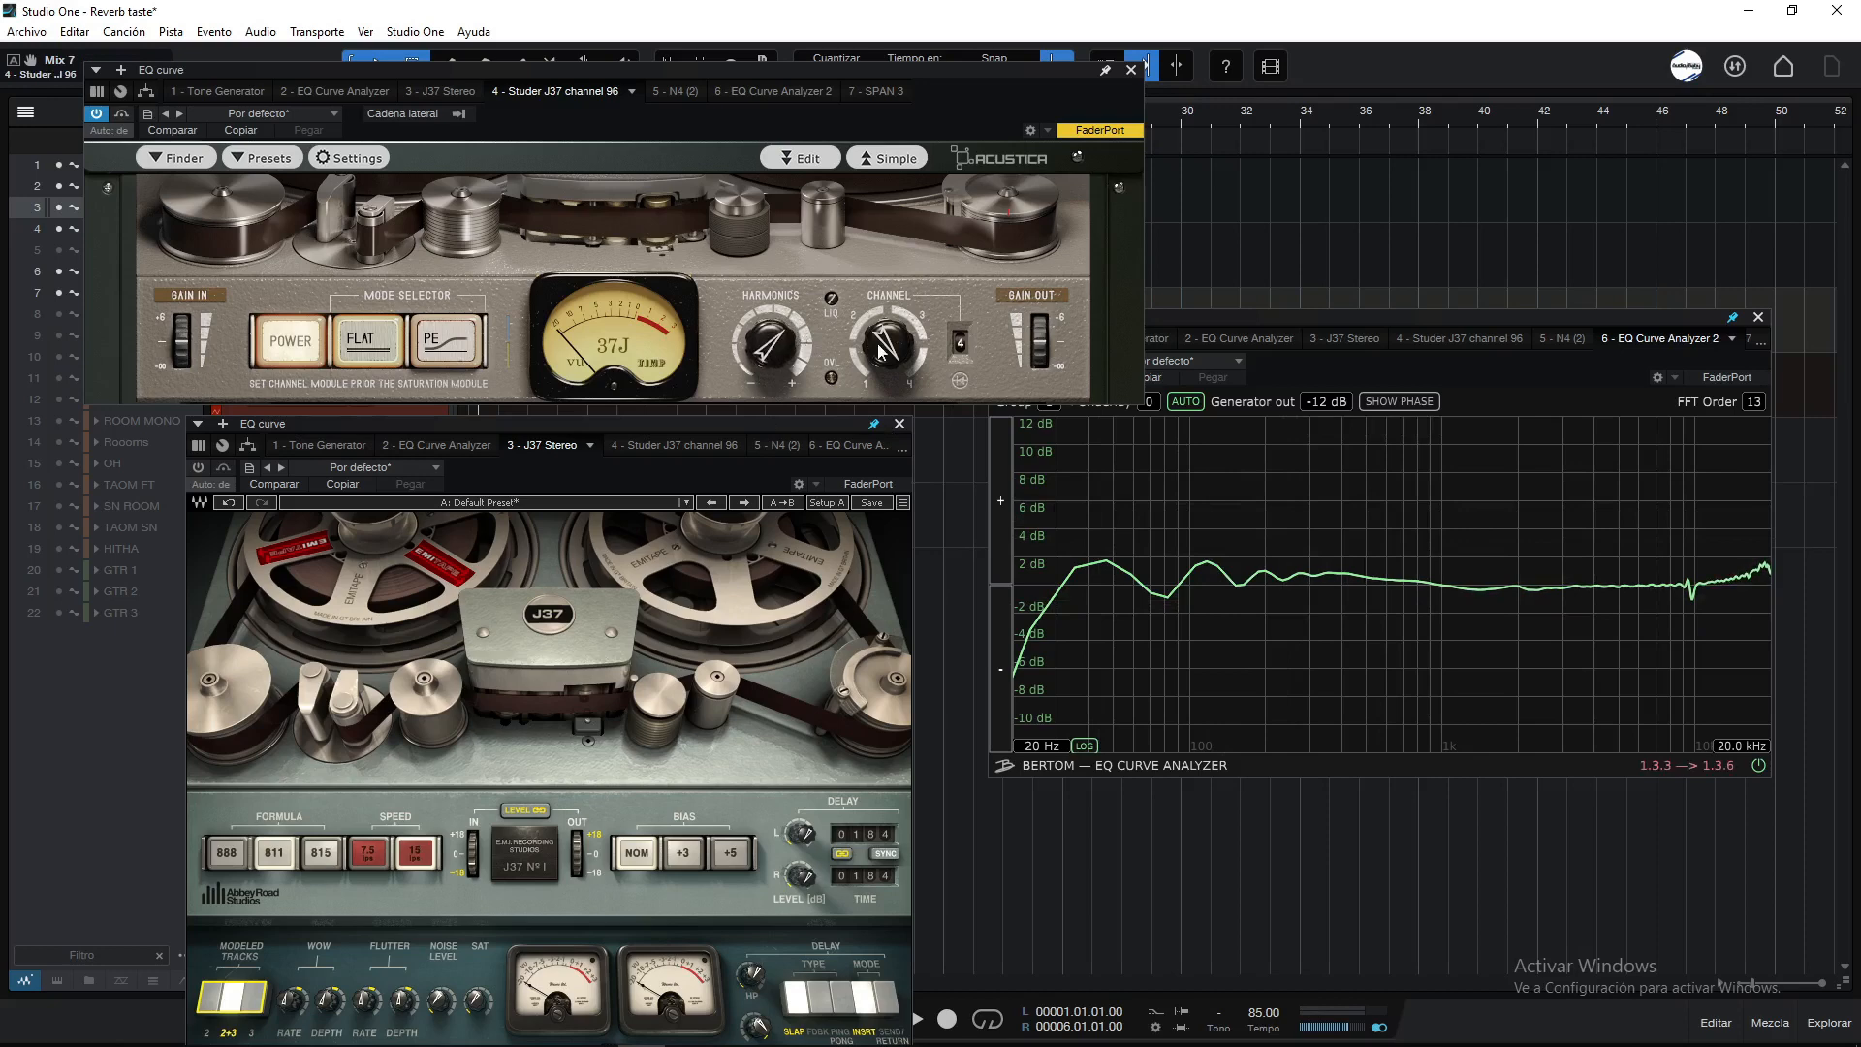
Step: Step the 37J Channel knob through other channels and watch the response curve shift
left_click_drag(884, 345, 879, 380)
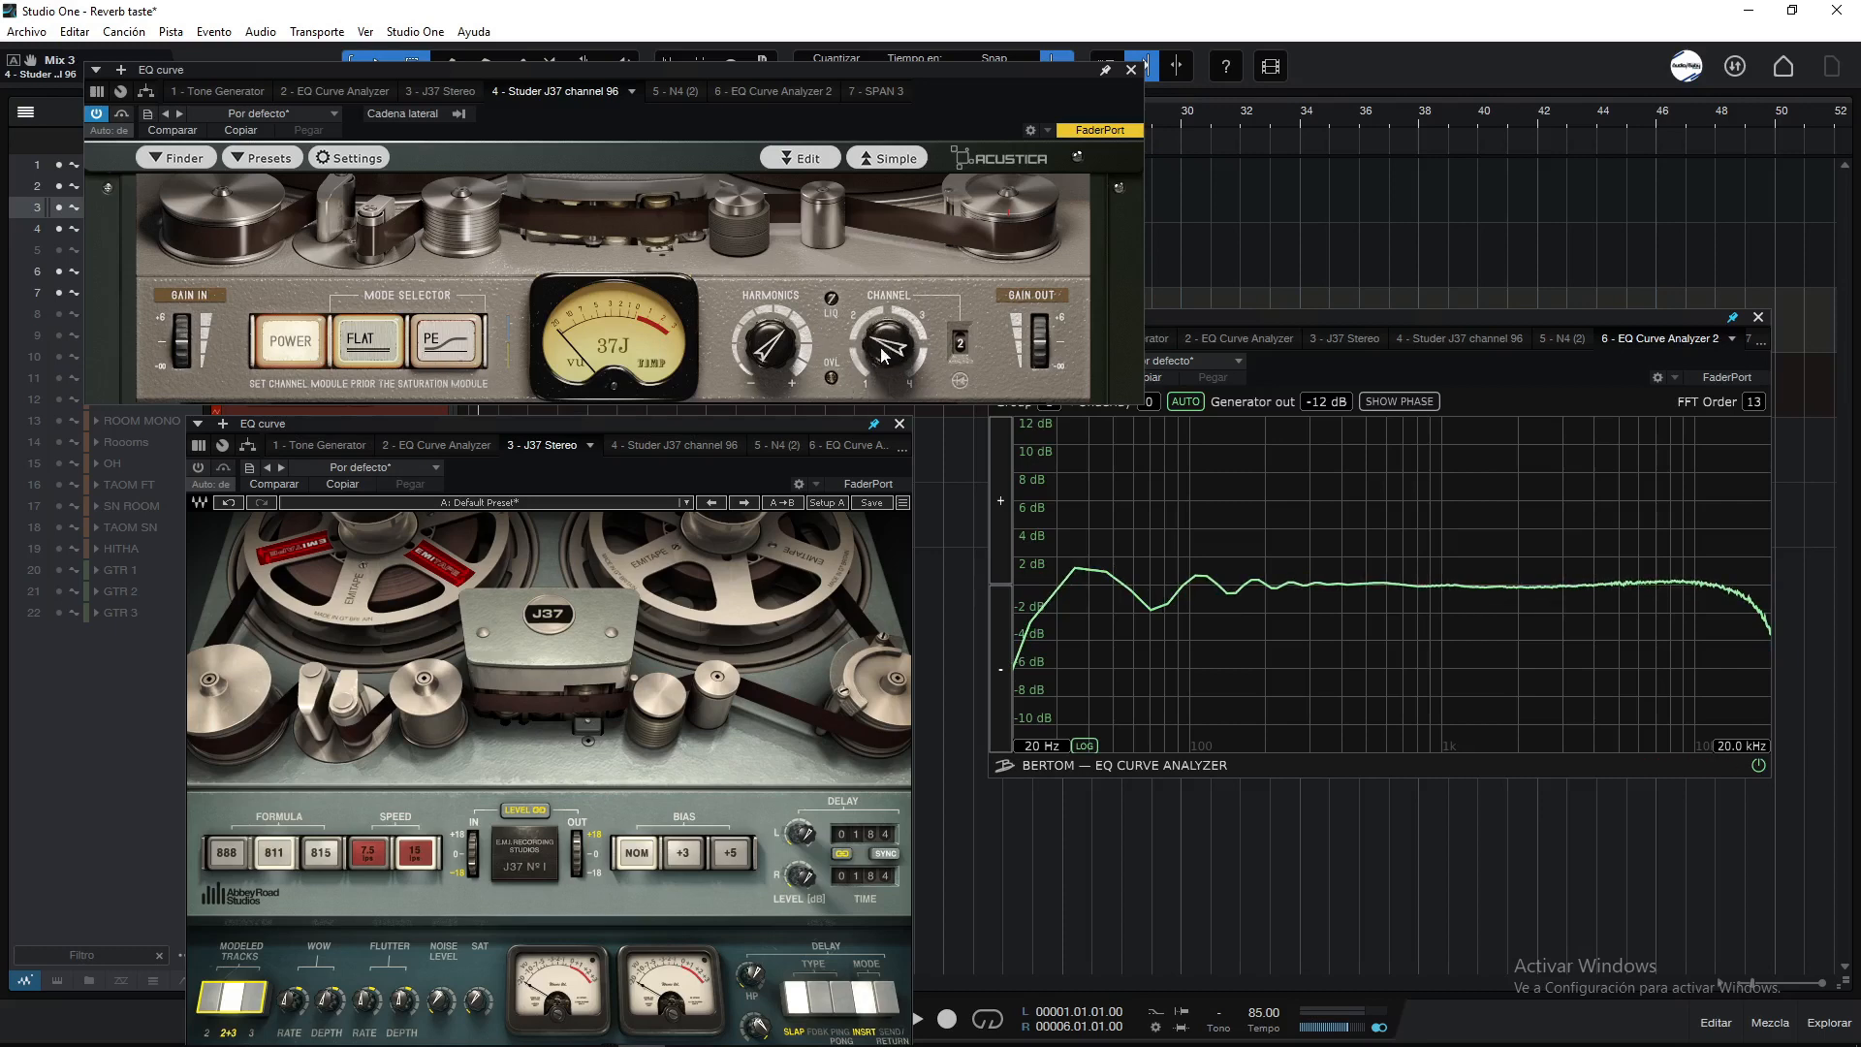
left_click_drag(889, 345, 884, 356)
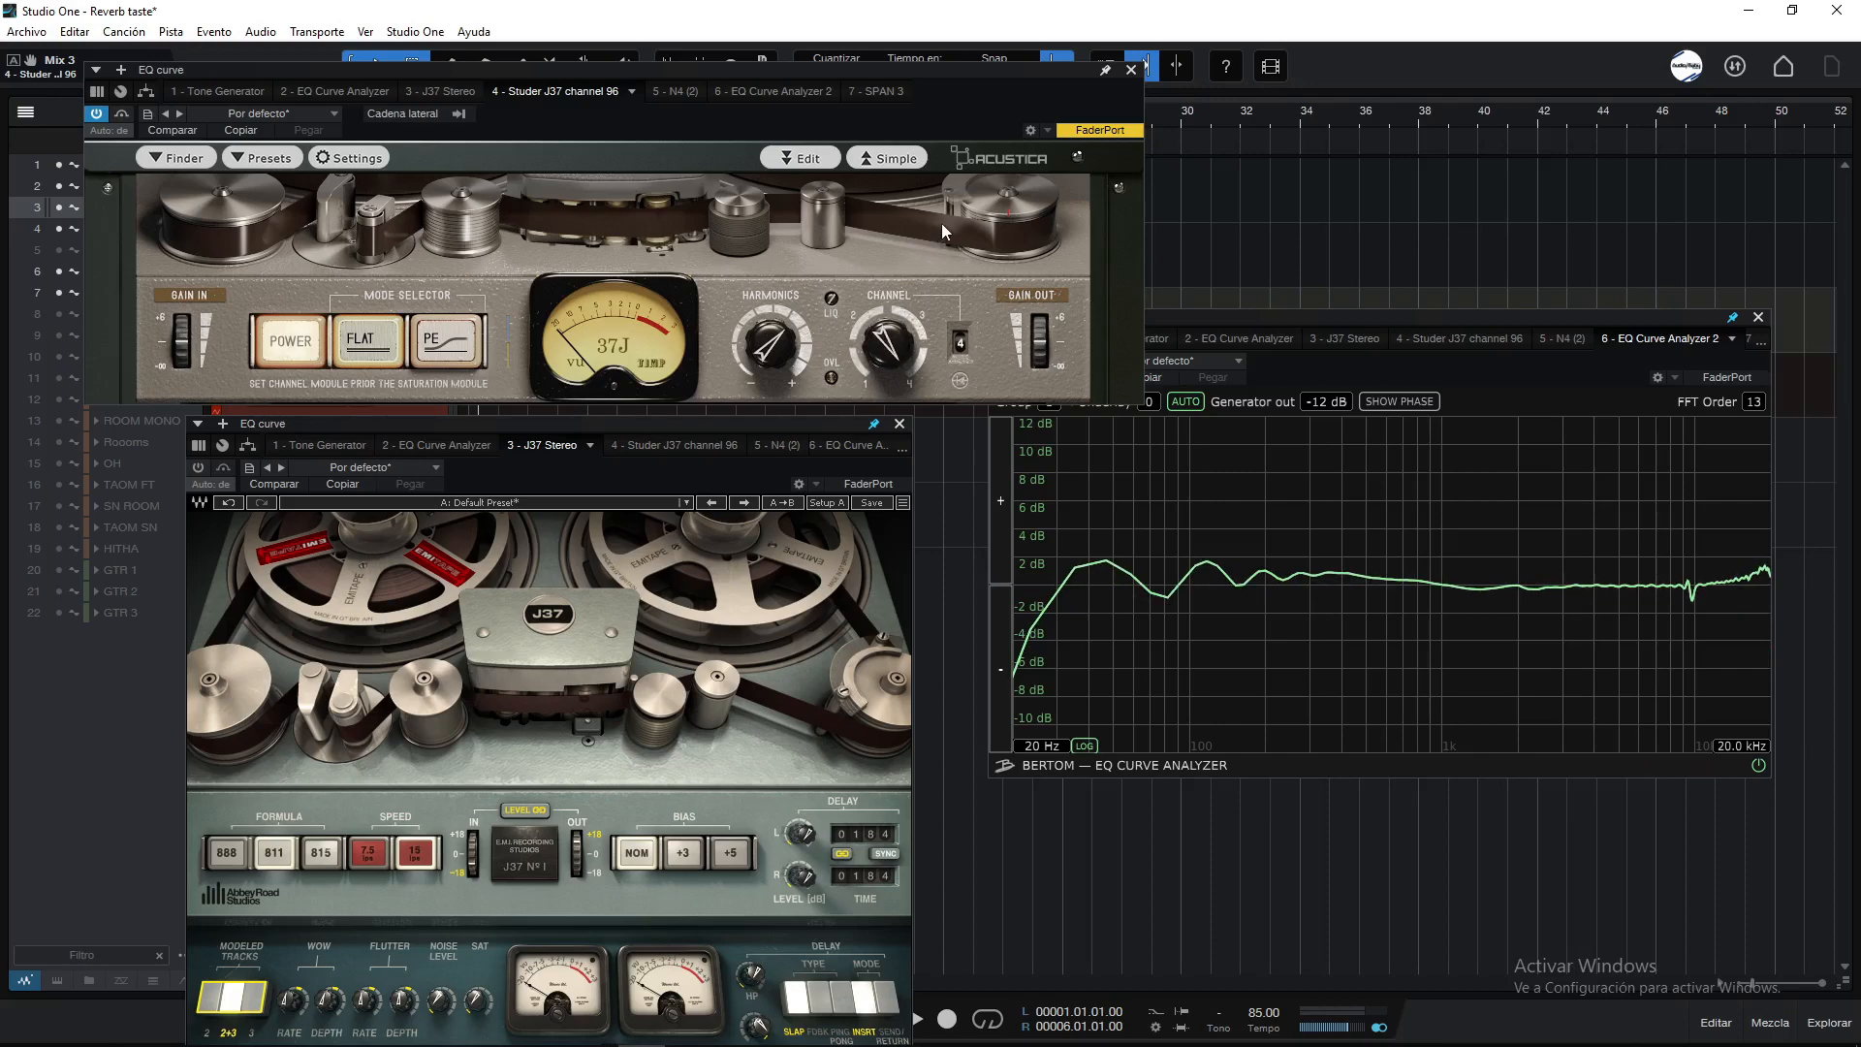
mouse_move(694, 83)
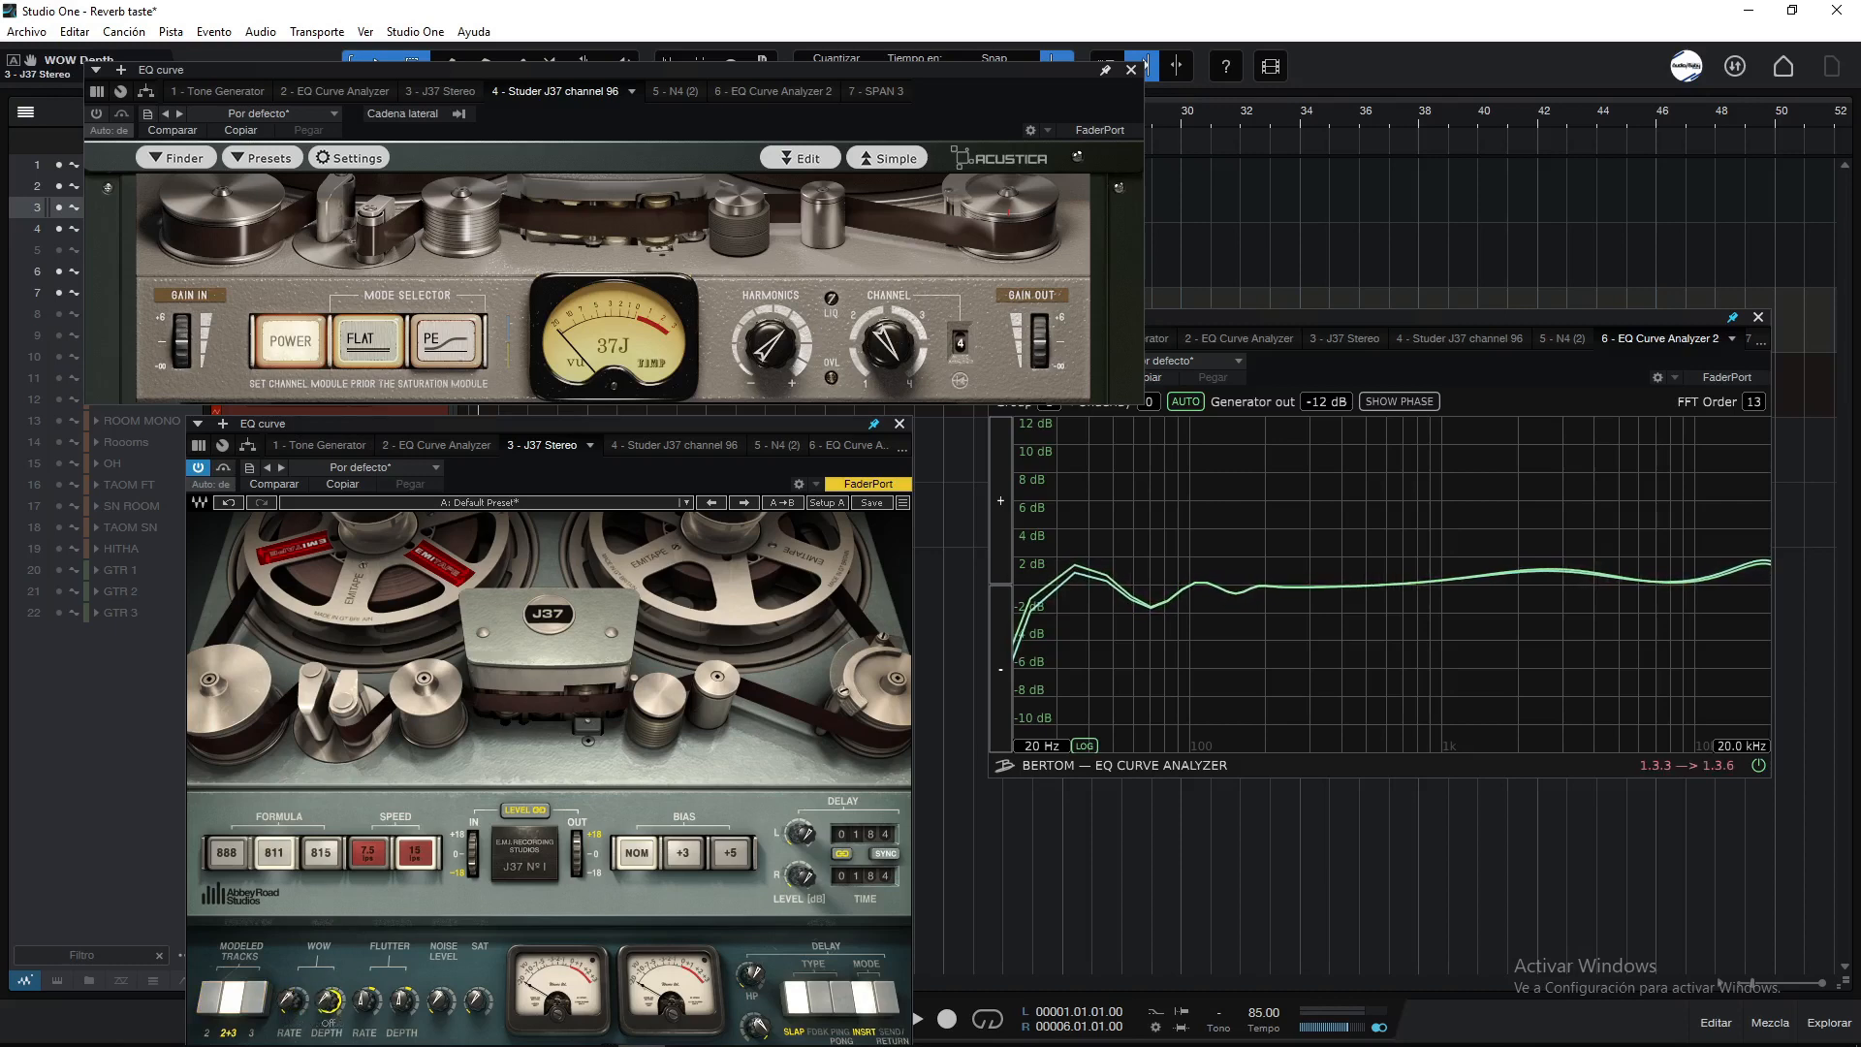
Step: Try the J37 tape formulas, the 7.5 and 15 ips speeds, and the bias setting on the analyzer
left_click(273, 852)
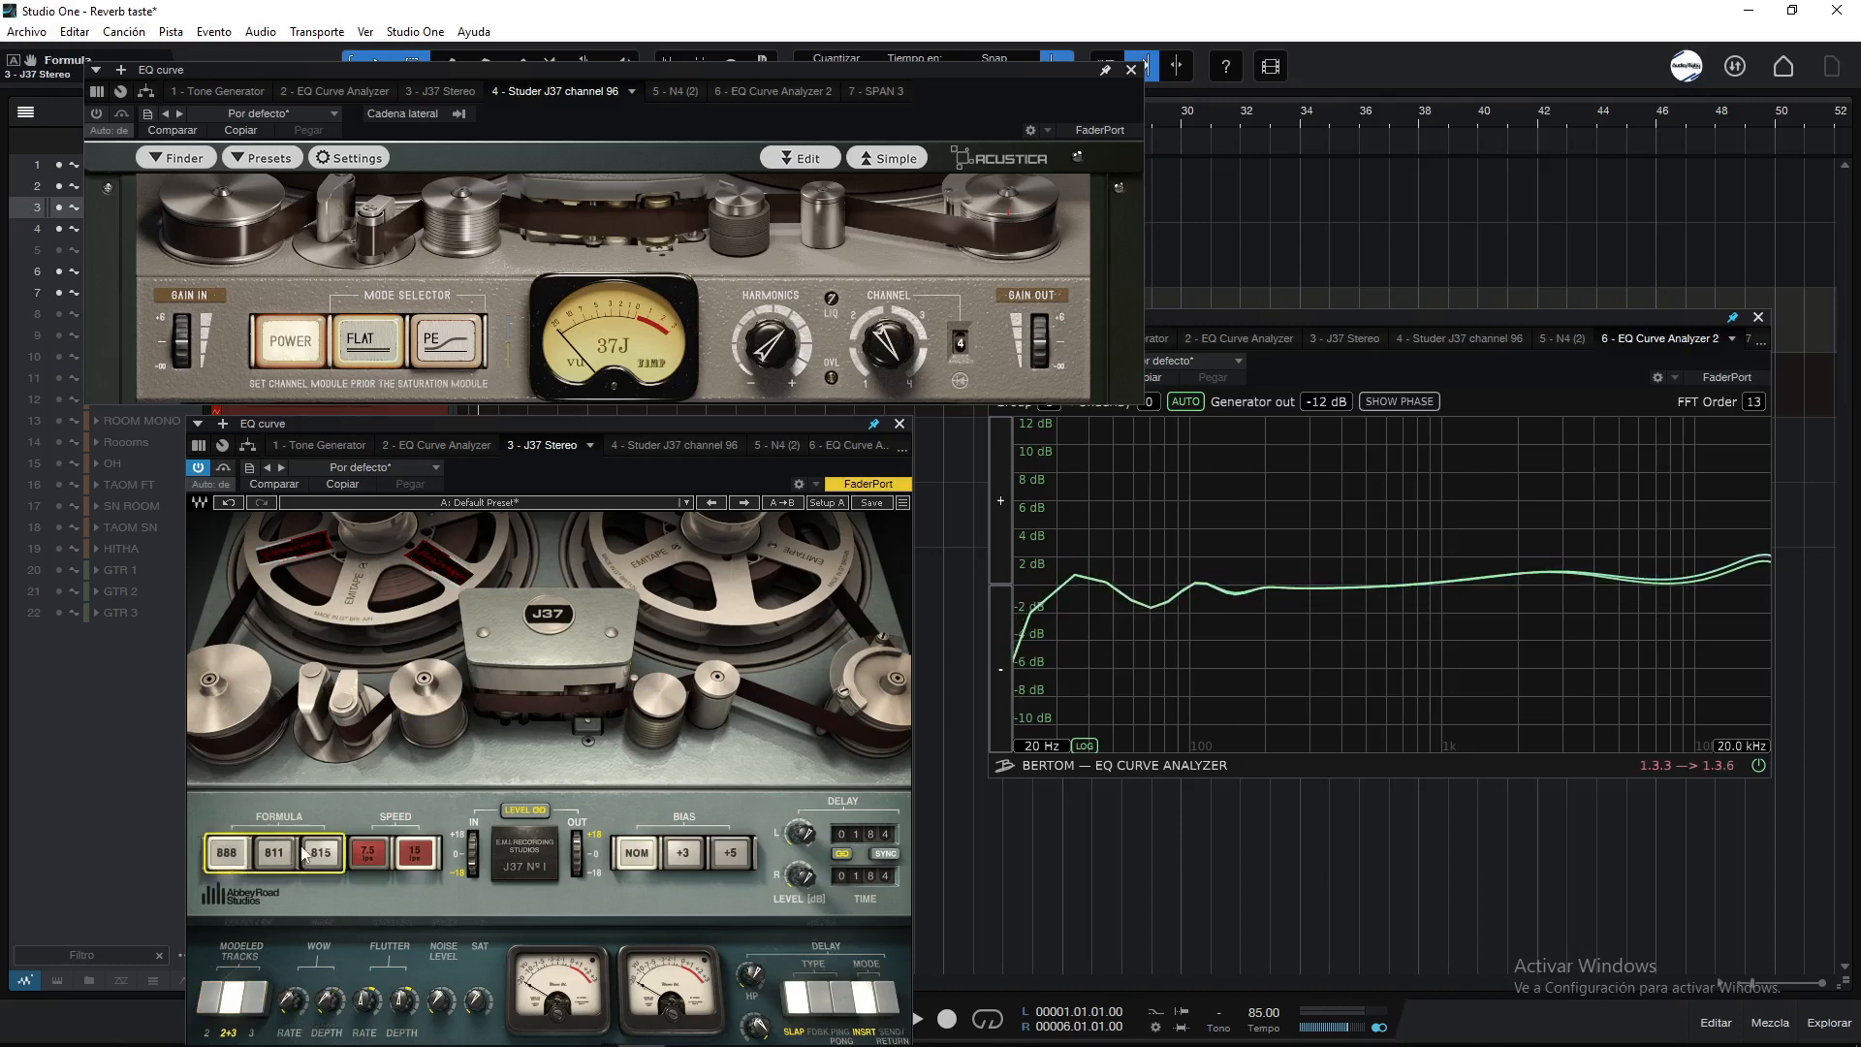
left_click(366, 851)
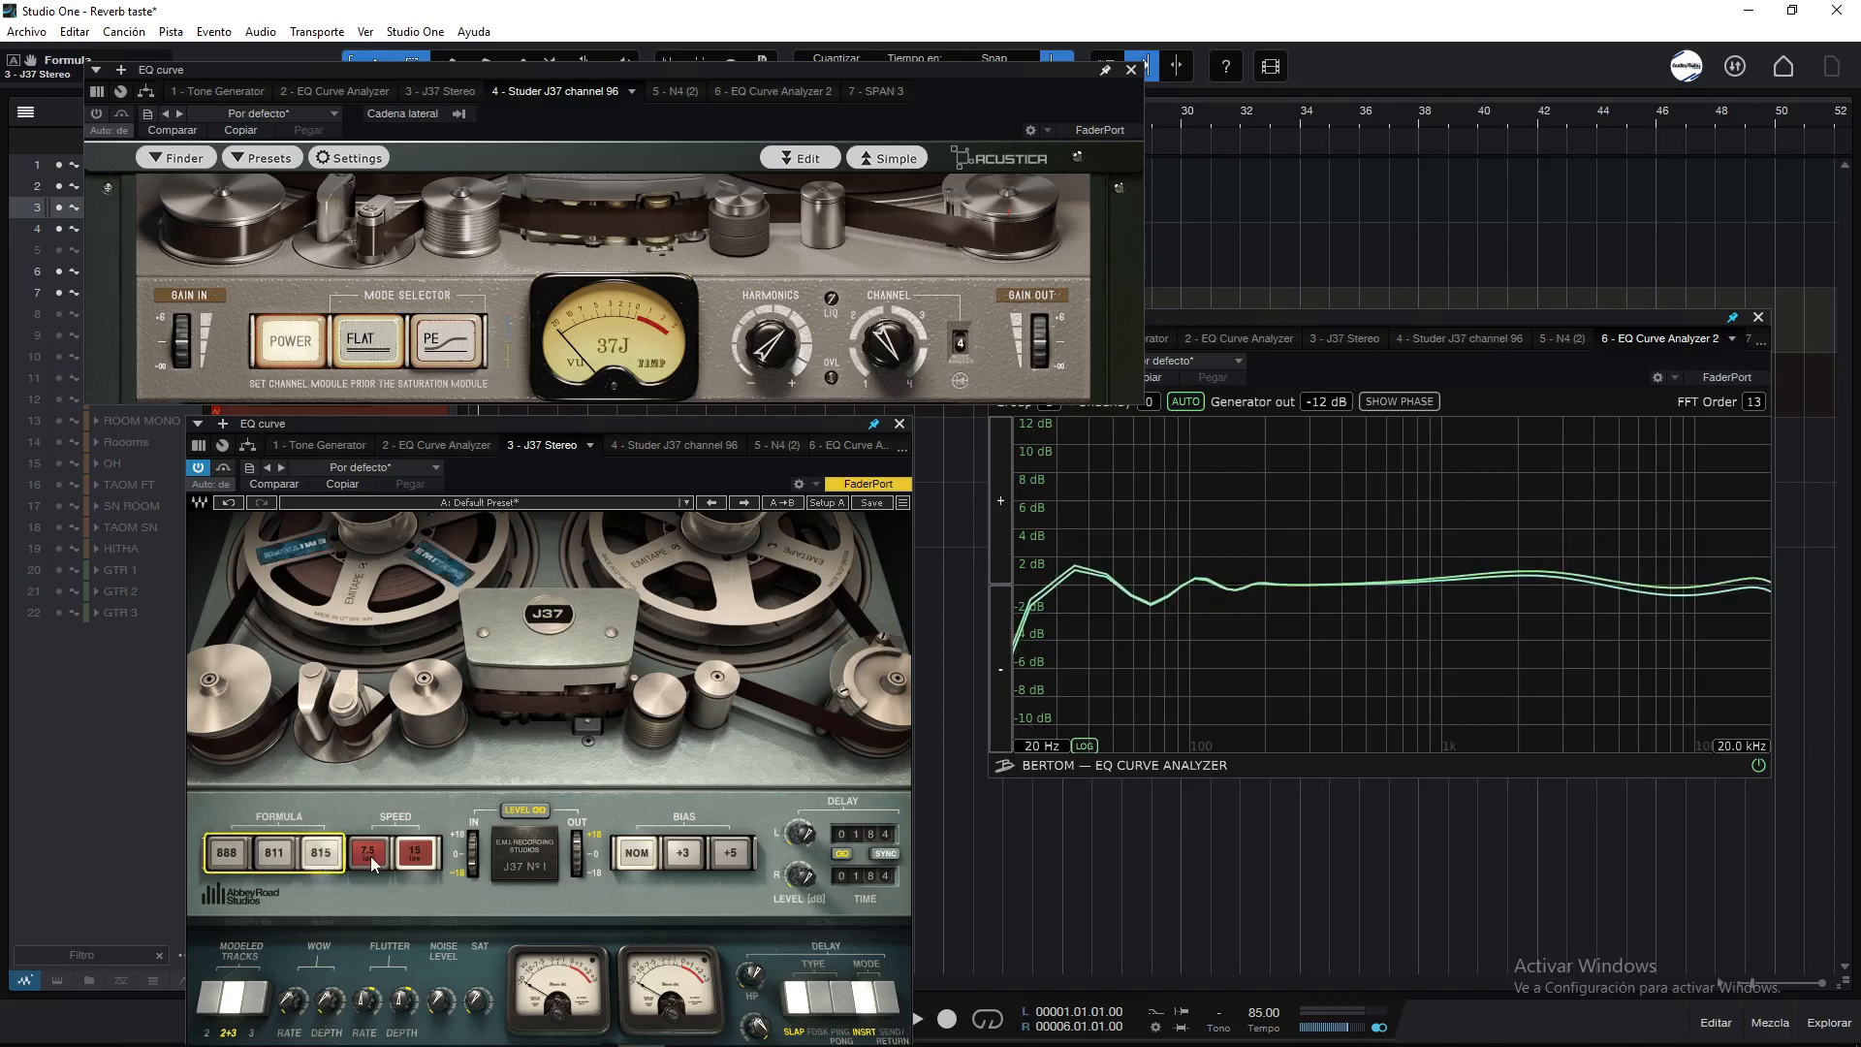
left_click(415, 853)
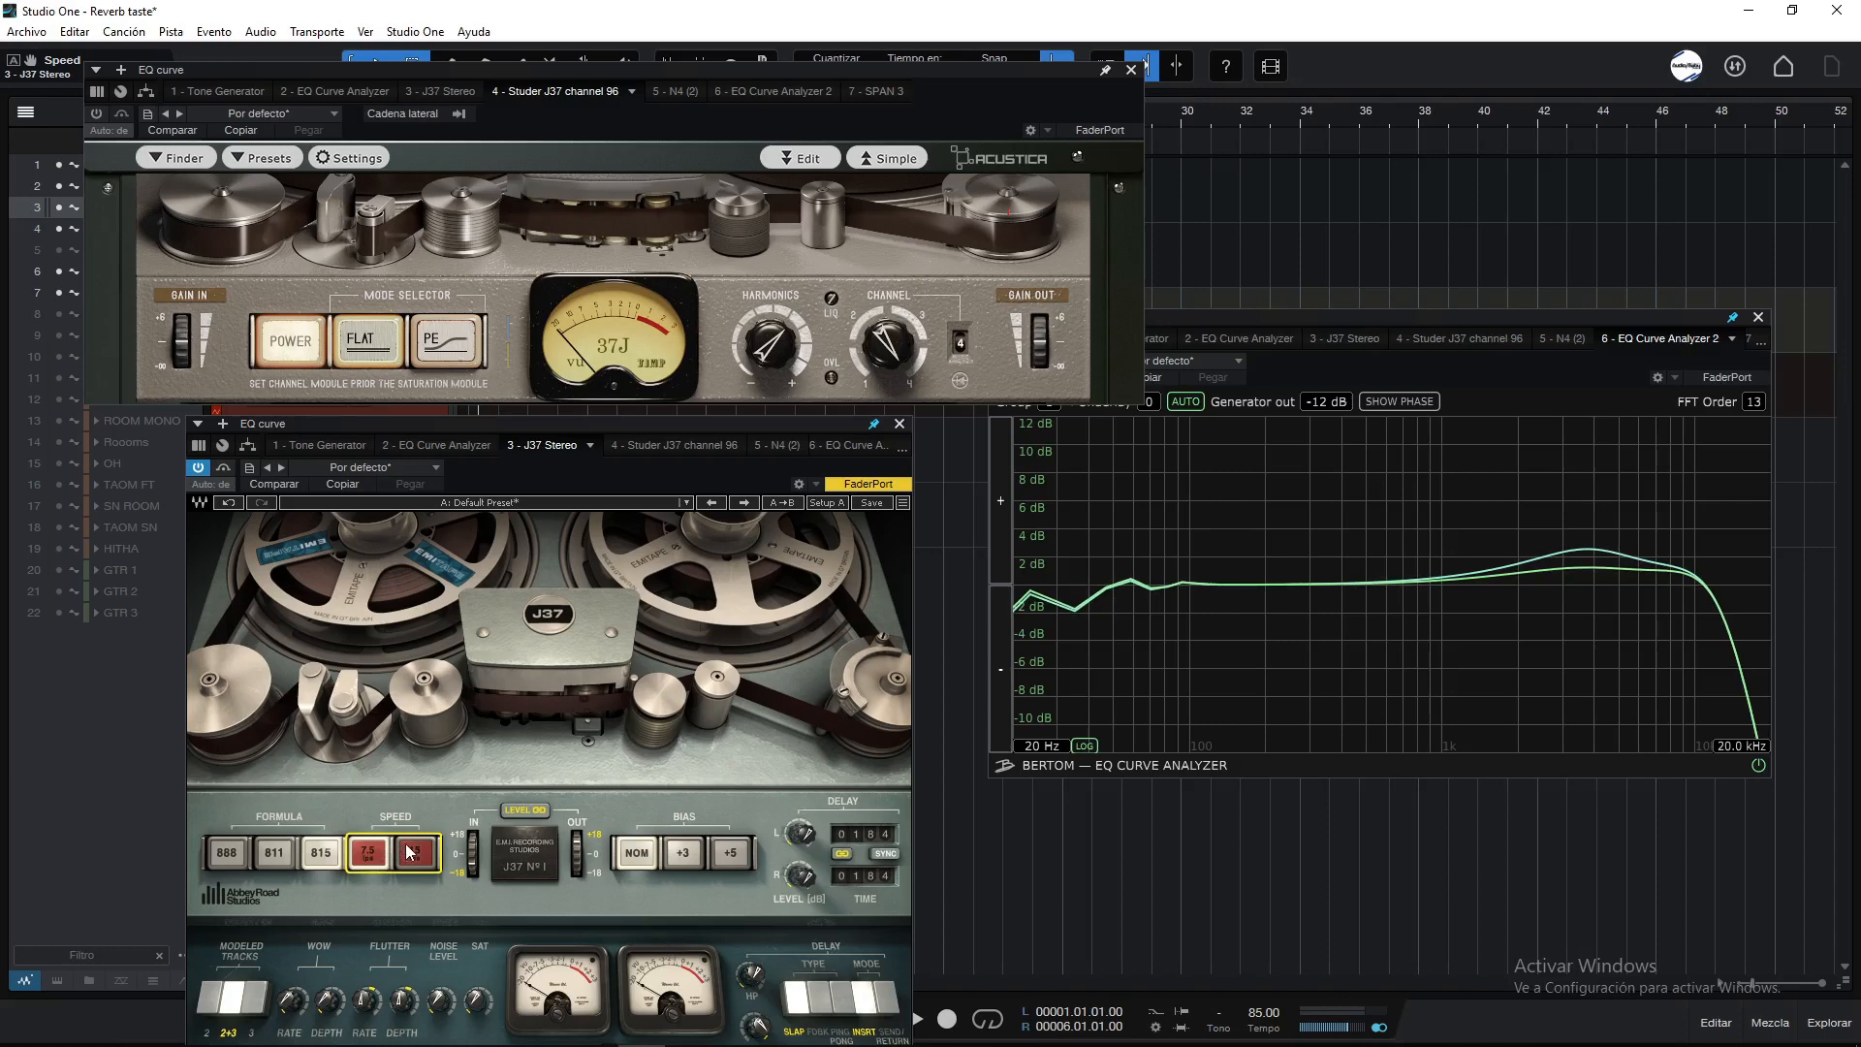
left_click(413, 853)
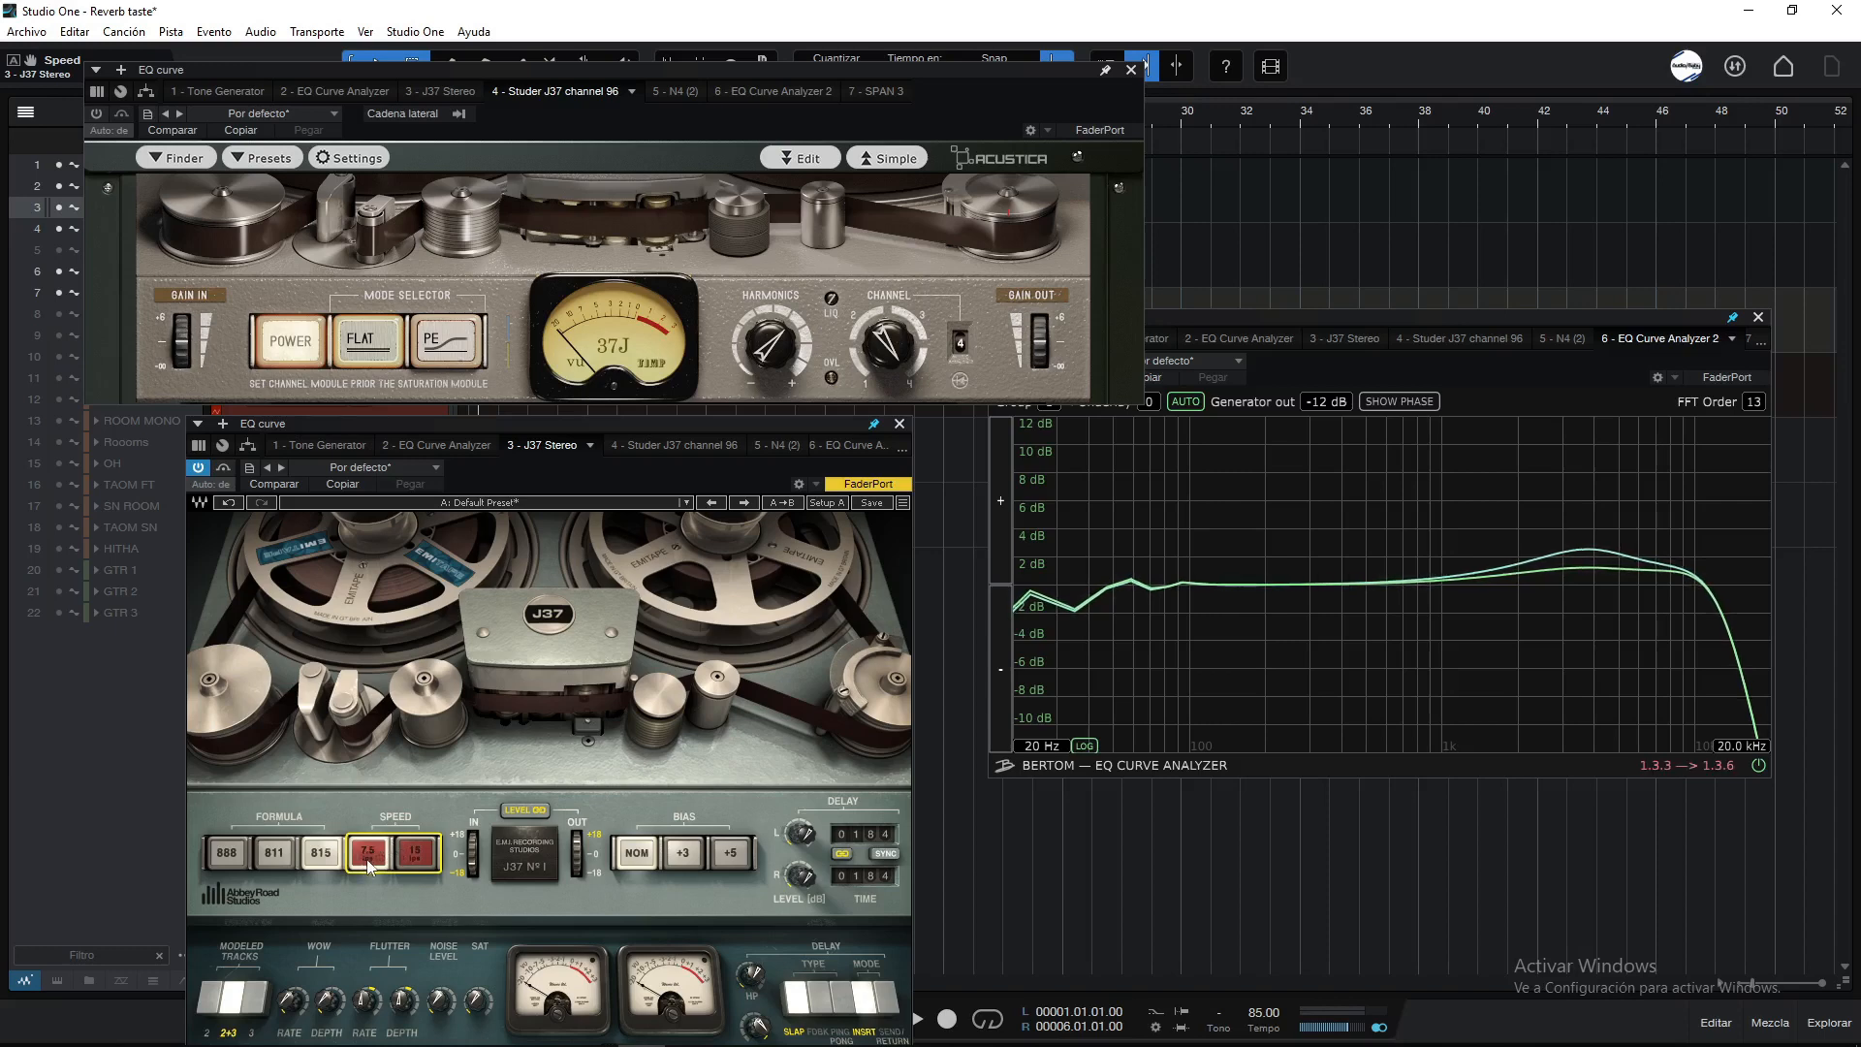
left_click(415, 853)
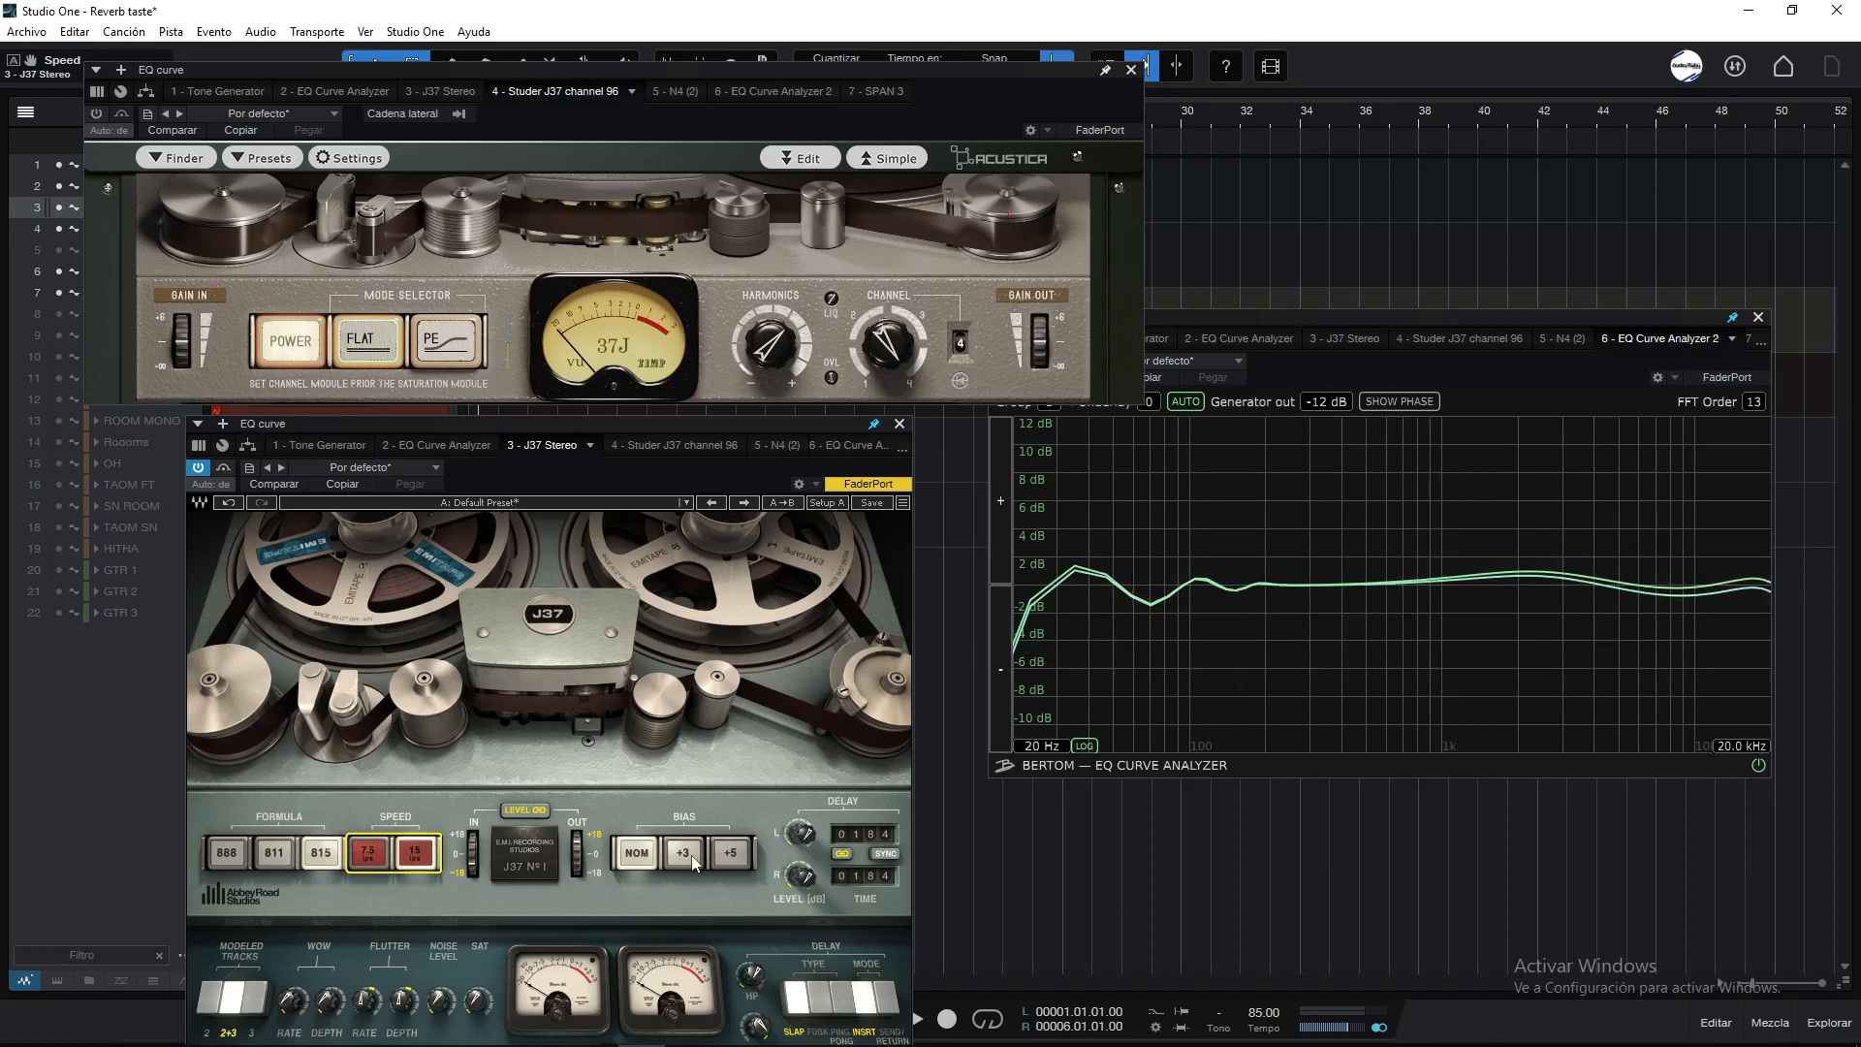
left_click(682, 853)
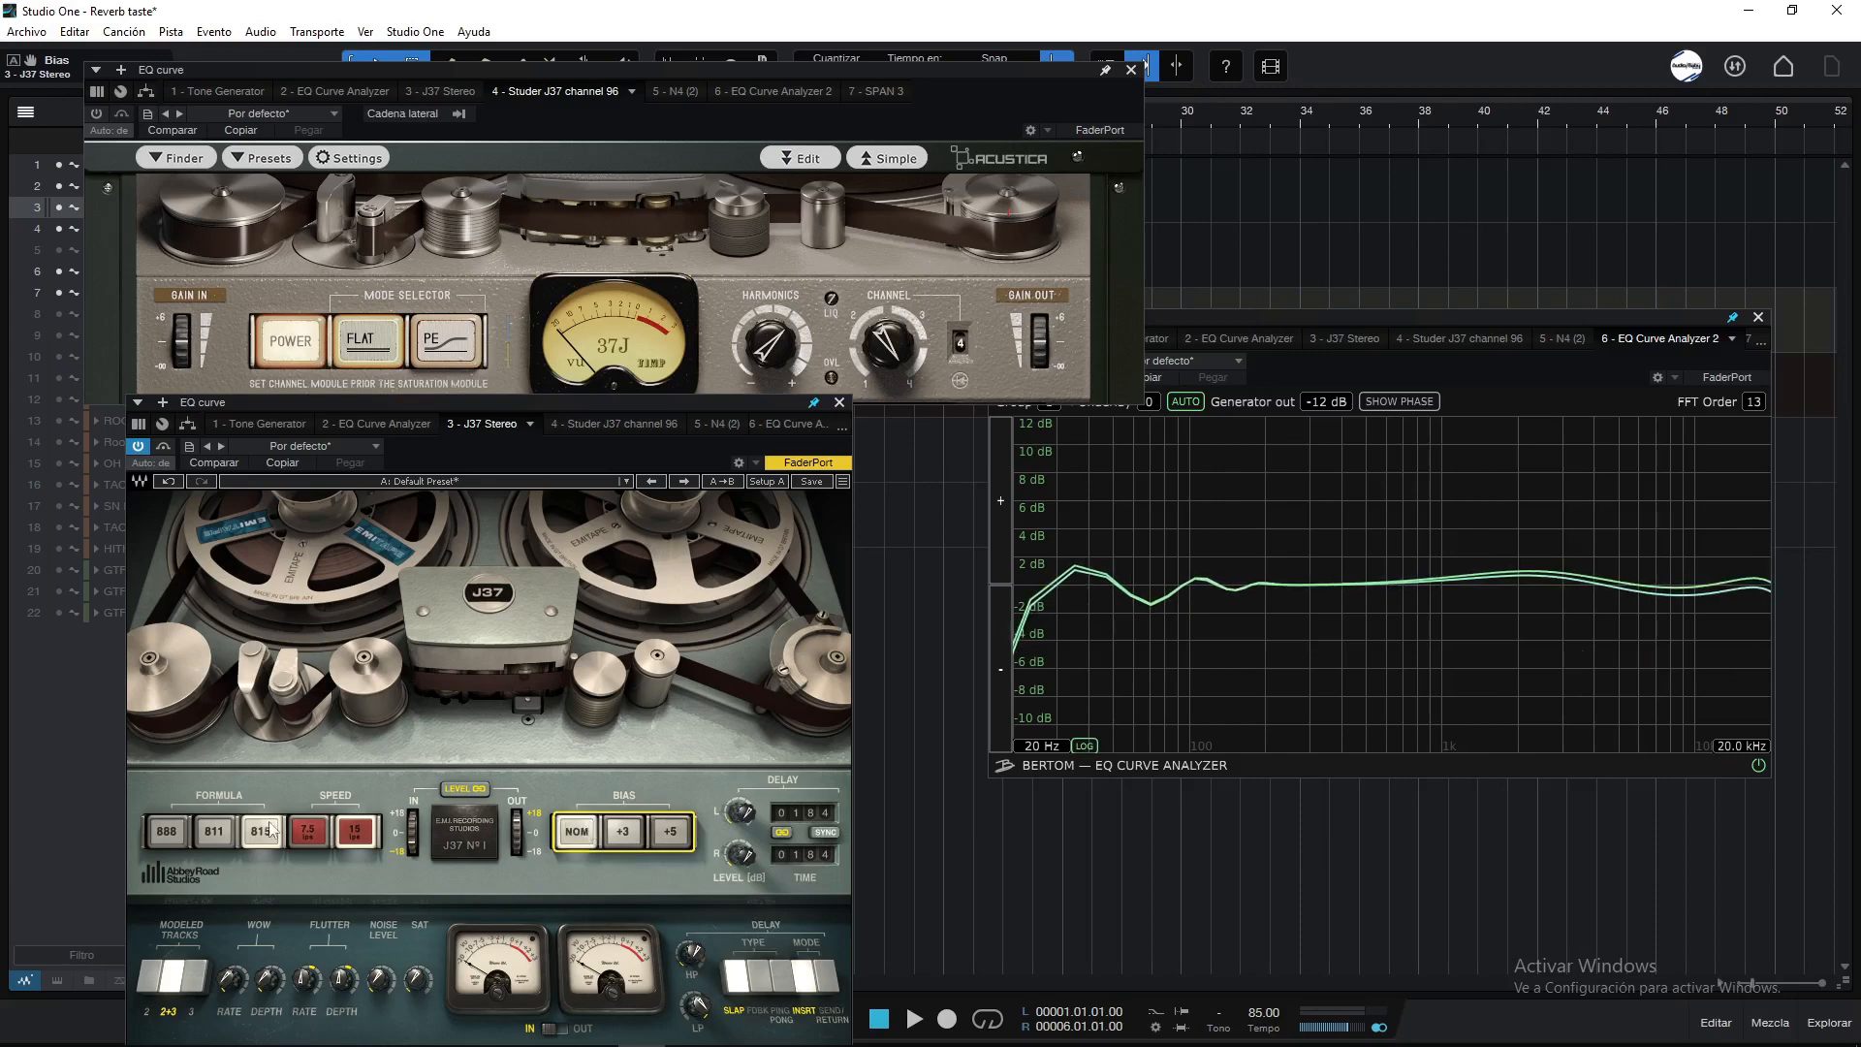
Step: Select a J37 tape formula and change the modeled tracks count, curve largely unchanged
left_click(258, 832)
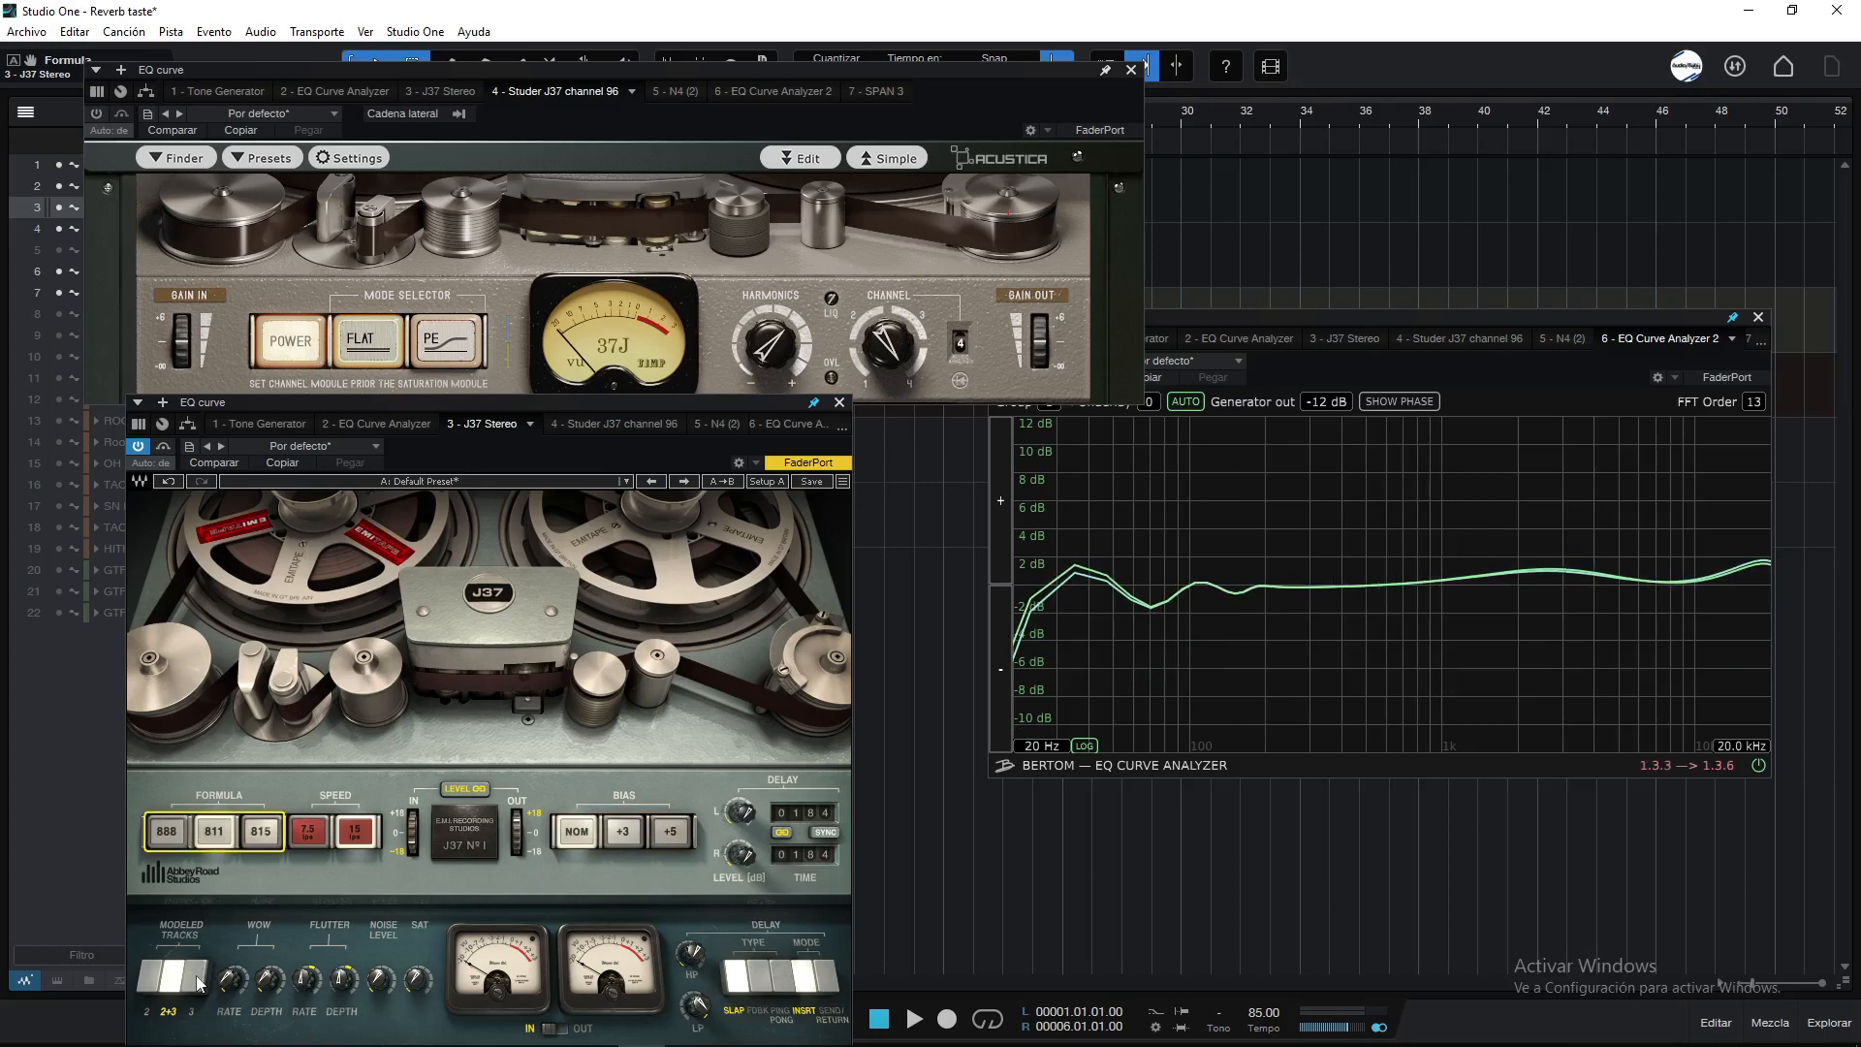
left_click(165, 975)
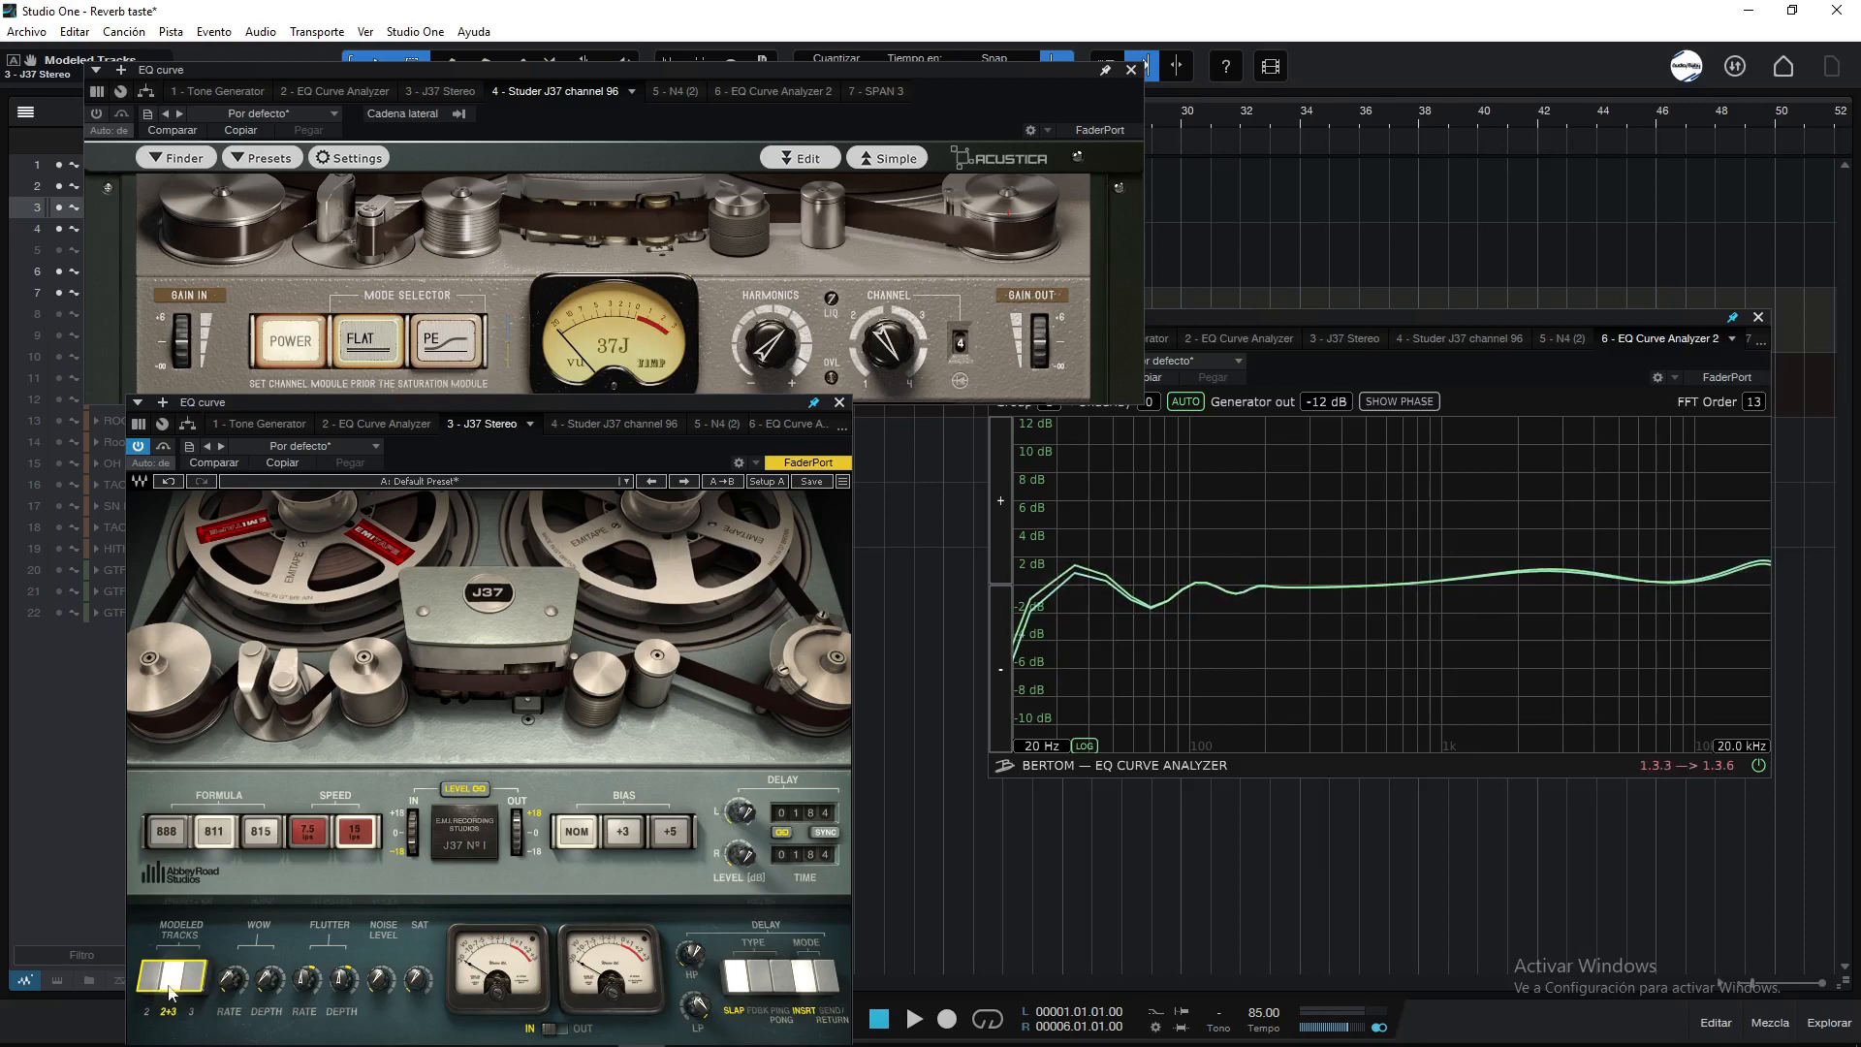
mouse_move(702, 636)
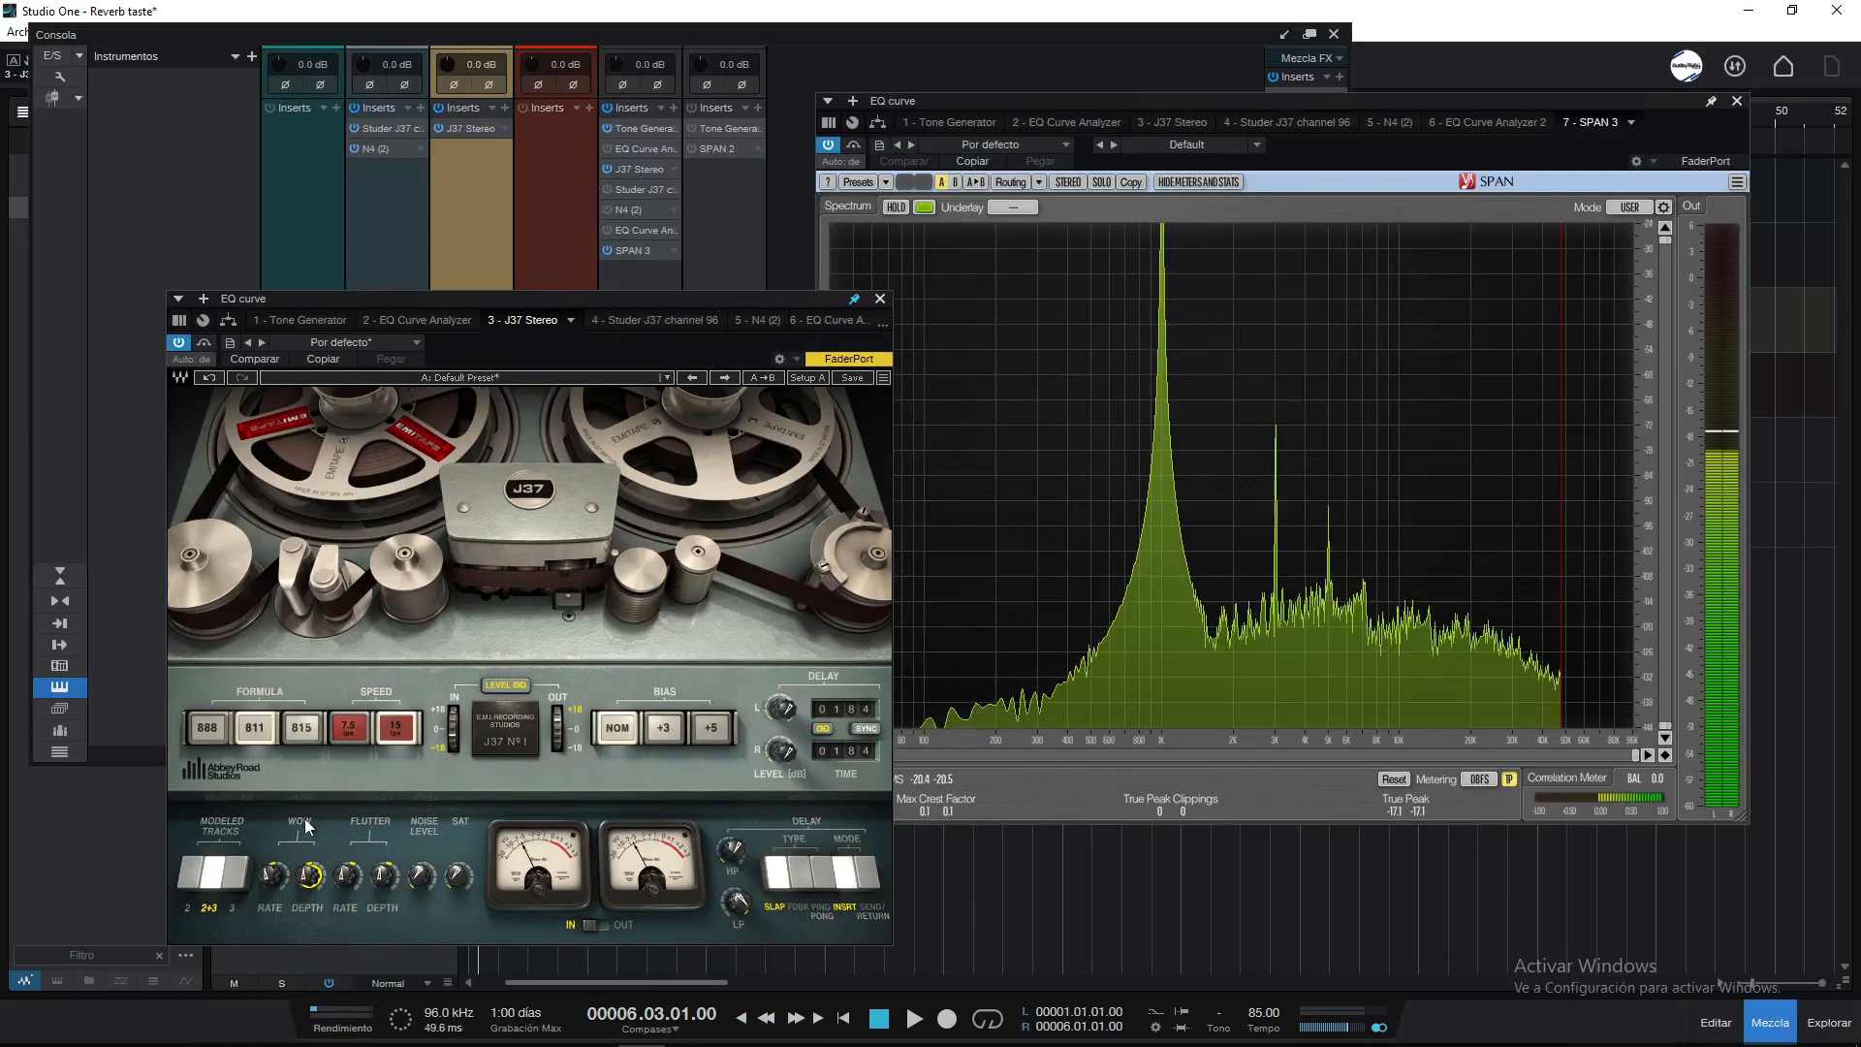
Step: Turn the J37 wow depth down, then close the J37 and 37J windows leaving SPAN's harmonics
left_click_drag(306, 872, 307, 843)
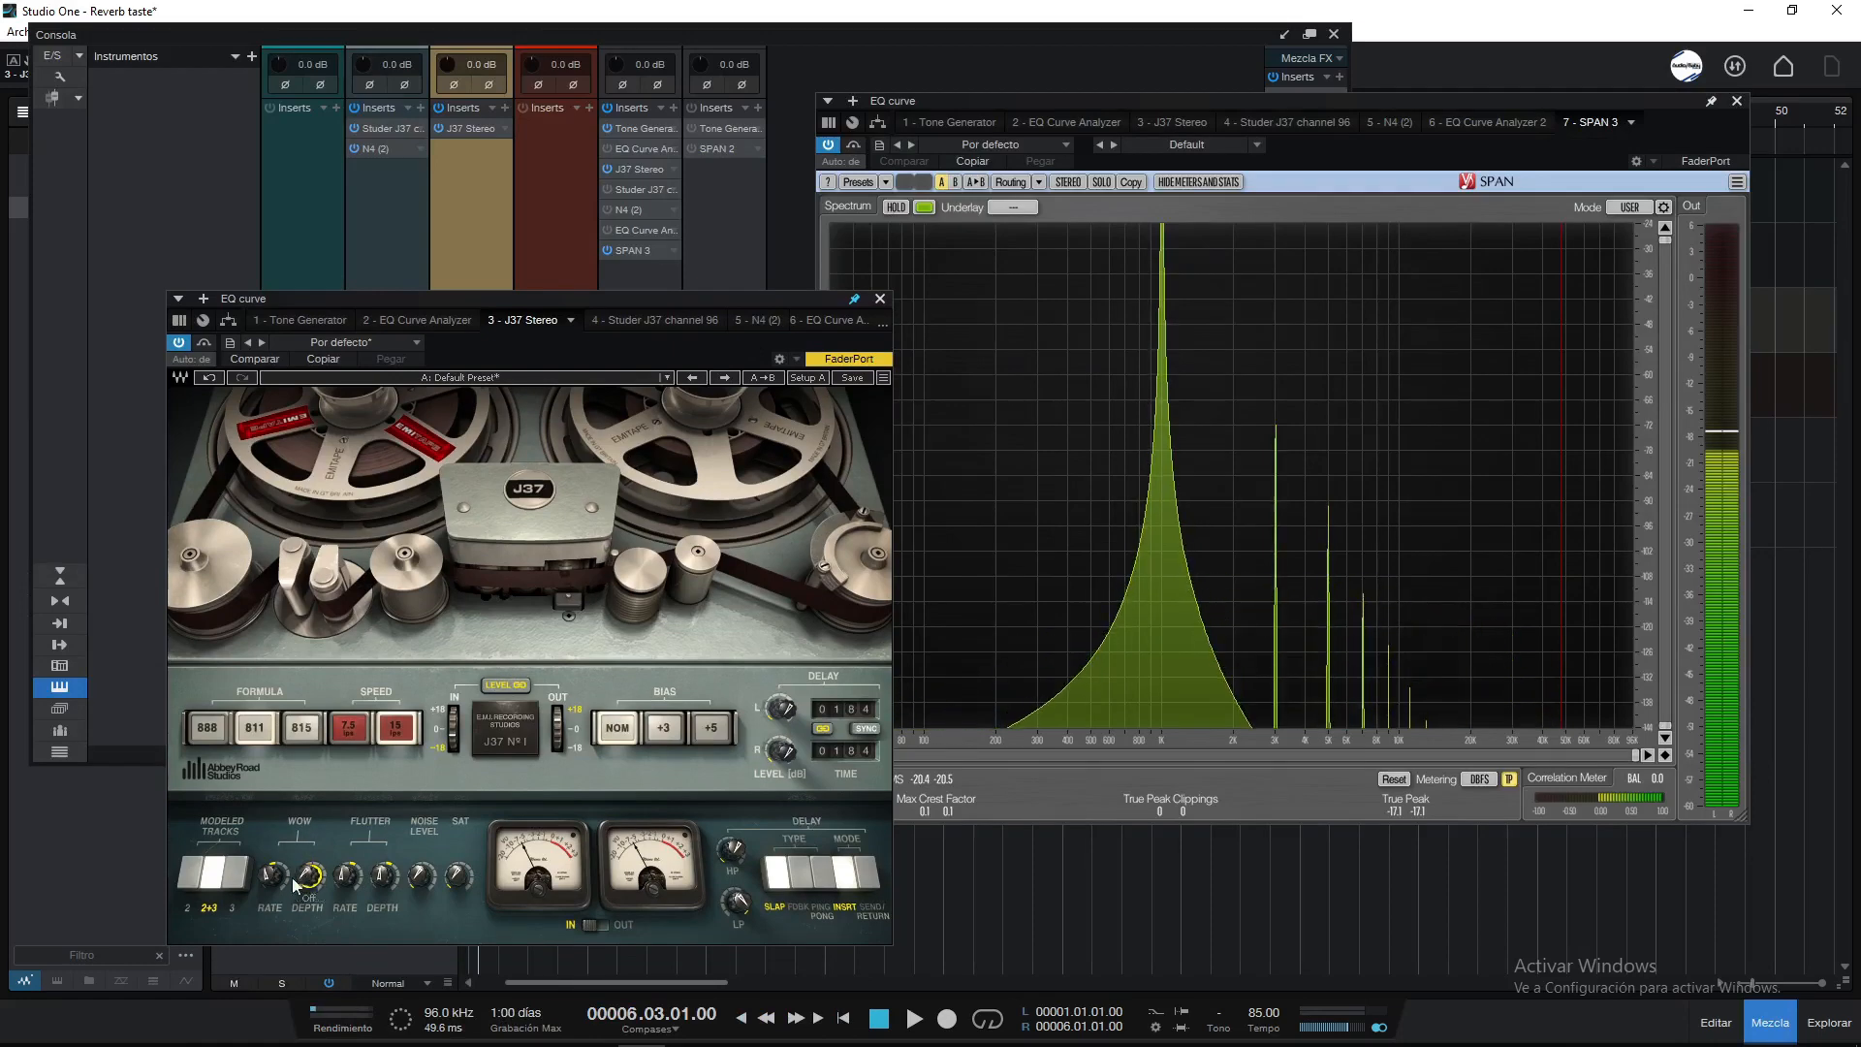
left_click_drag(267, 873, 268, 895)
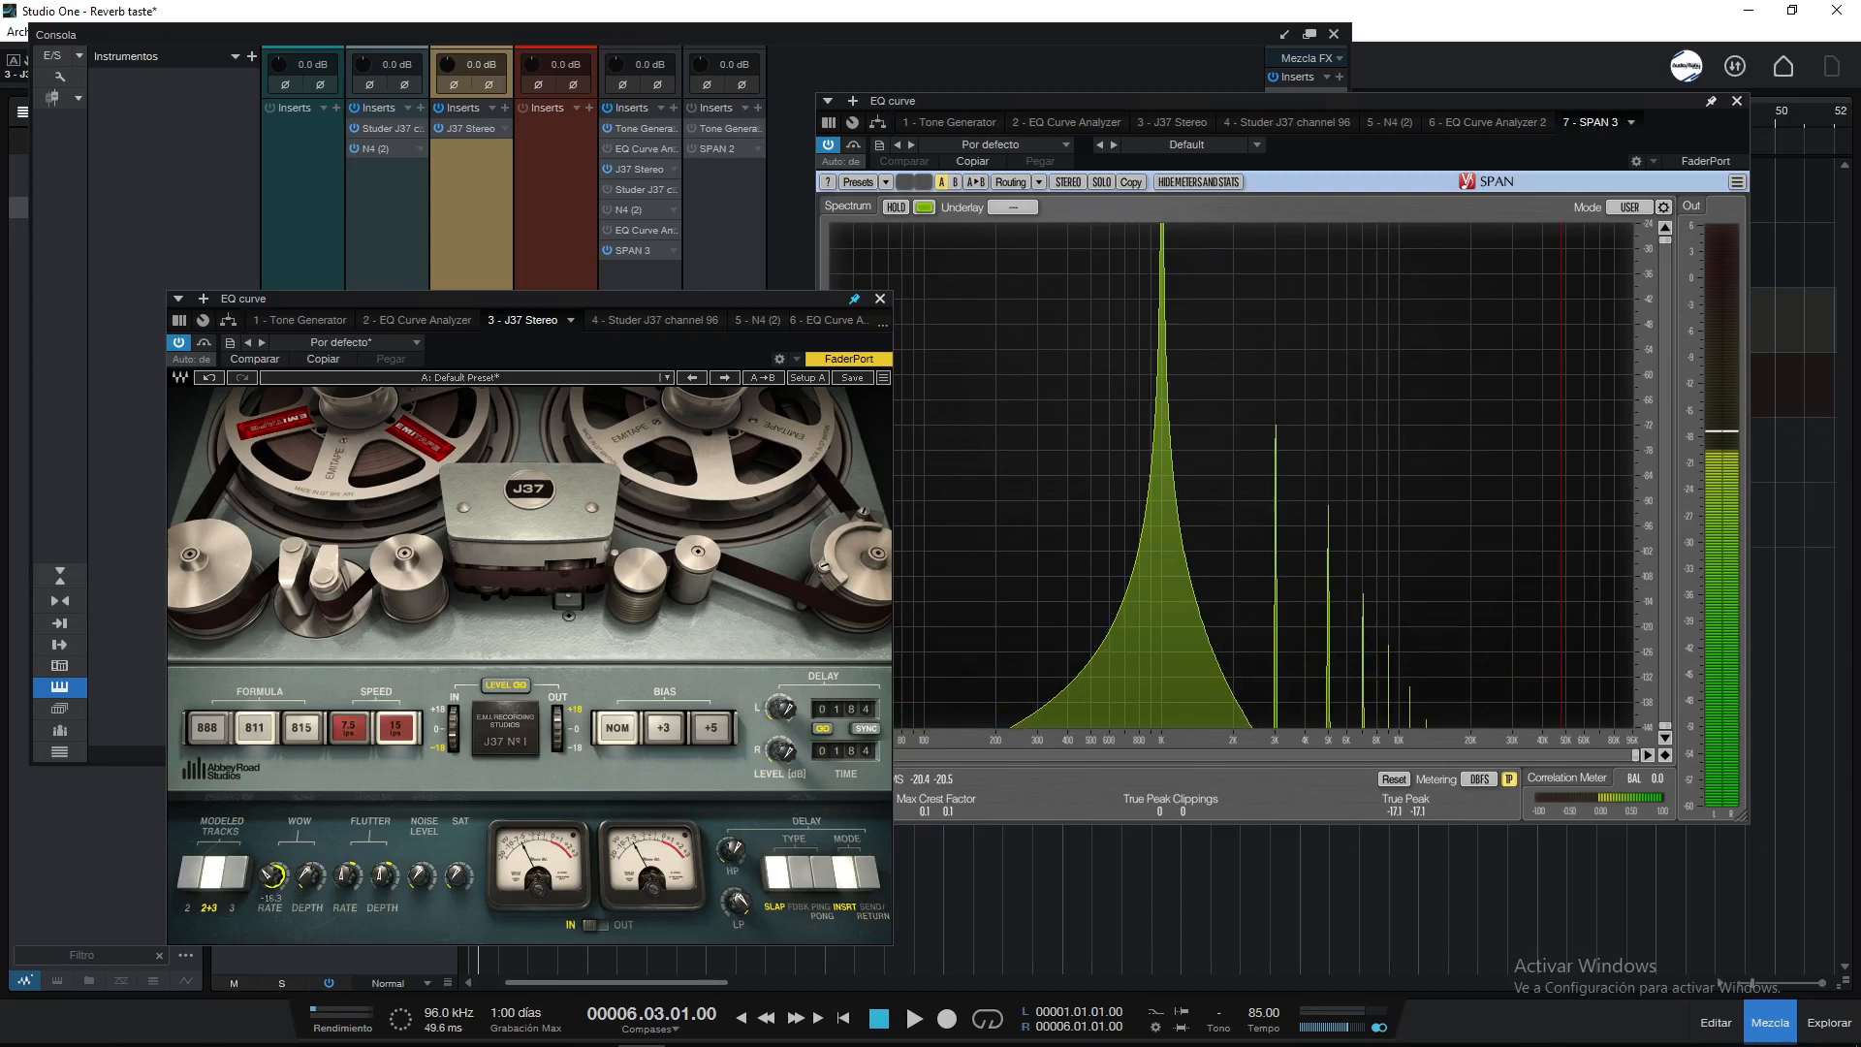
mouse_move(1363, 628)
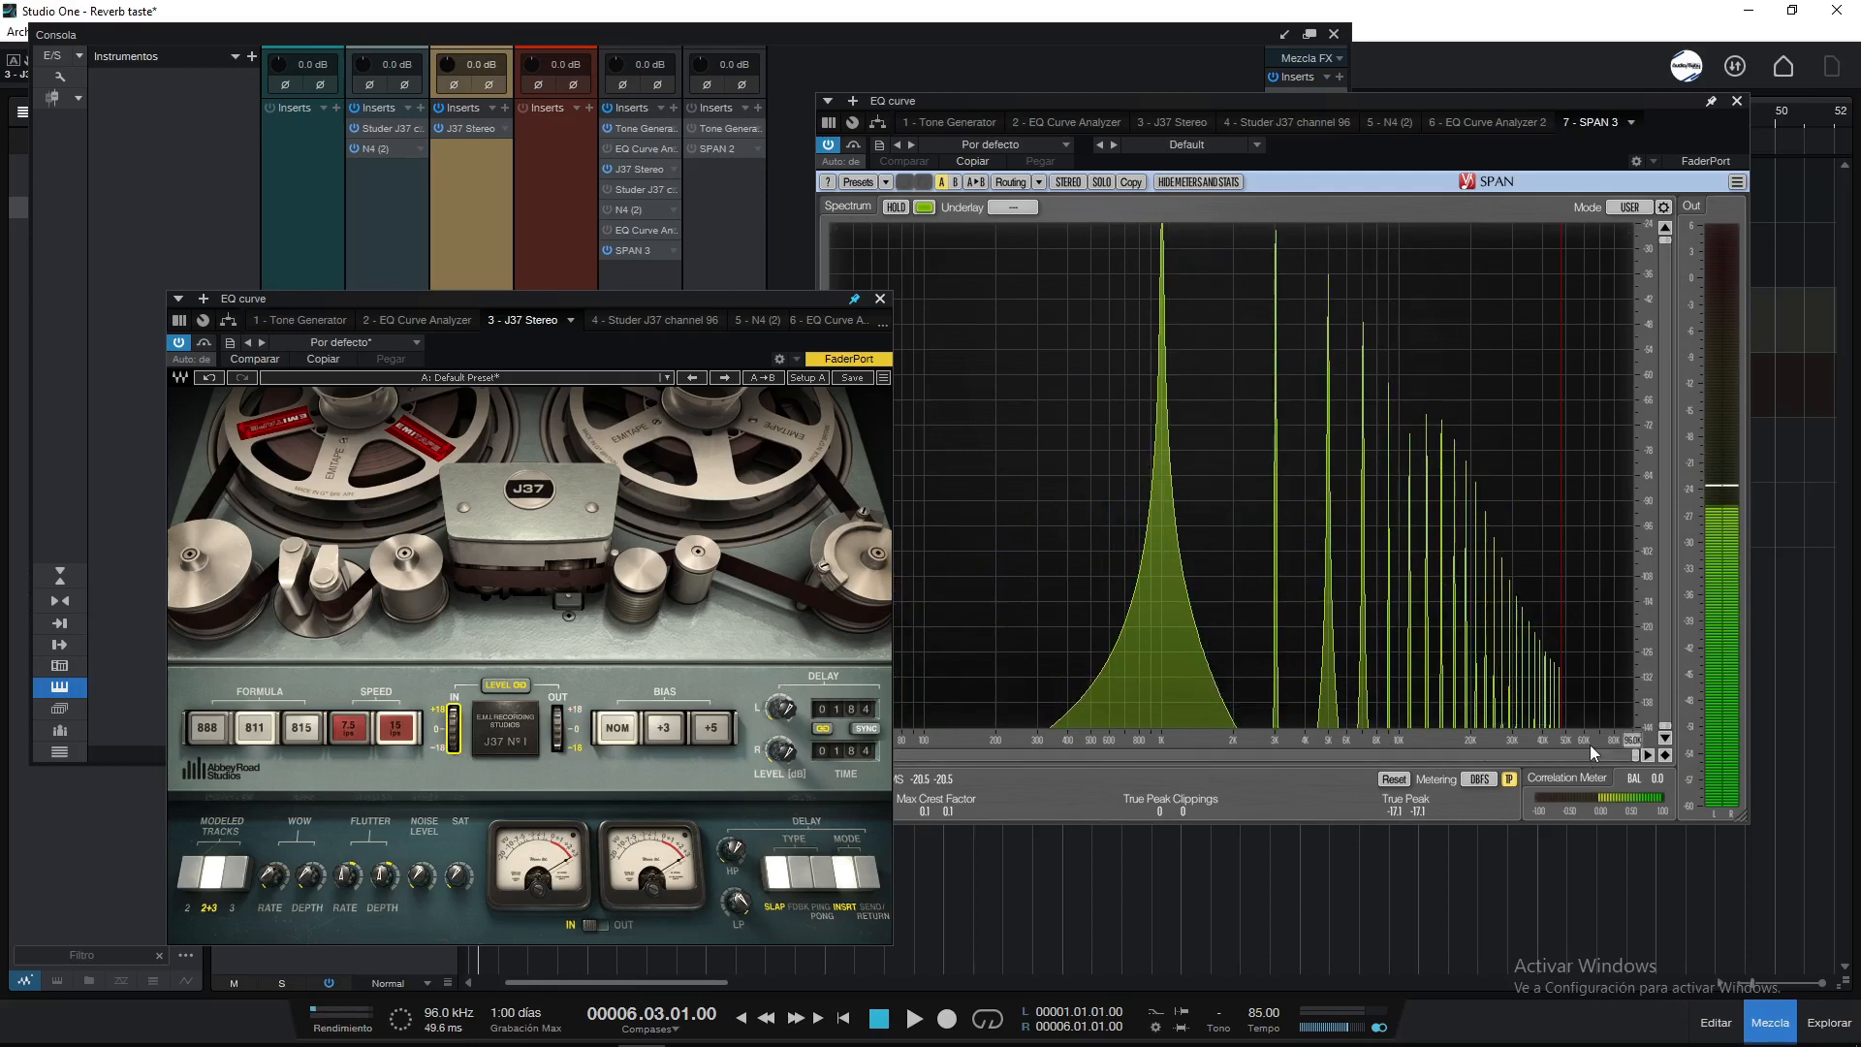
mouse_move(1097, 555)
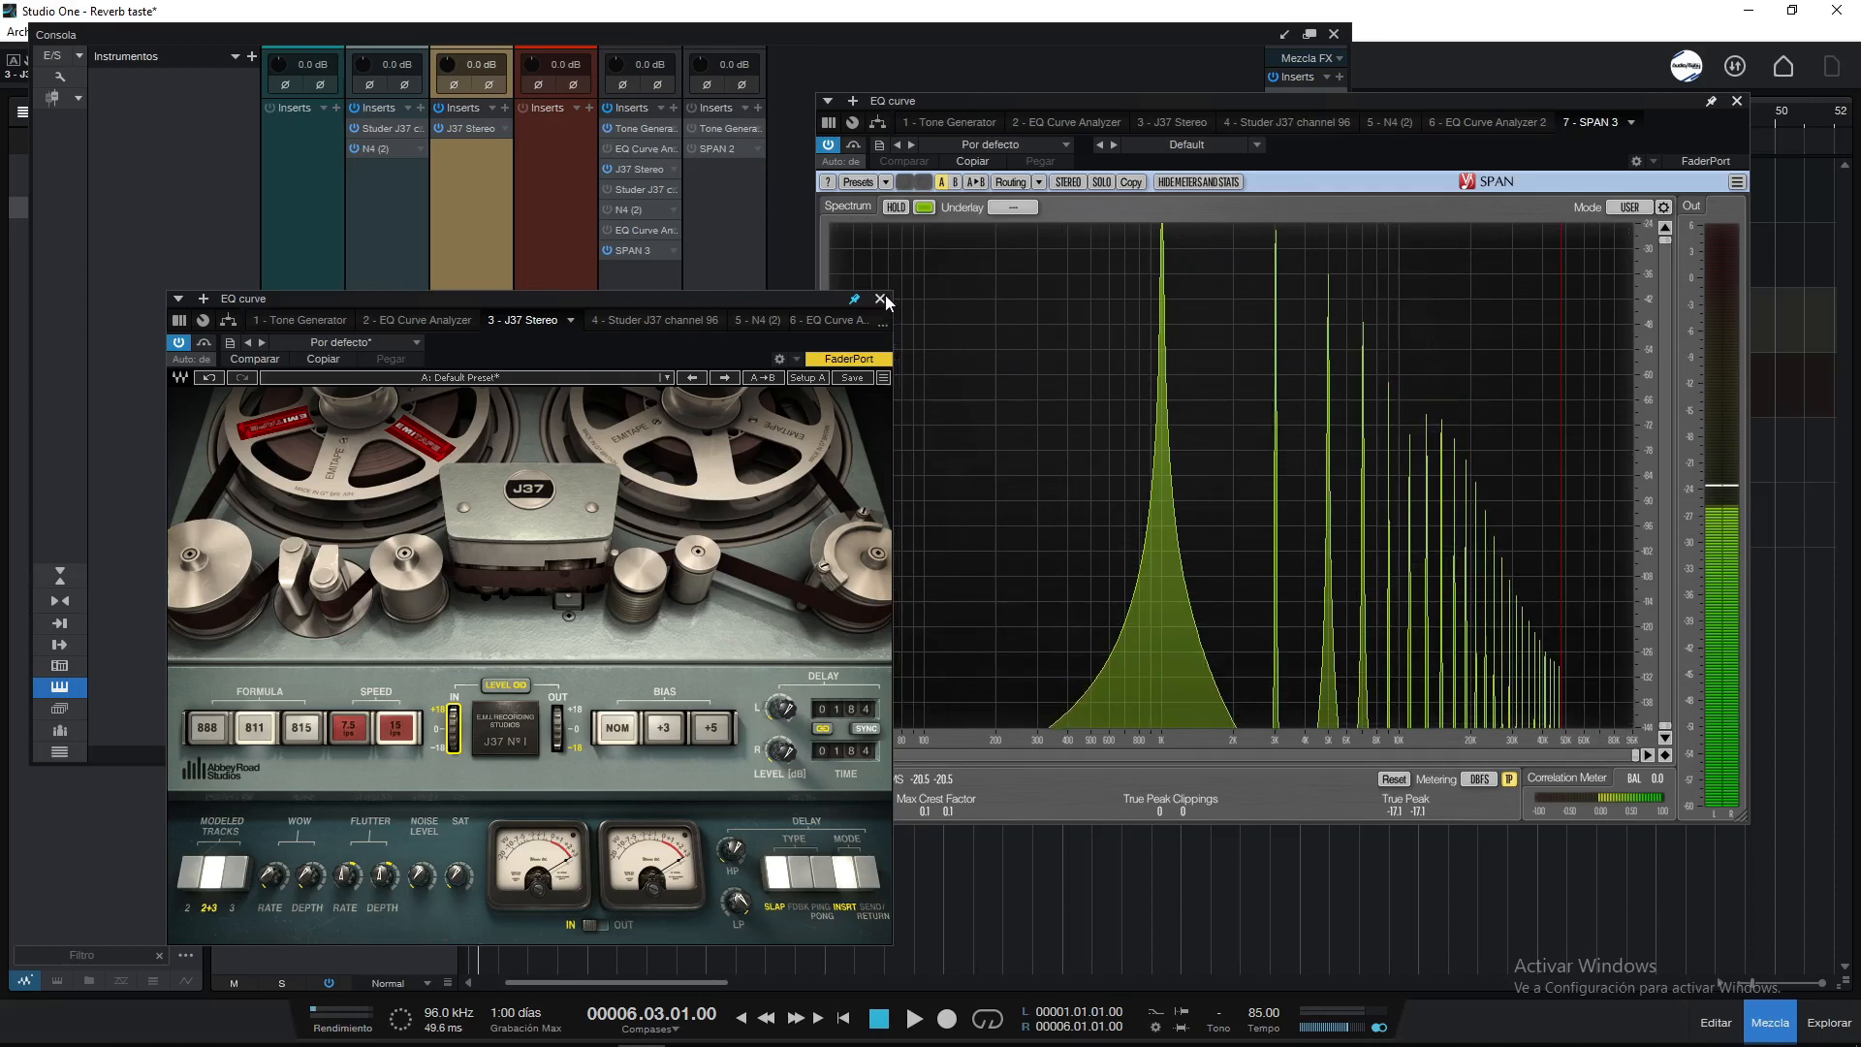
mouse_move(880, 303)
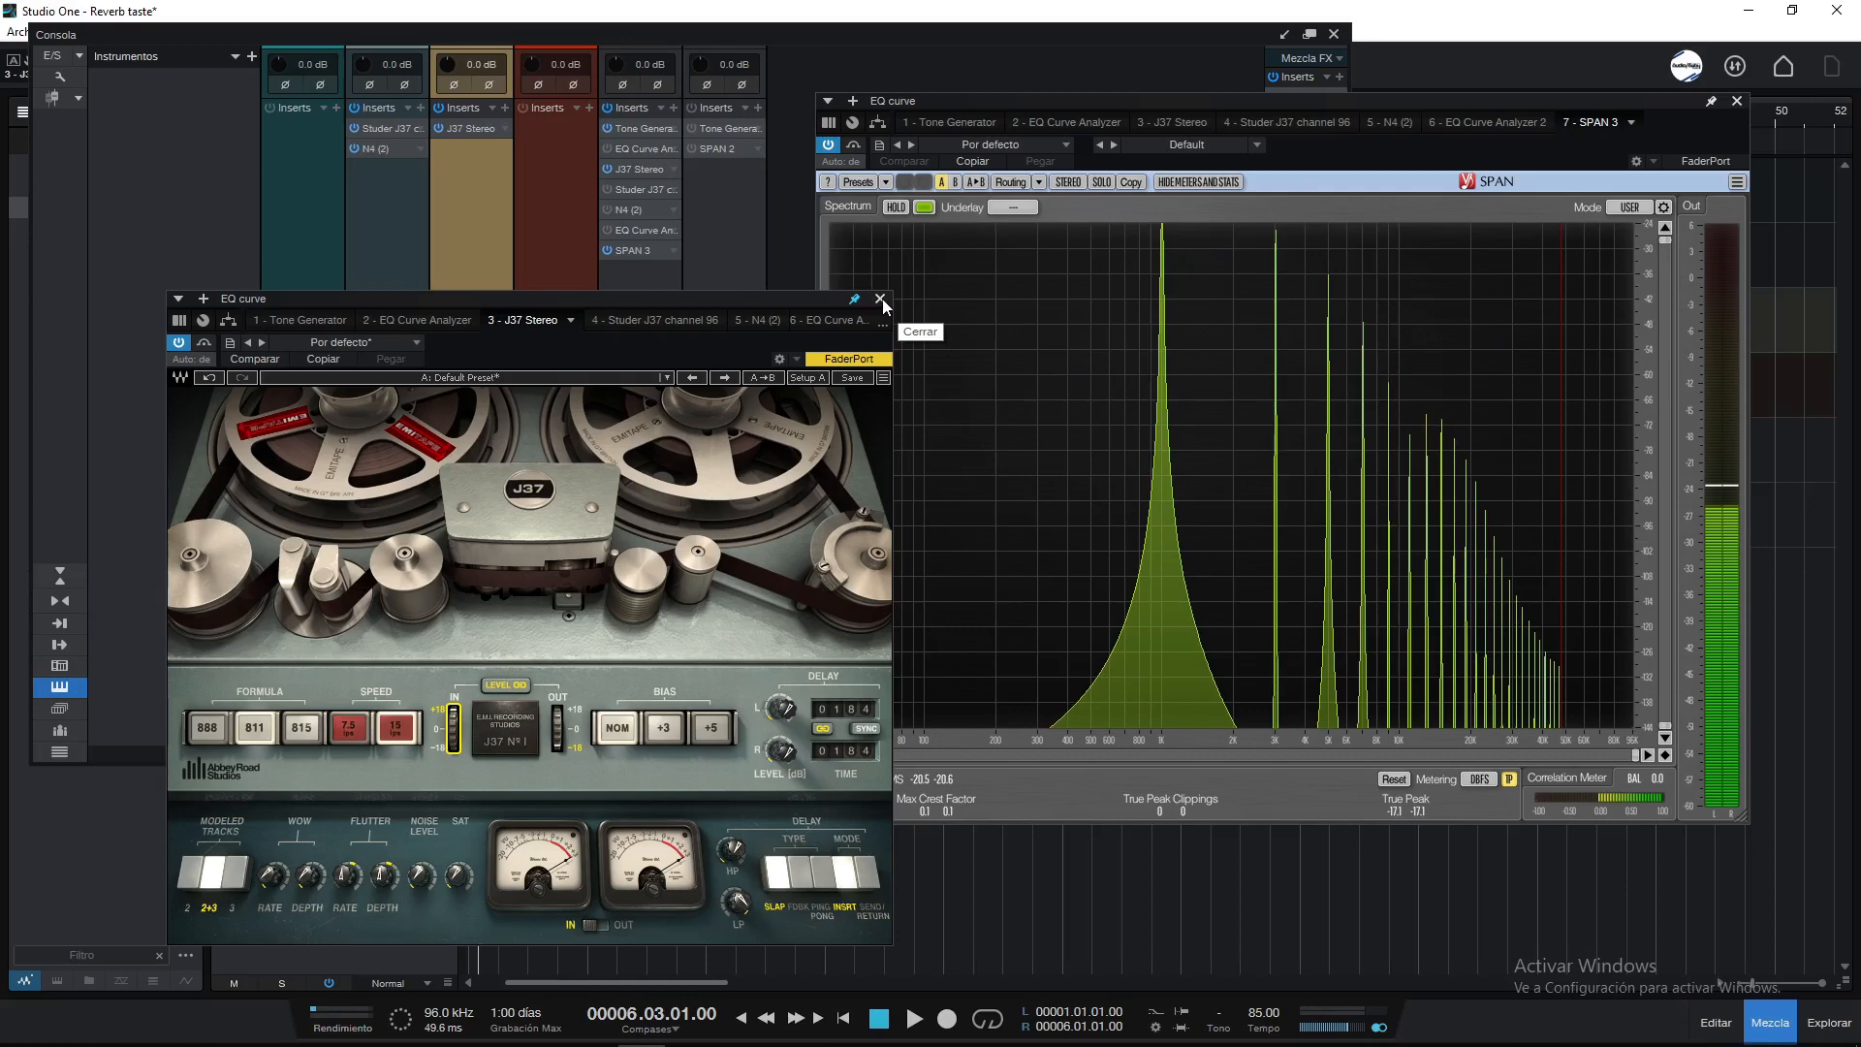
left_click(880, 298)
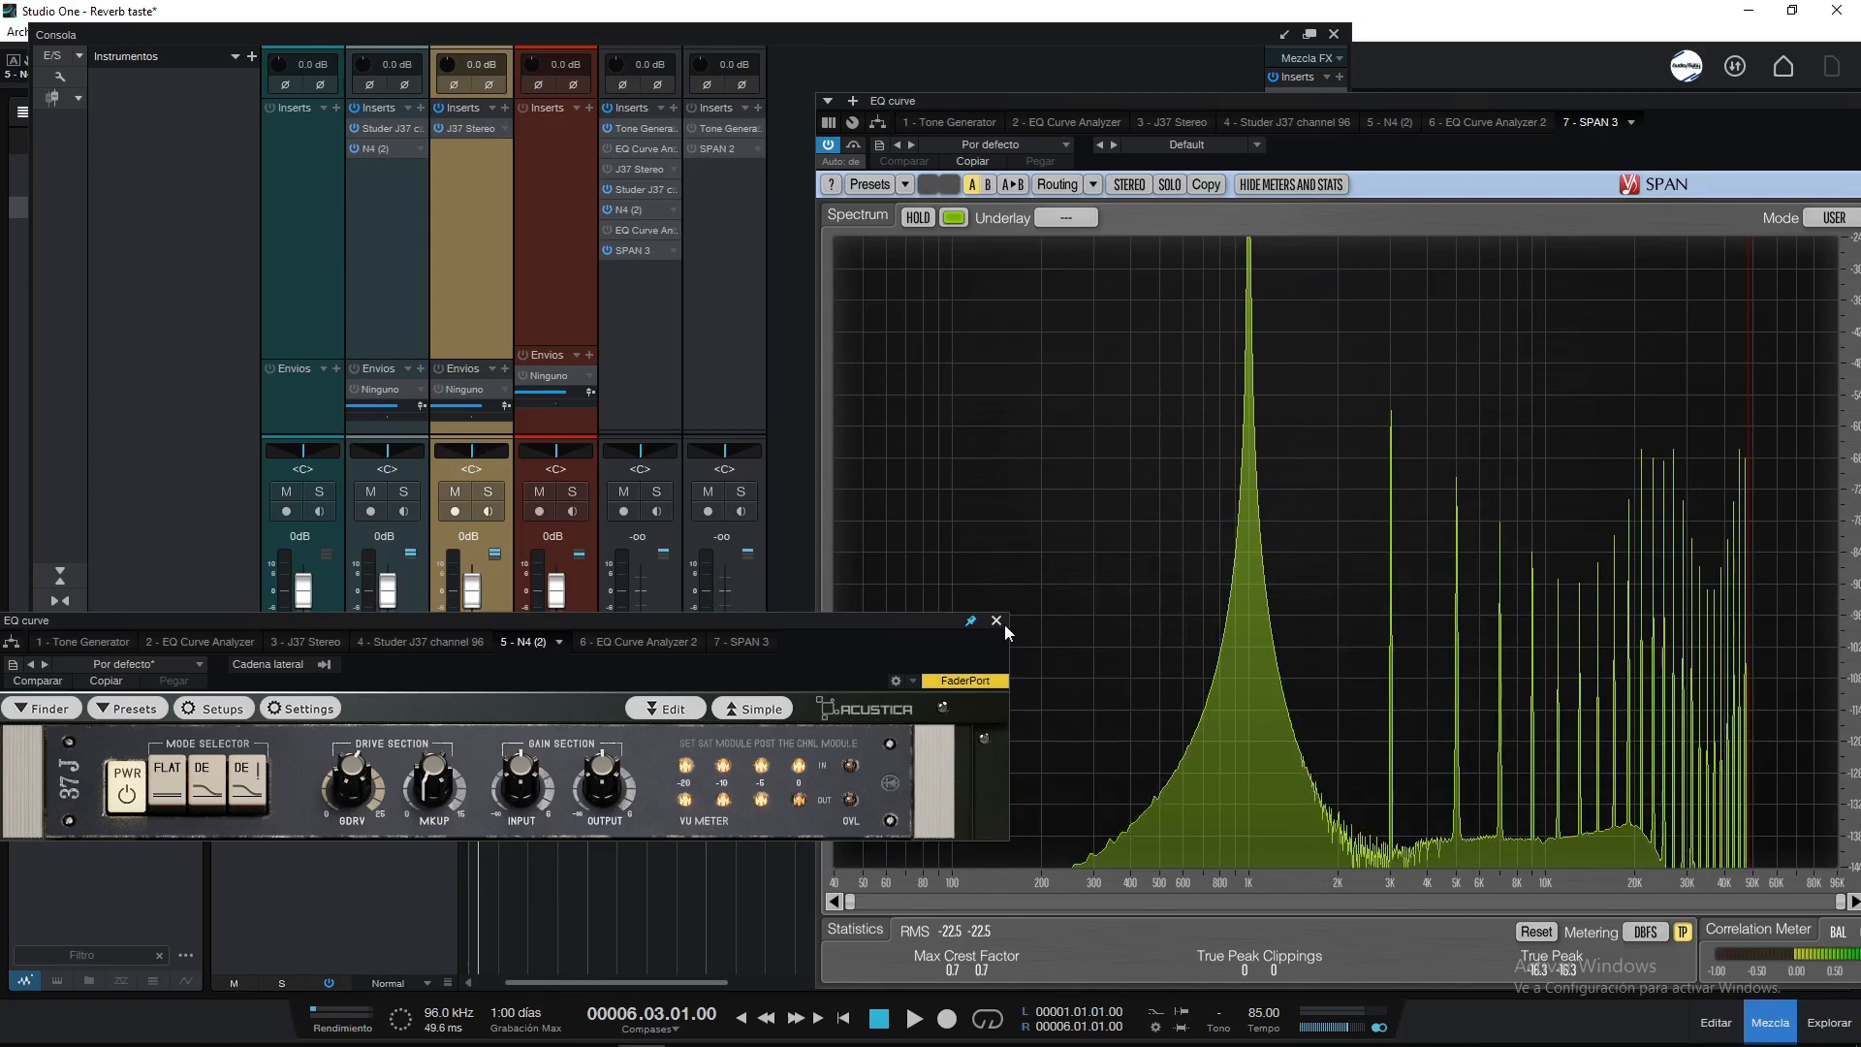
left_click(995, 620)
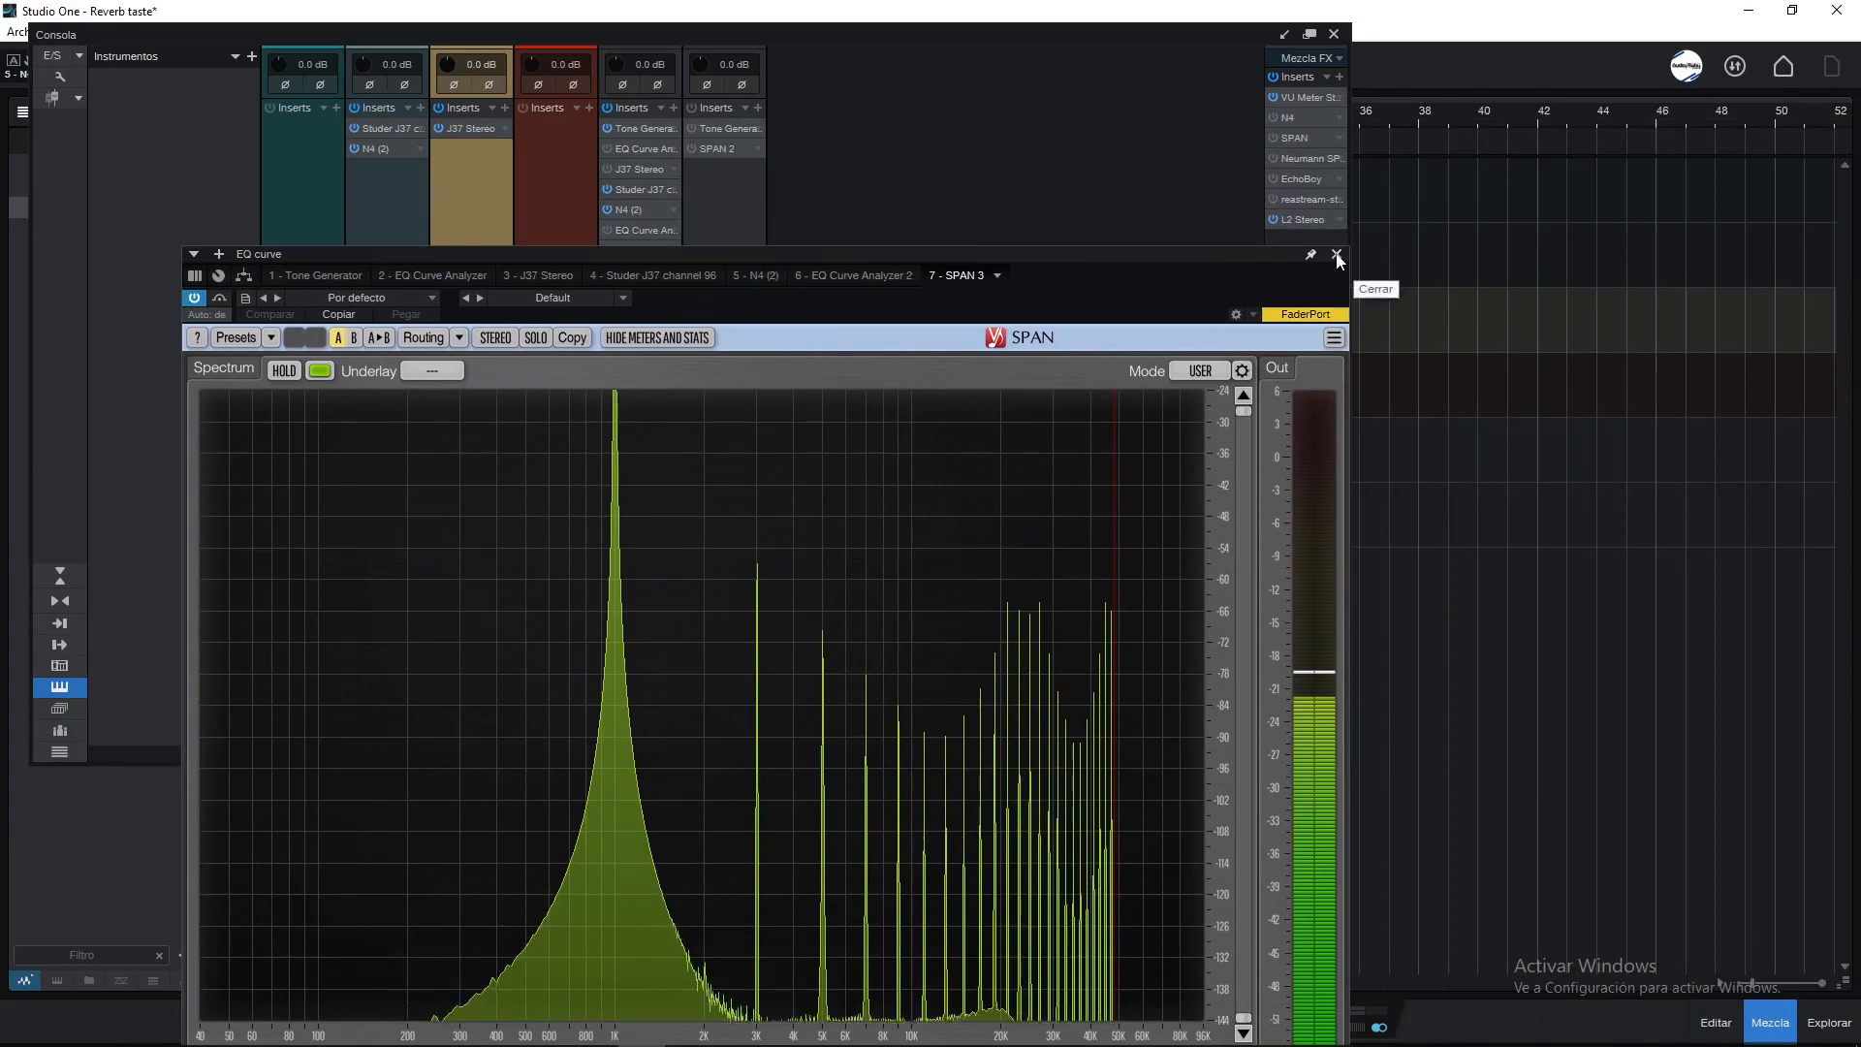
Step: Close SPAN and bring the Waves J37 and Acustica 37J windows up side by side
left_click(1337, 256)
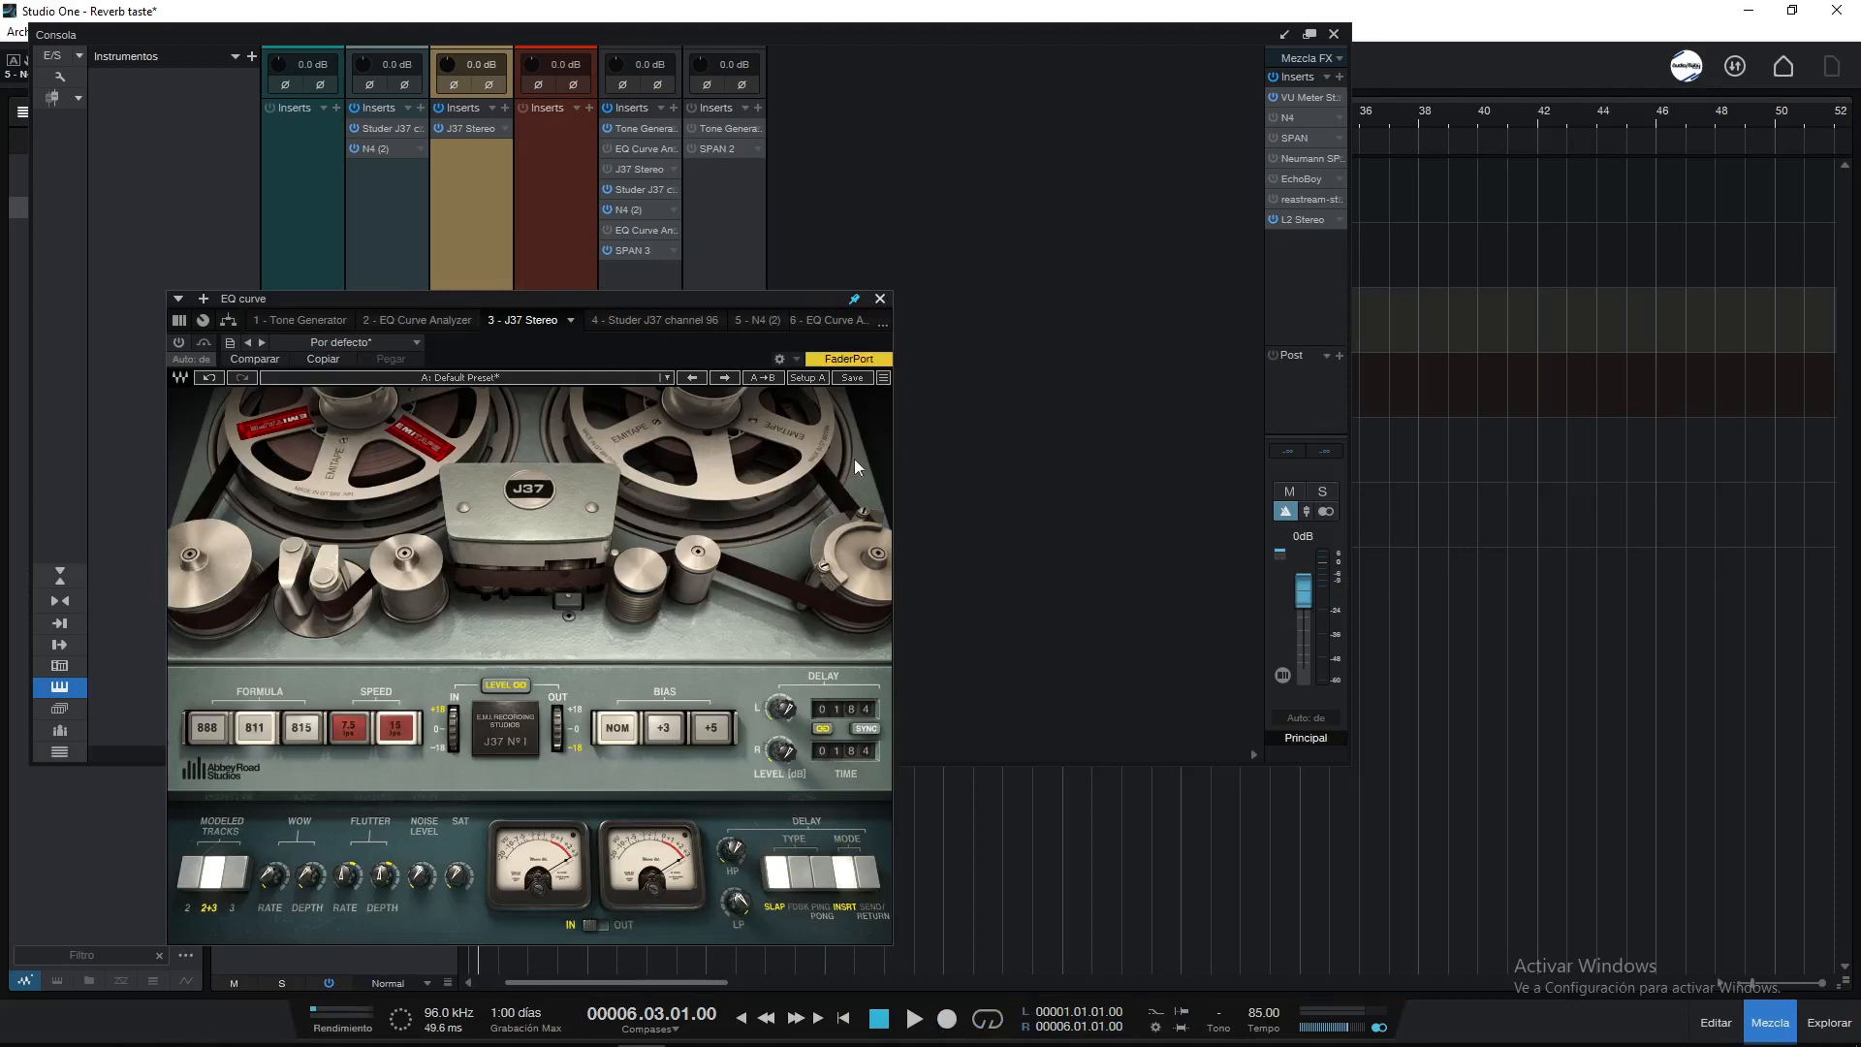
left_click(881, 298)
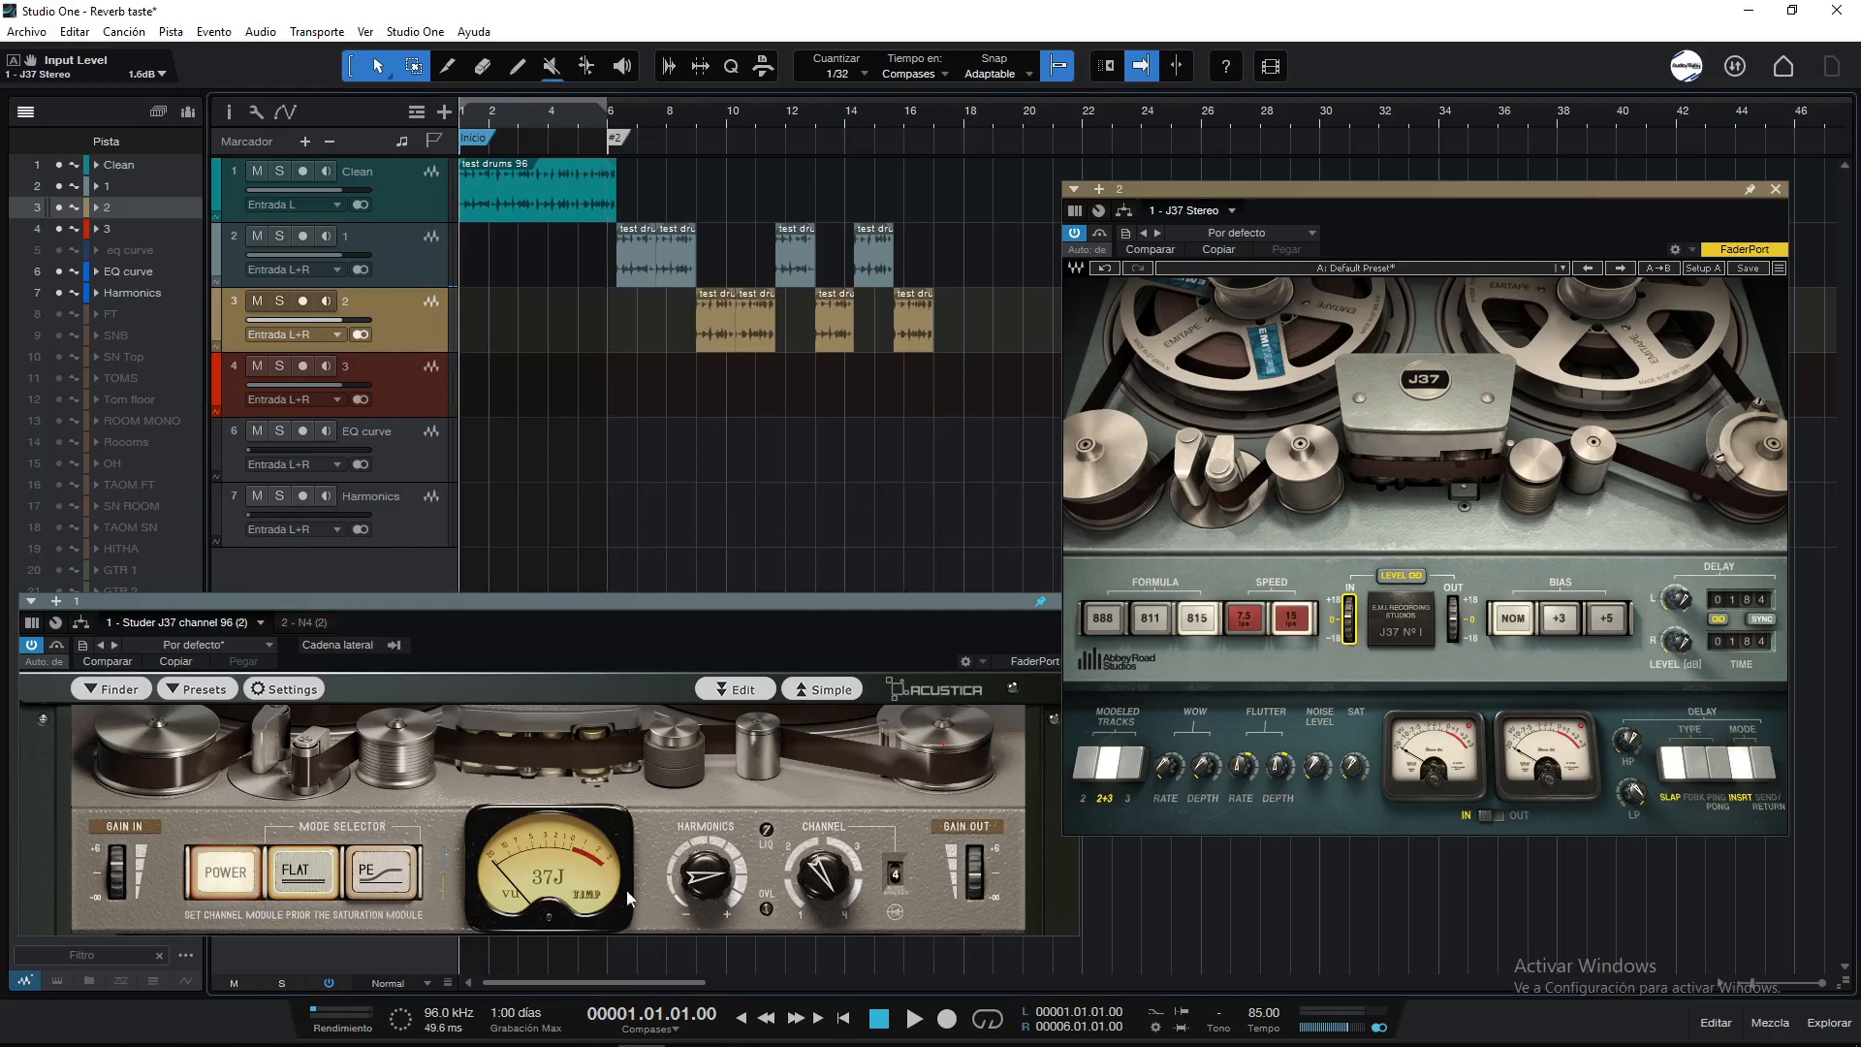
mouse_move(580, 847)
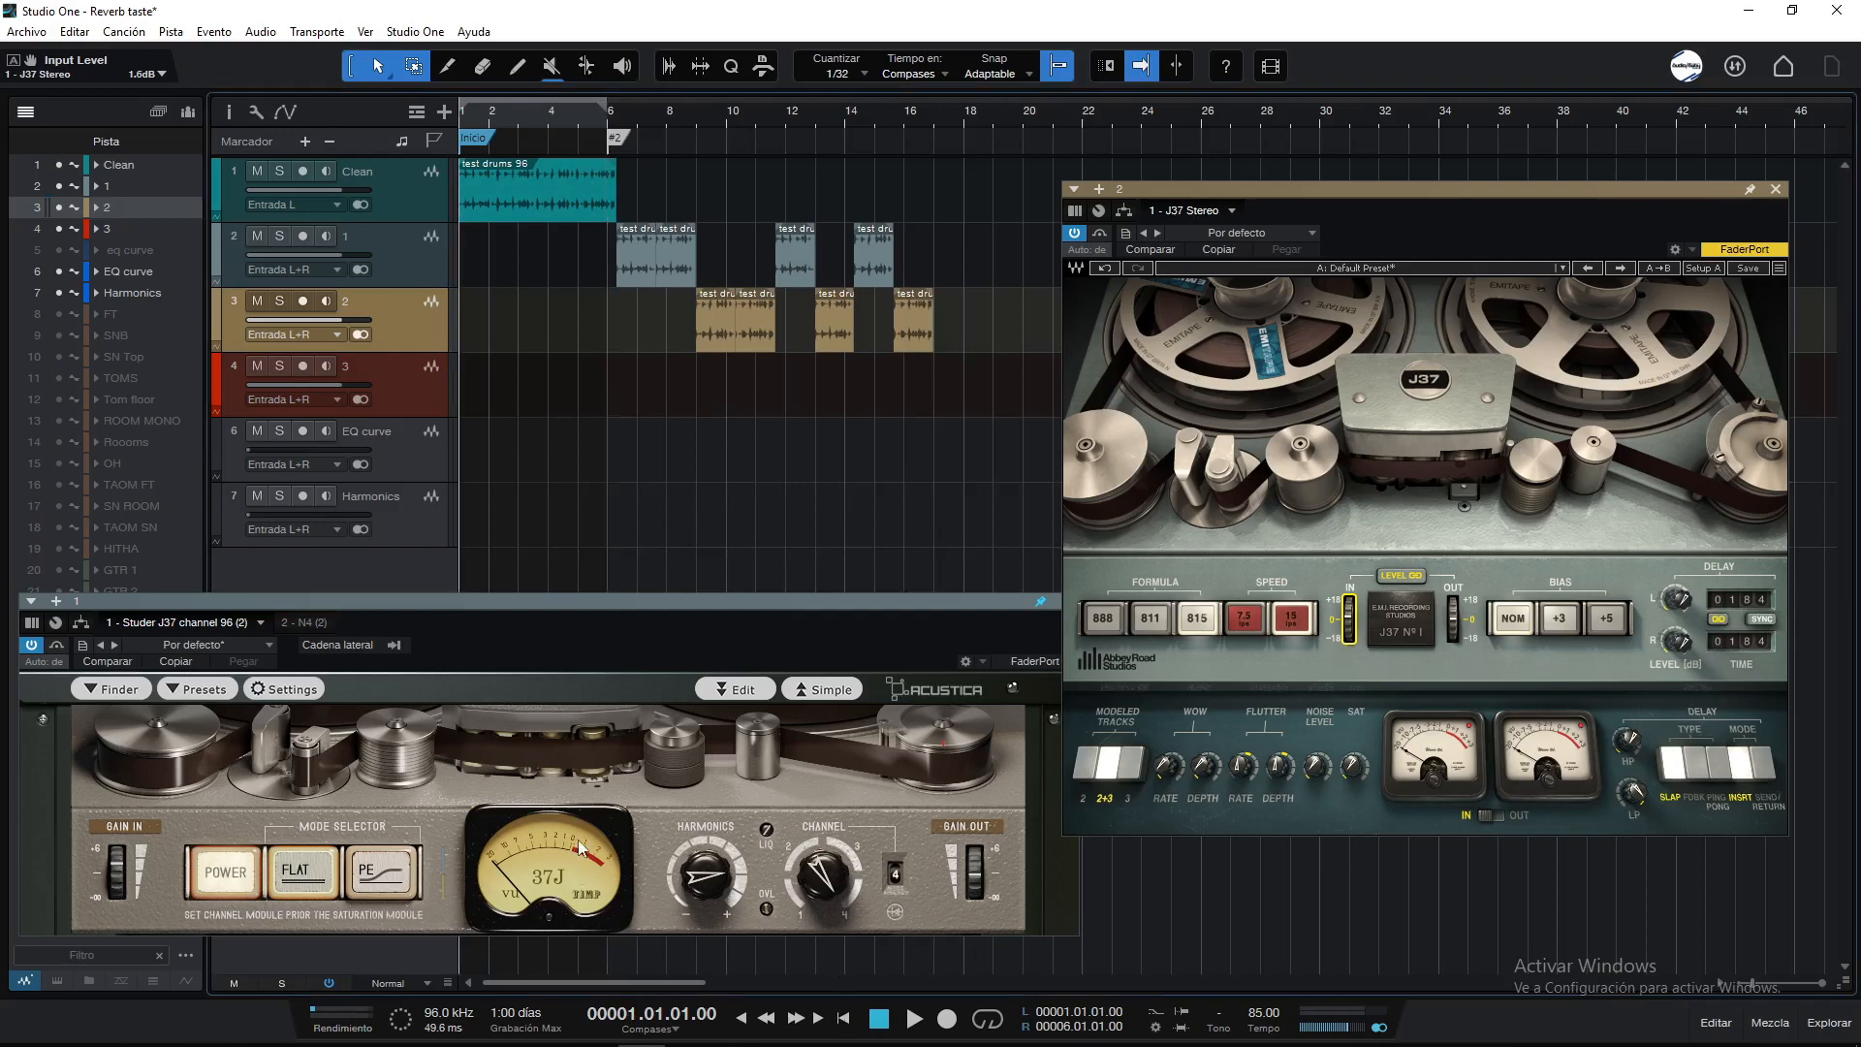
mouse_move(995, 675)
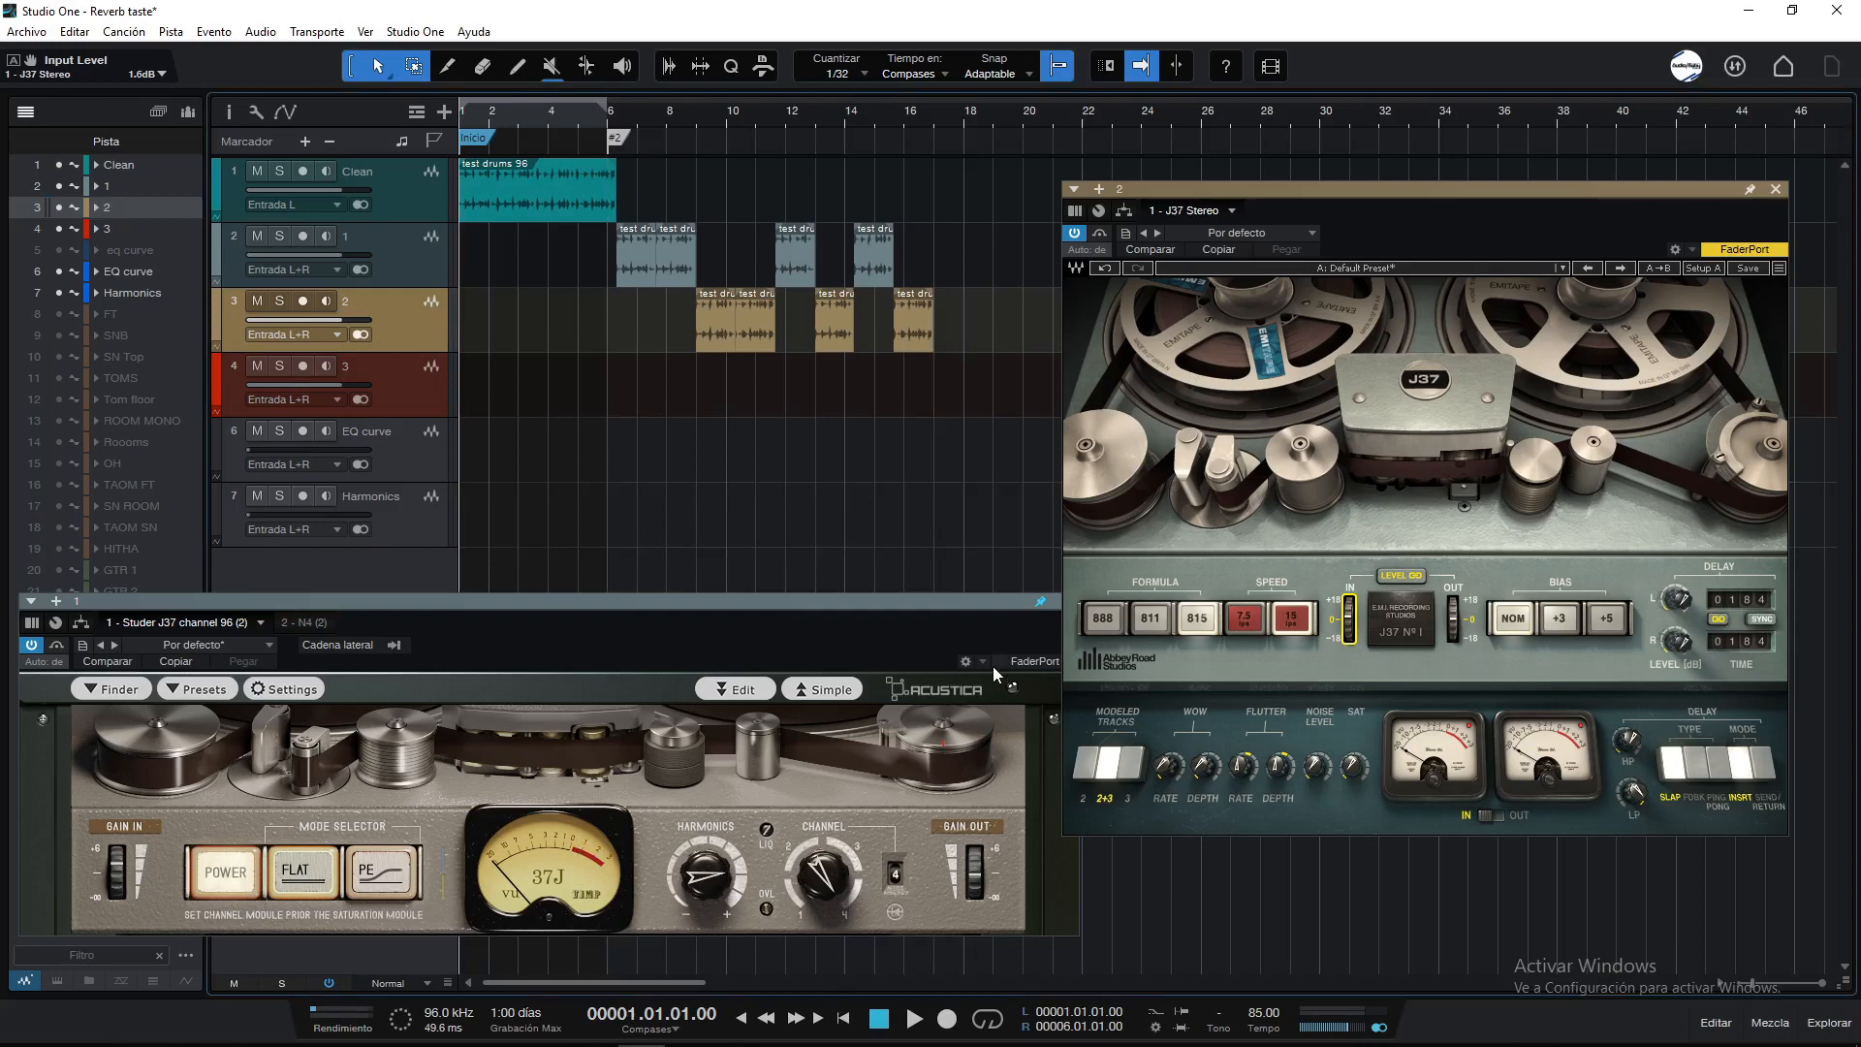
mouse_move(995, 674)
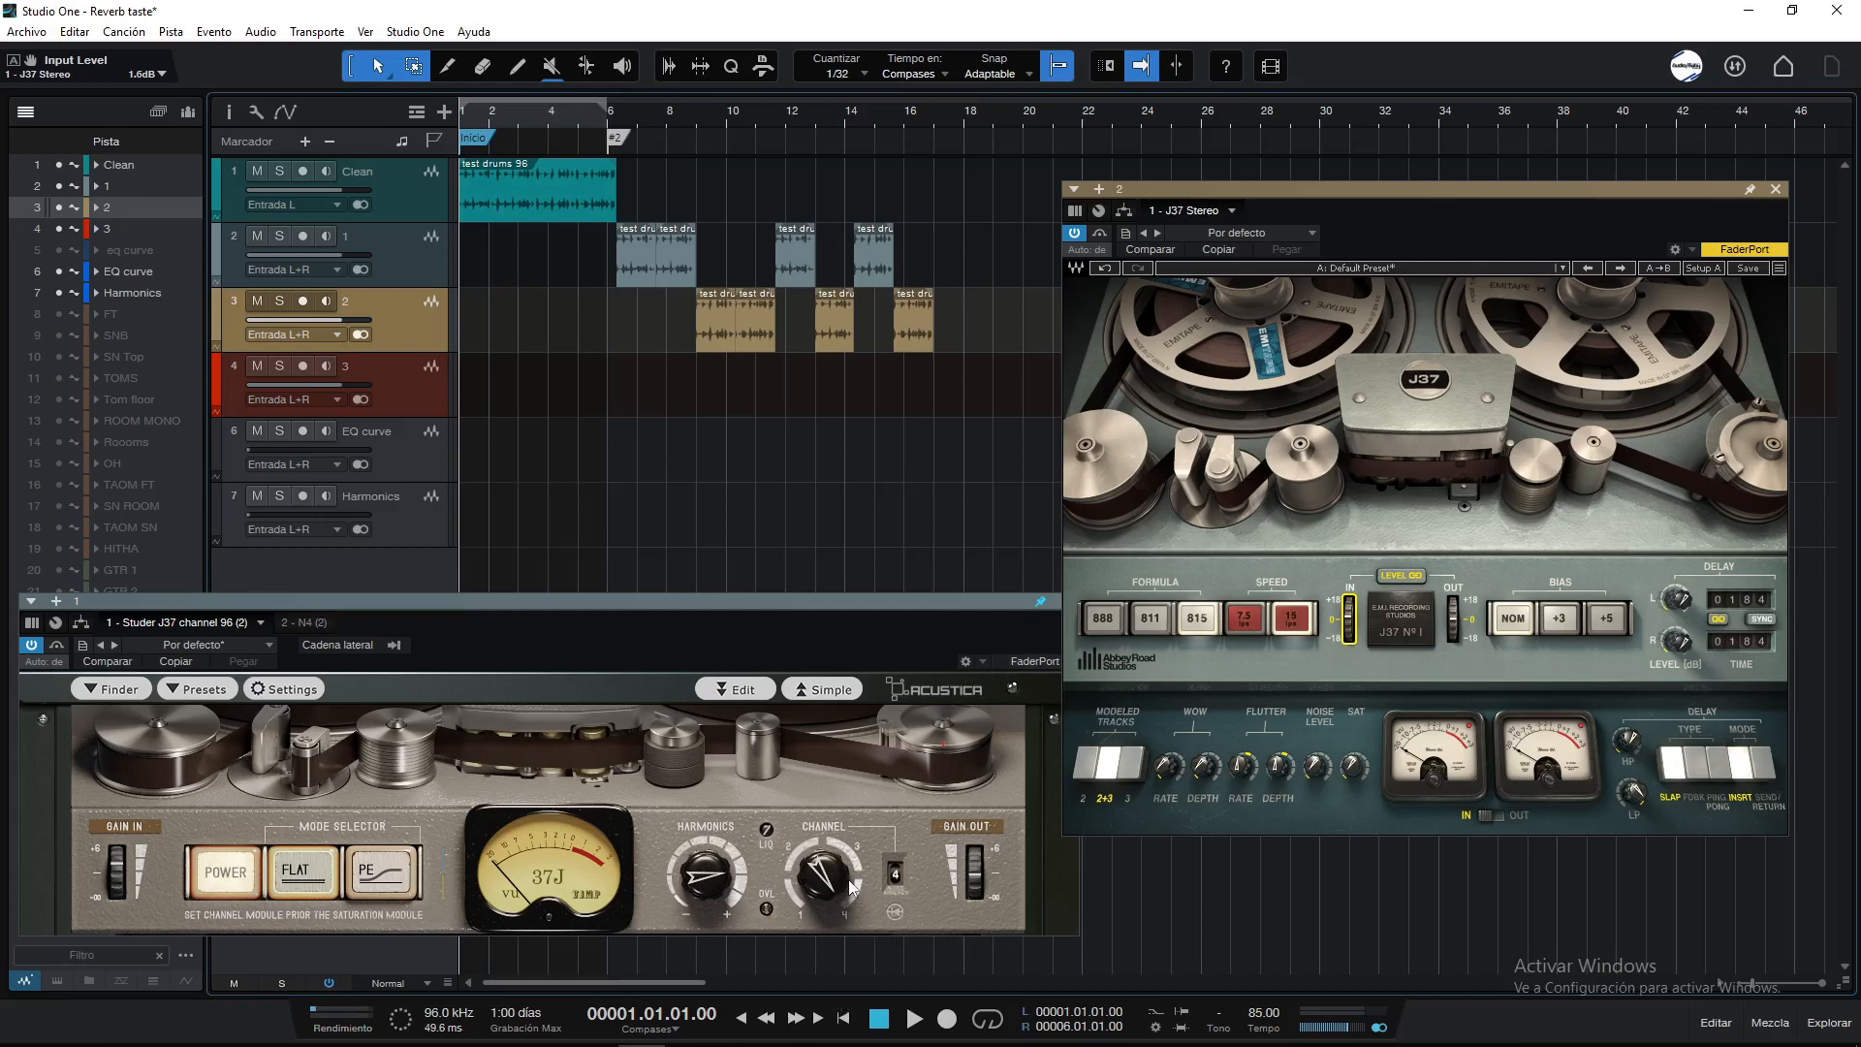
Step: Swap the drum clips for the 'mixdown 1 for test' full-mix clips on the comparison tracks
left_click(913, 1018)
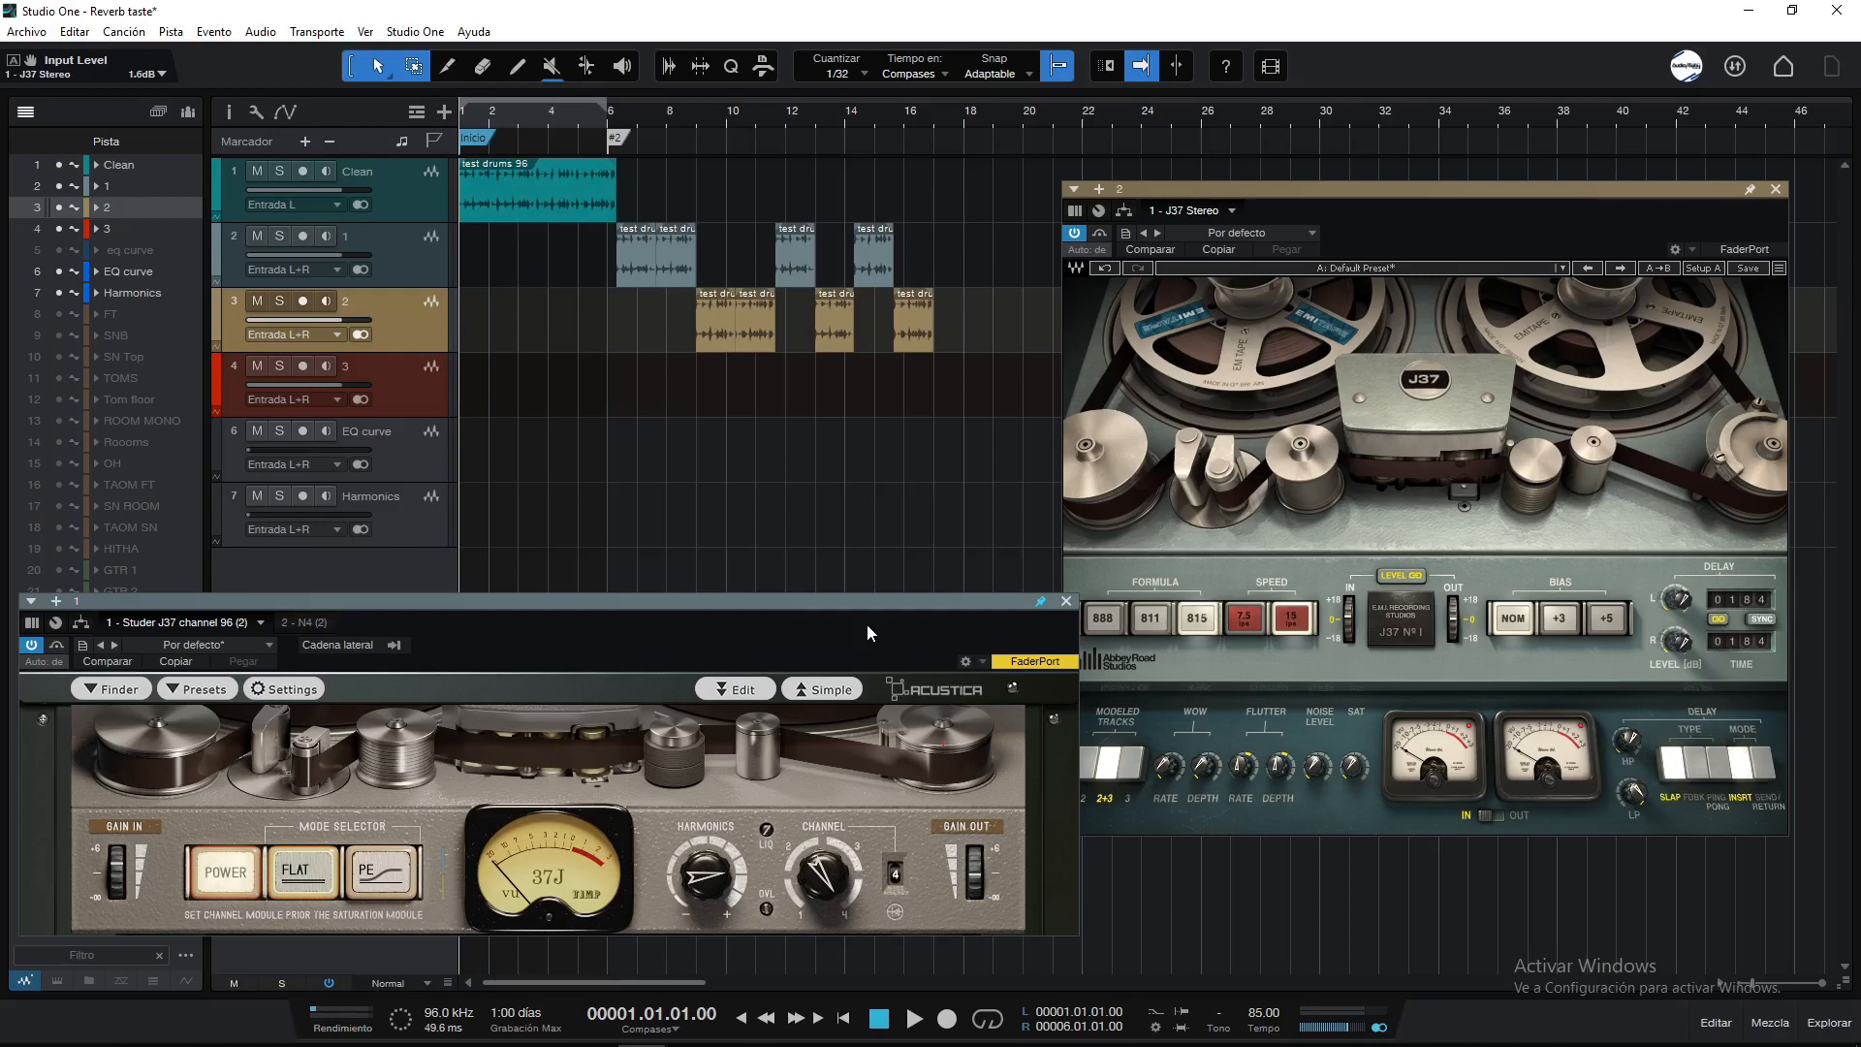
mouse_move(943, 609)
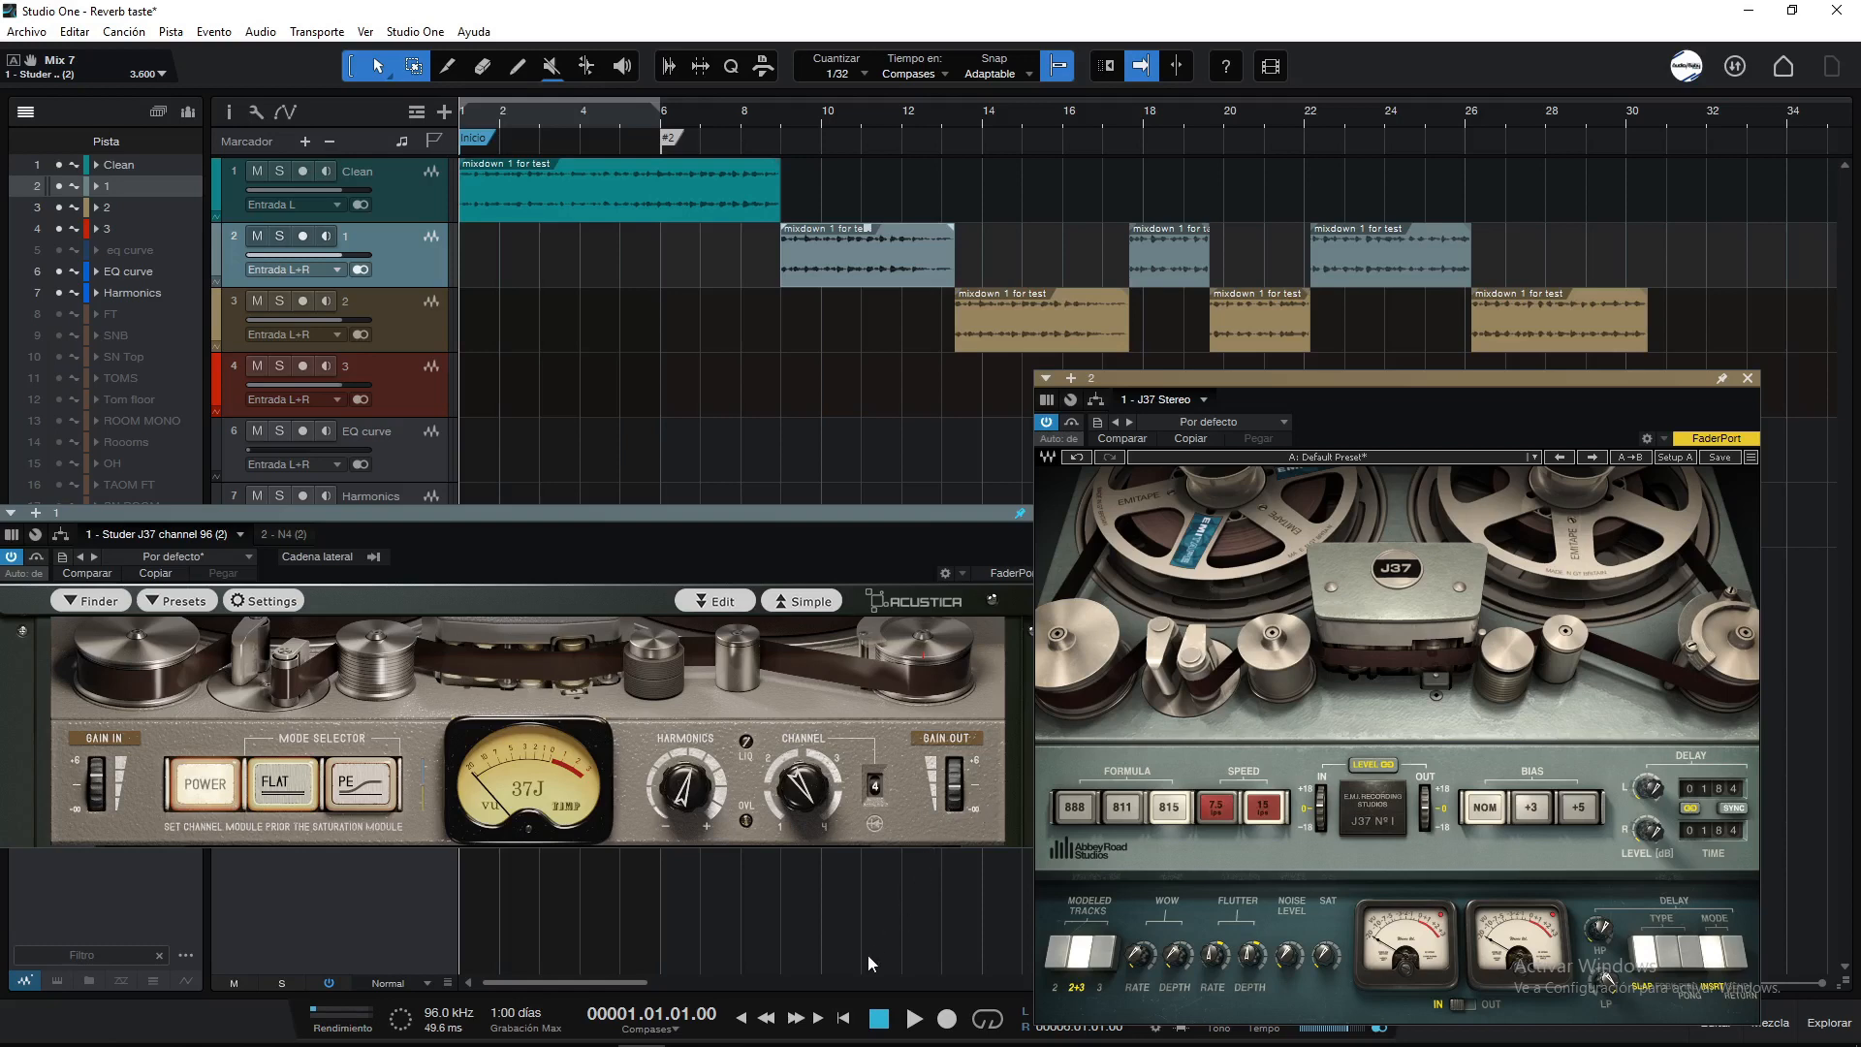
mouse_move(1208, 440)
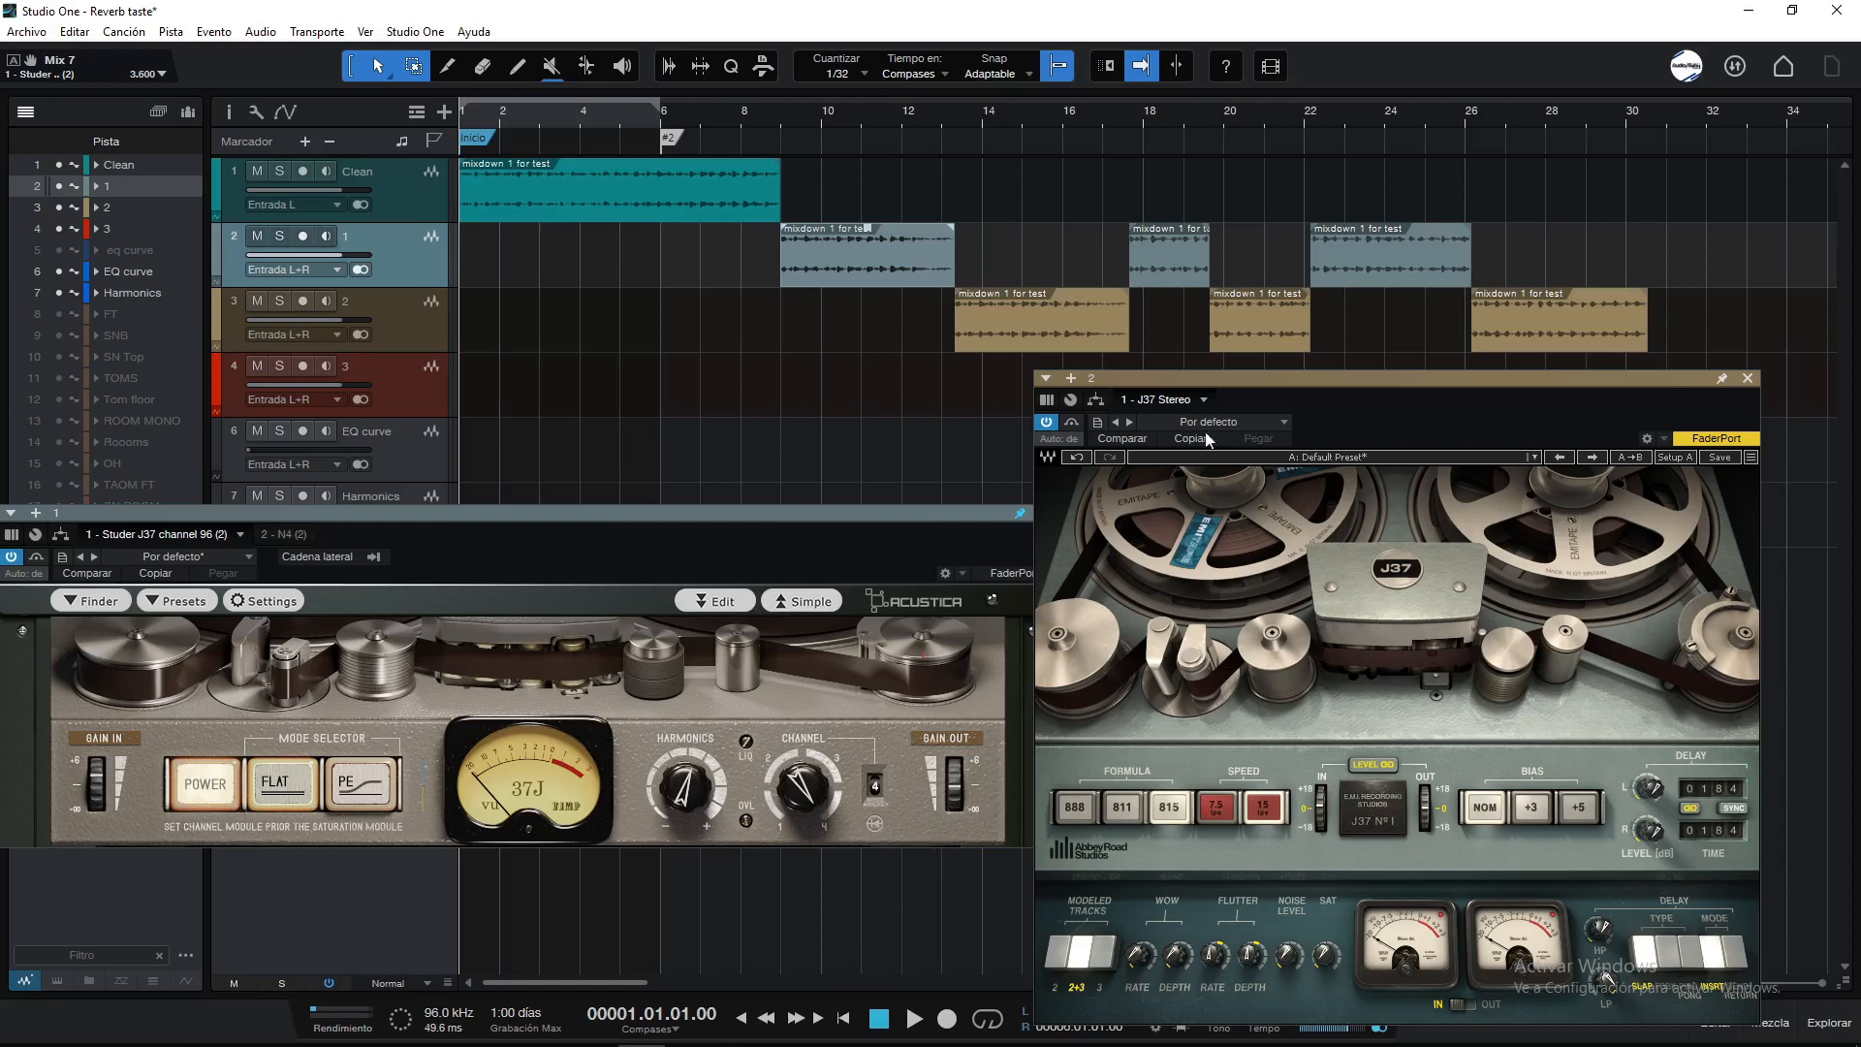
mouse_move(1146, 268)
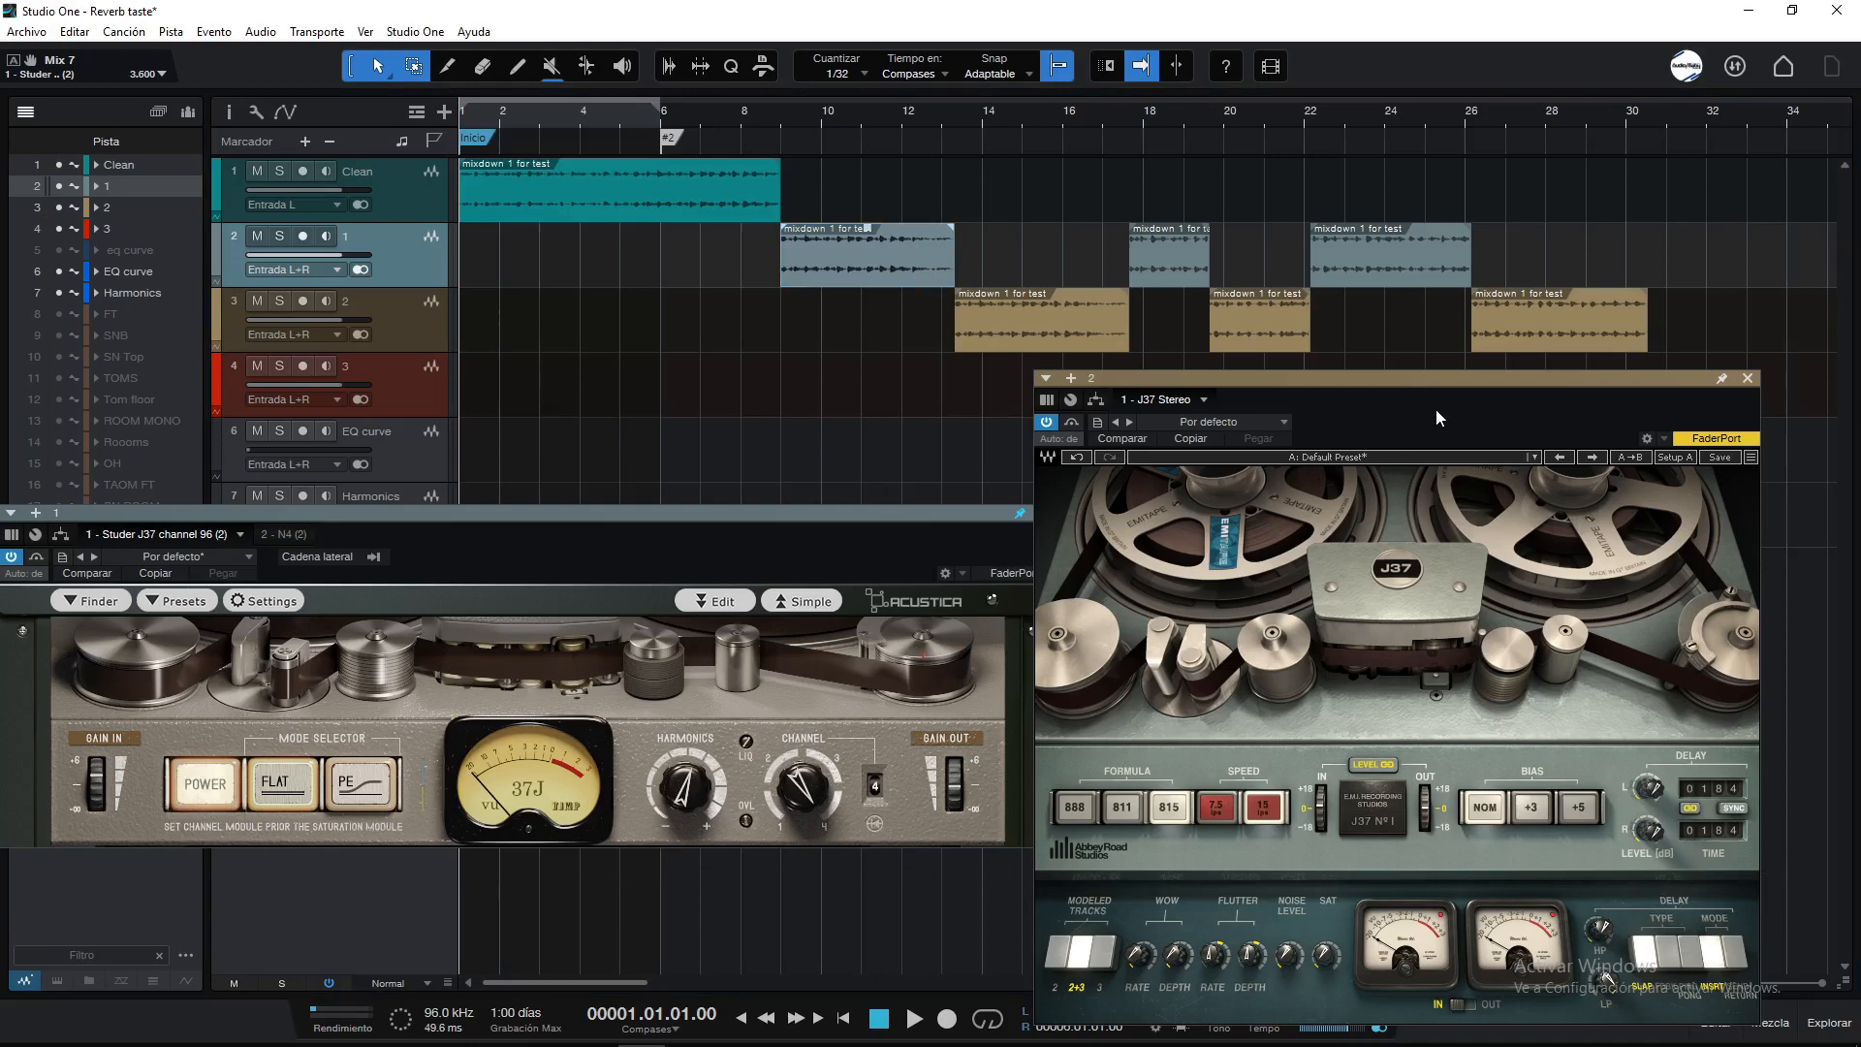
mouse_move(1403, 407)
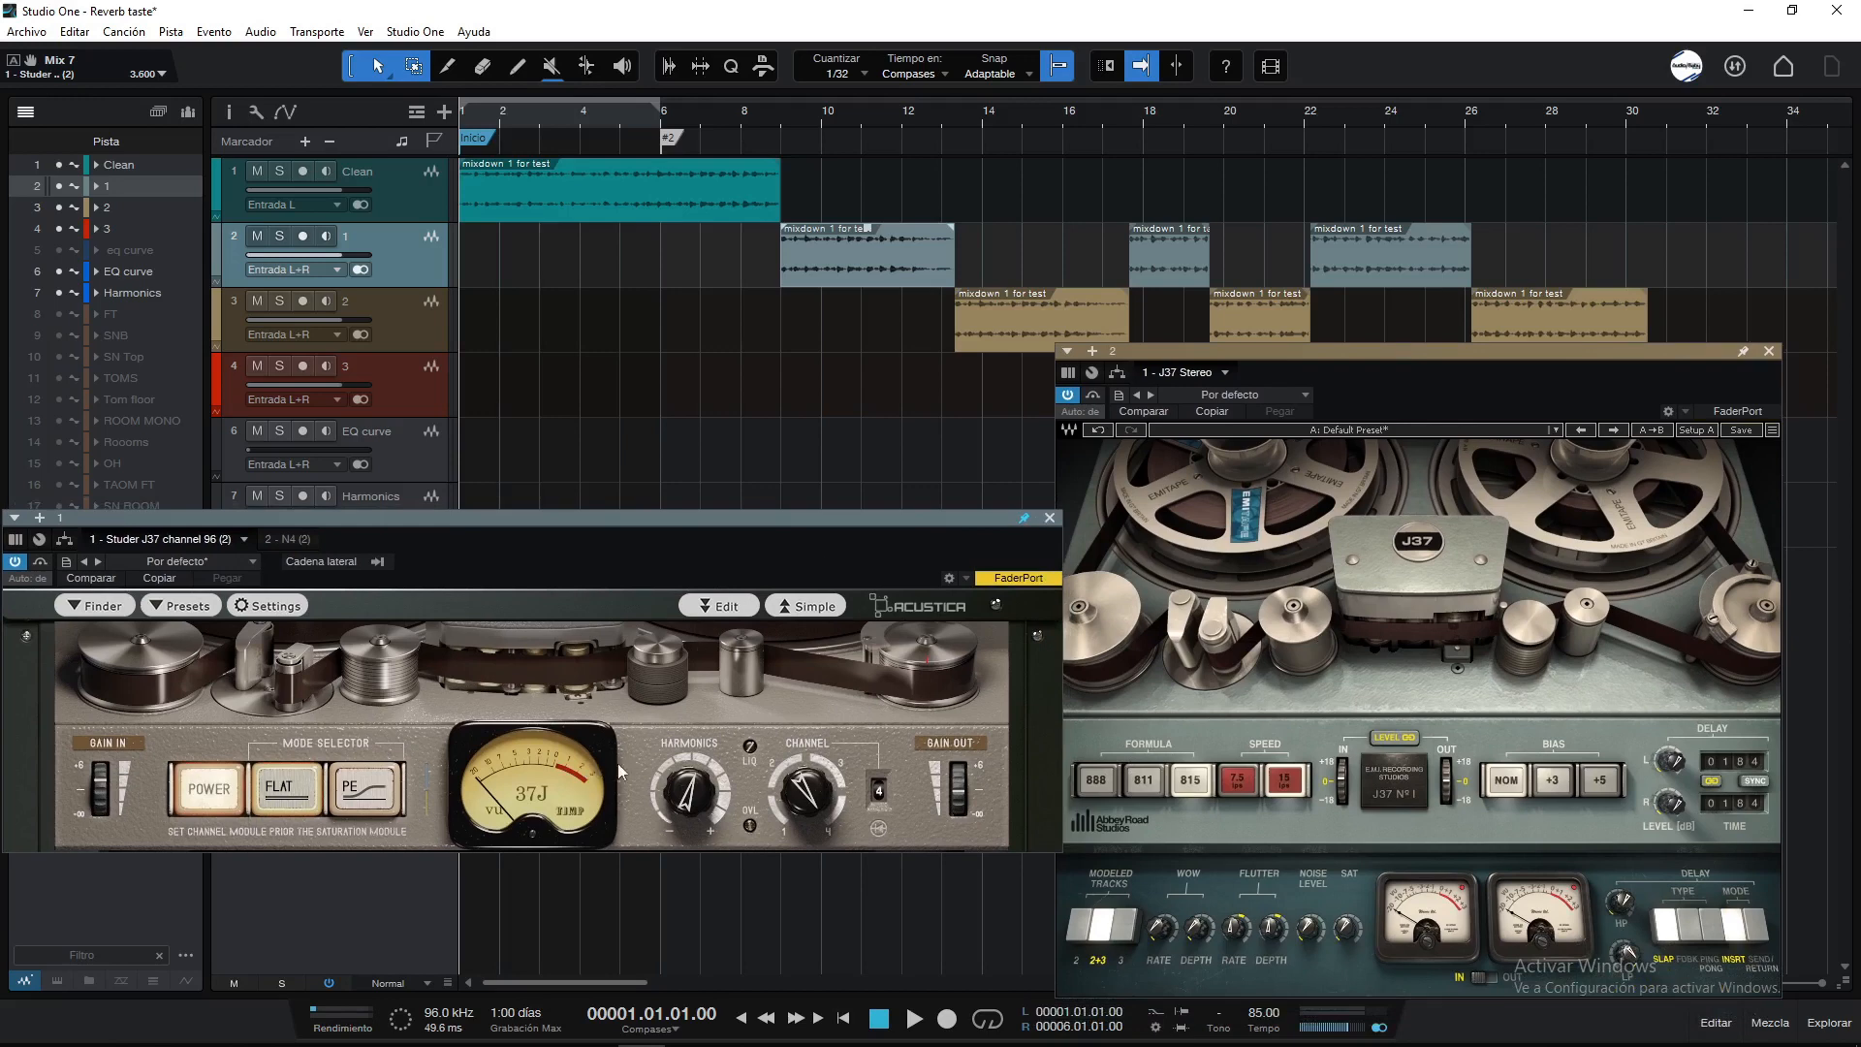
mouse_move(861, 760)
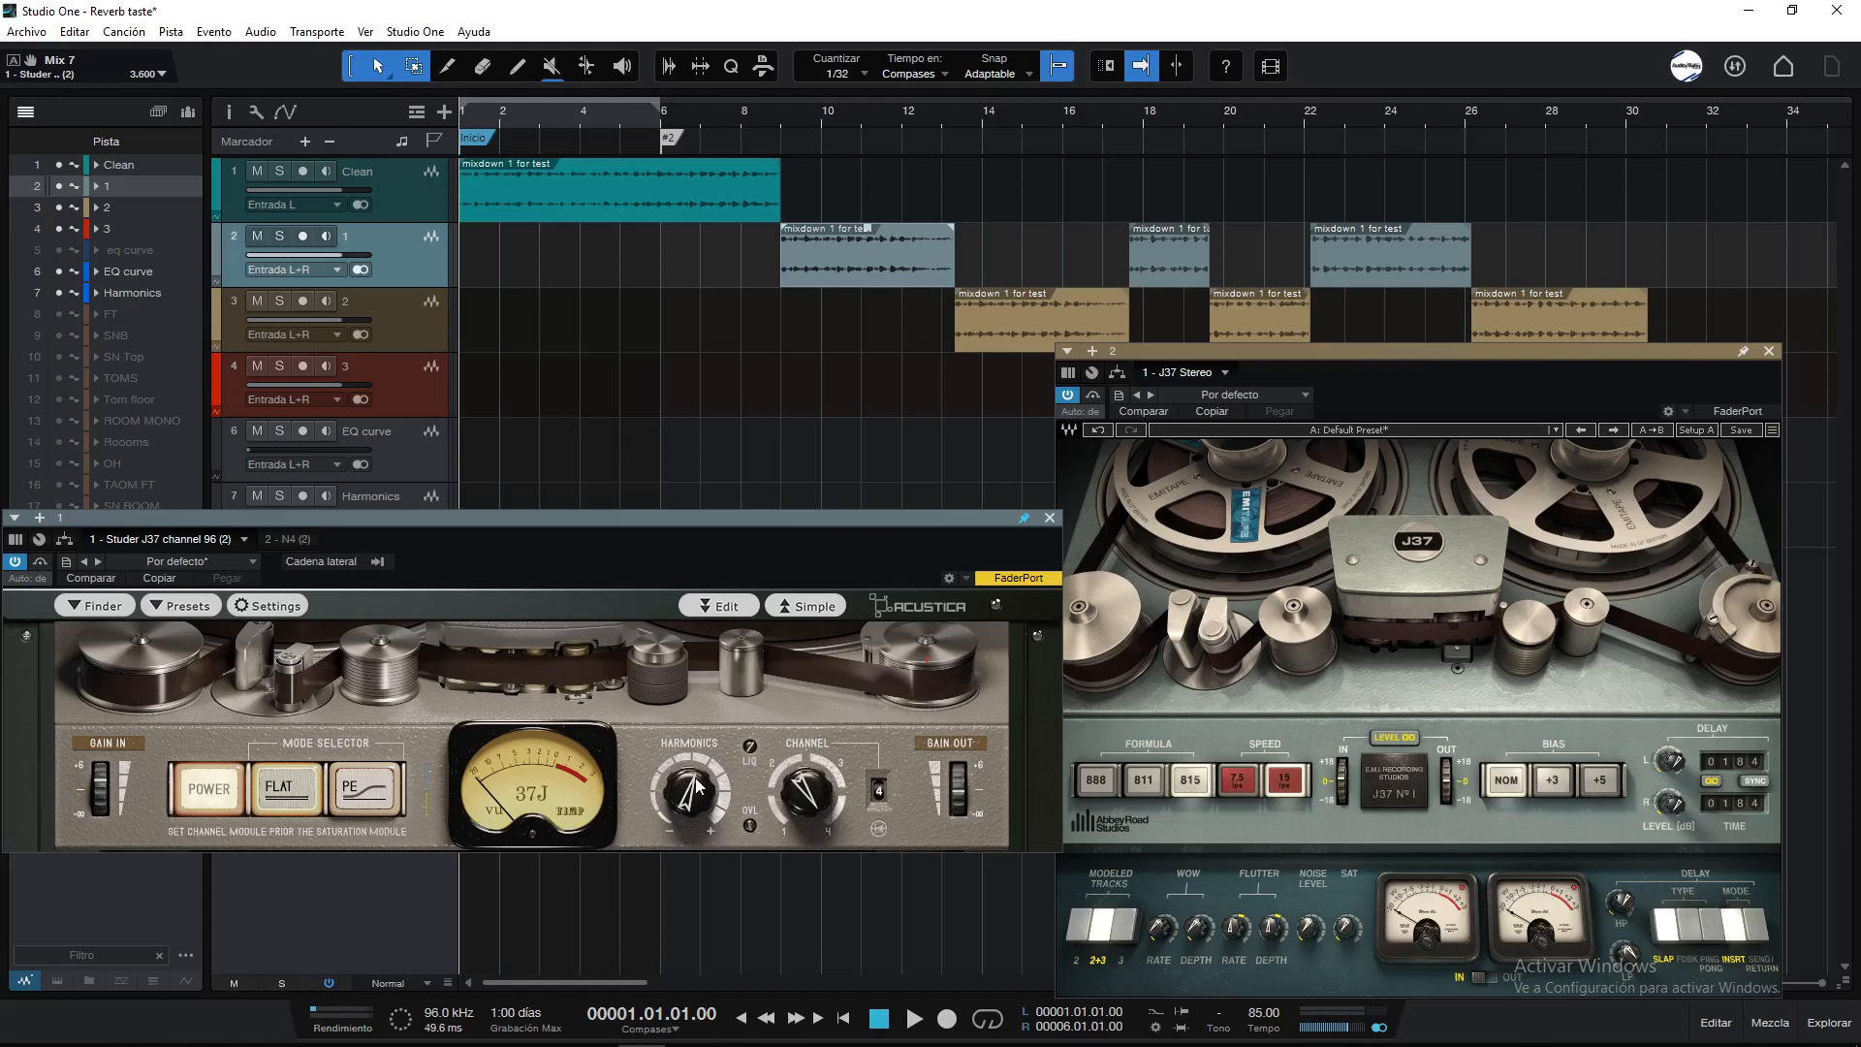
mouse_move(656, 760)
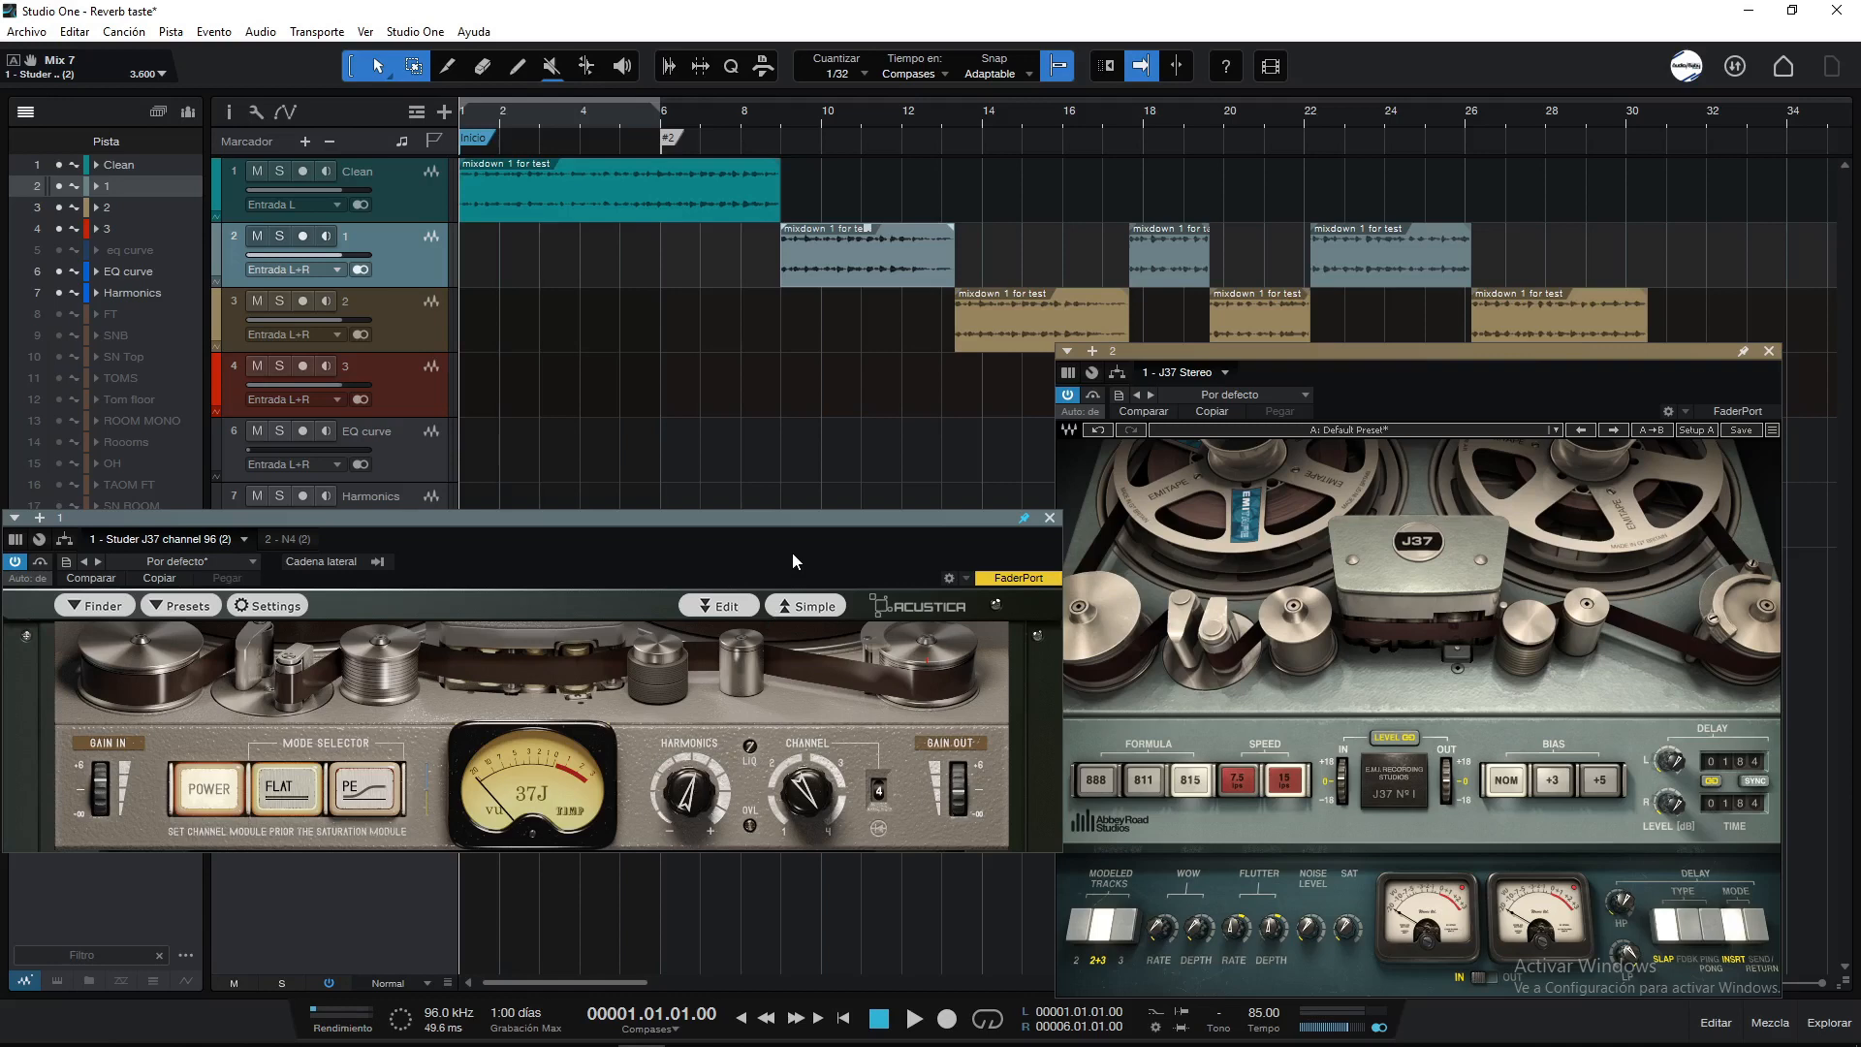
mouse_move(1471, 697)
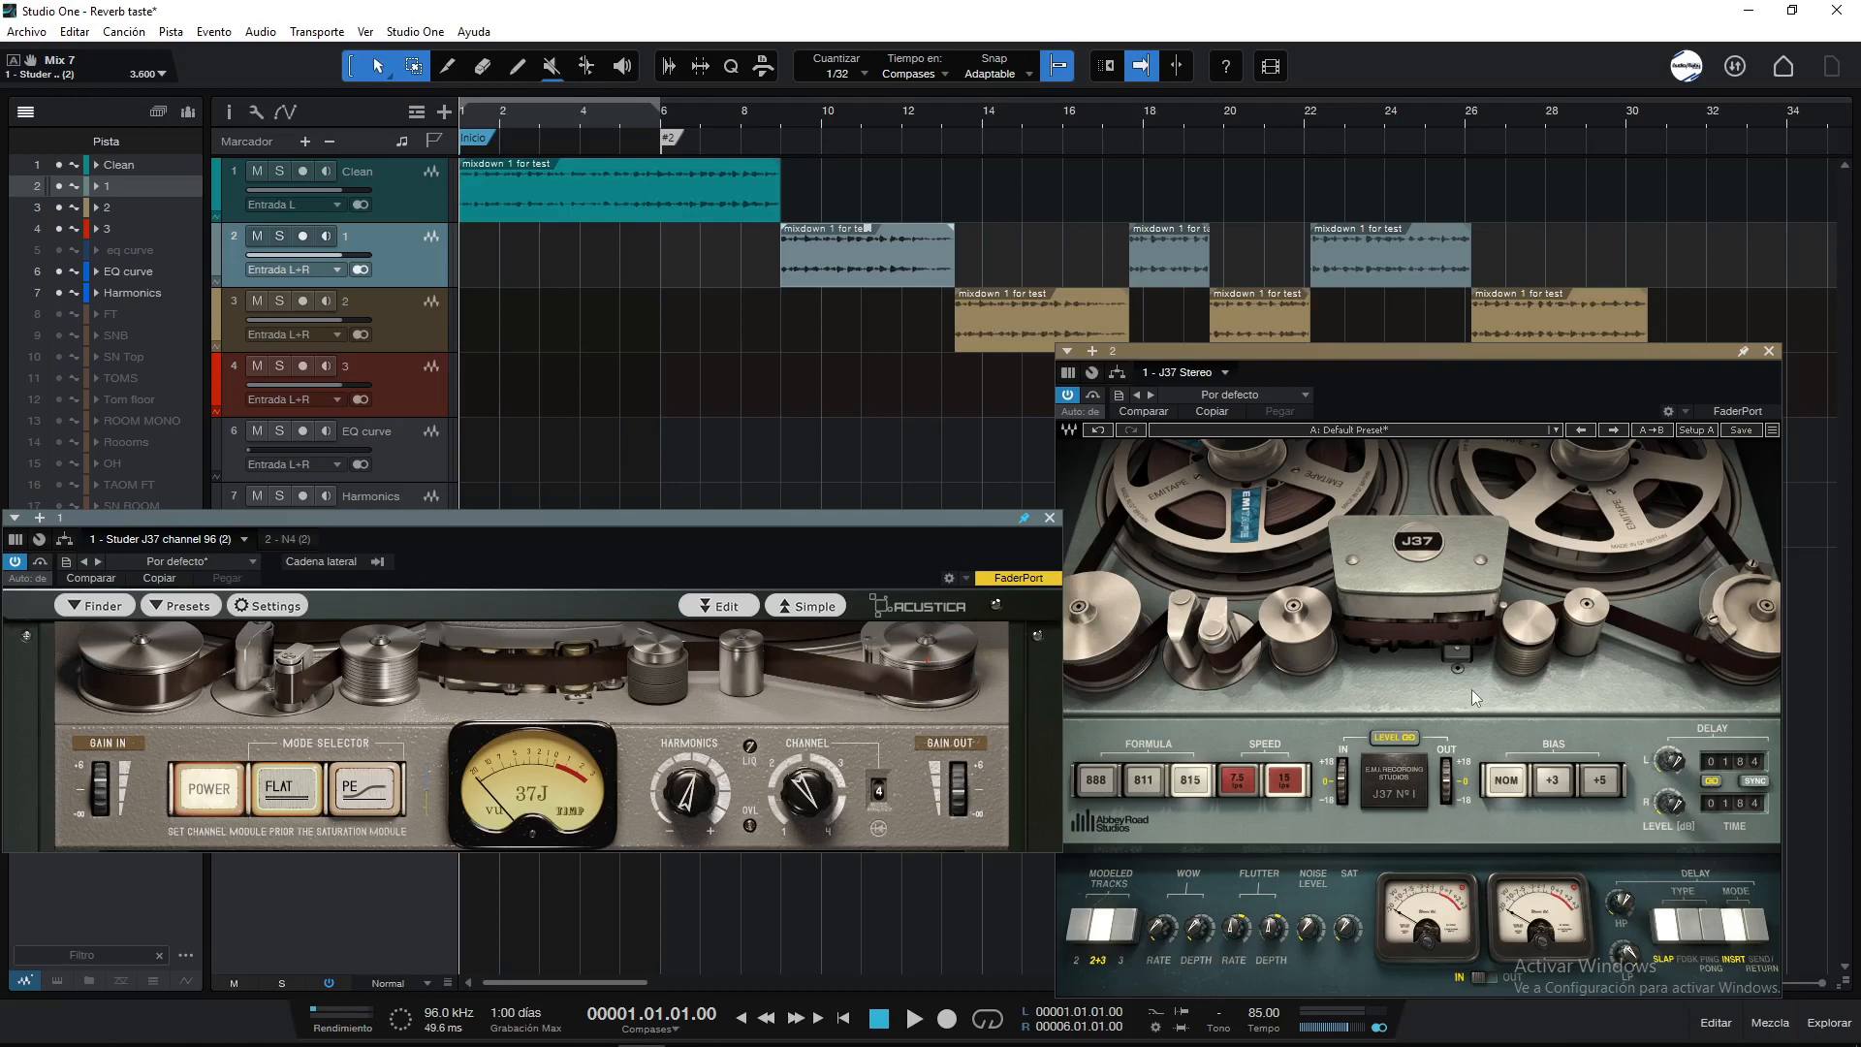
mouse_move(828, 748)
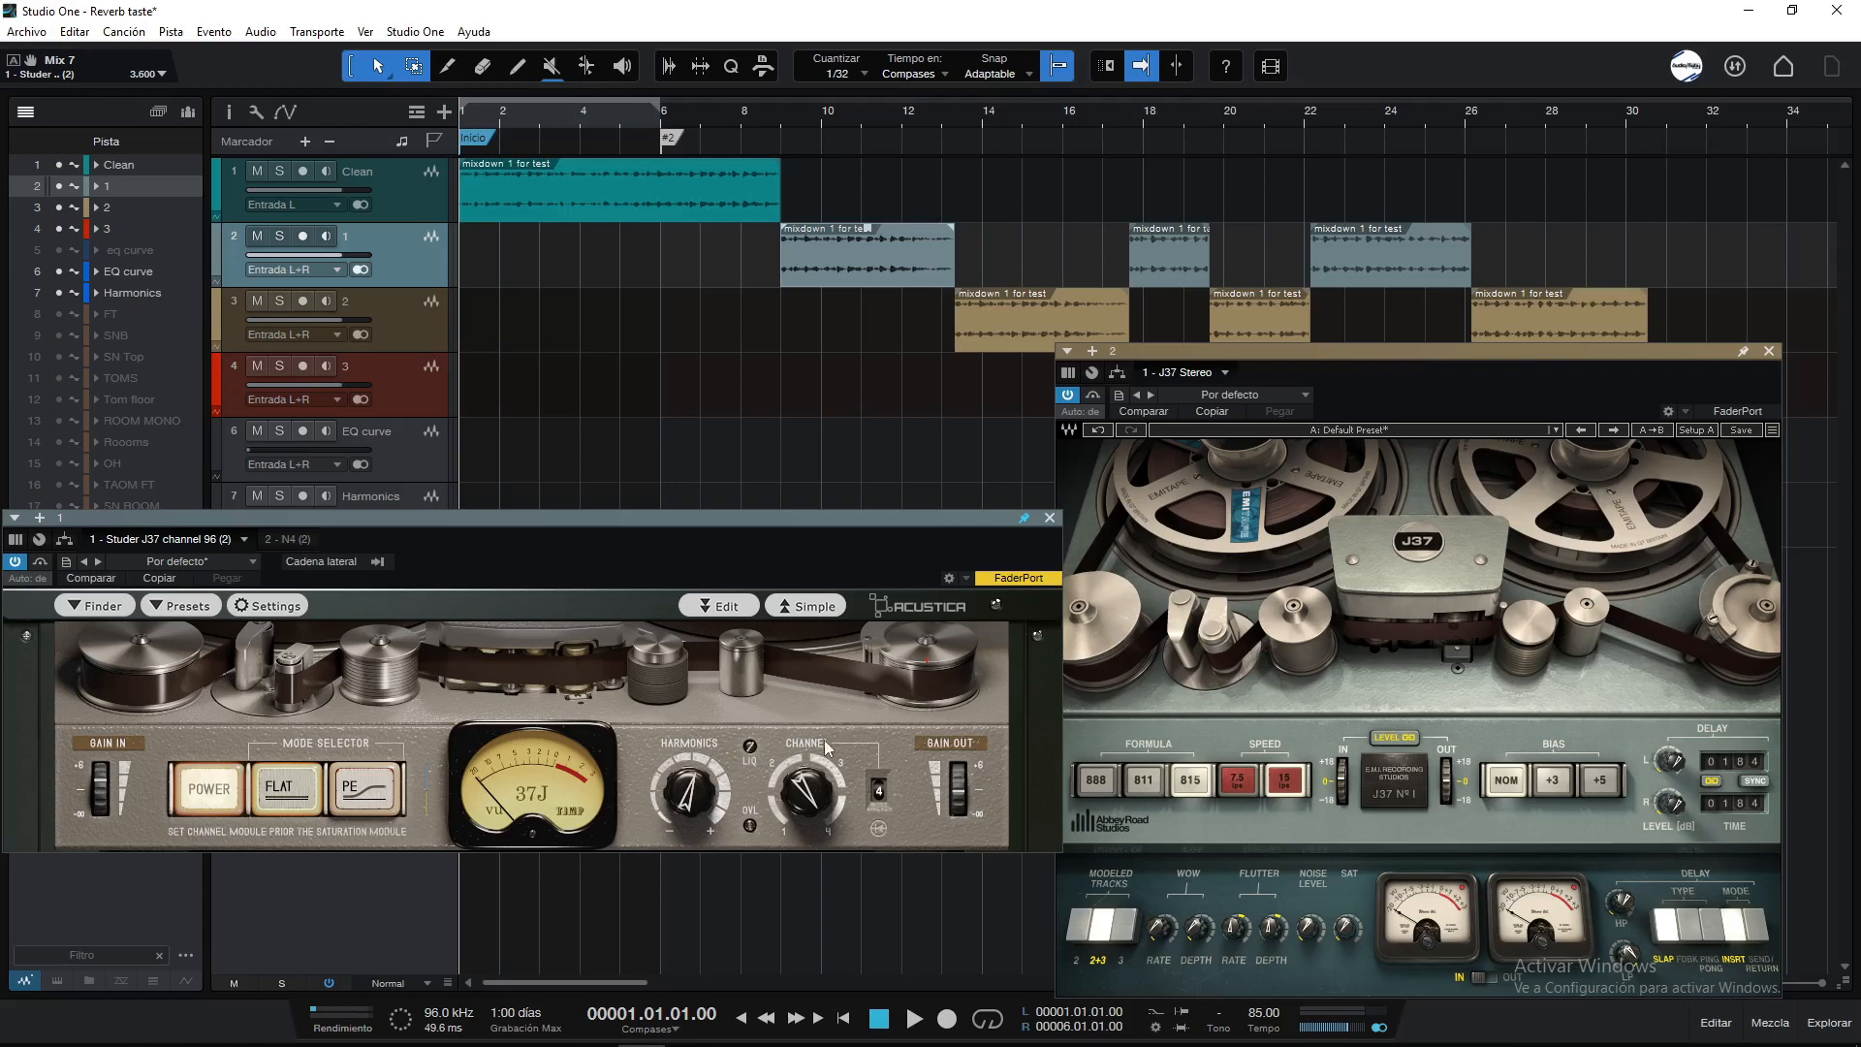
mouse_move(700, 793)
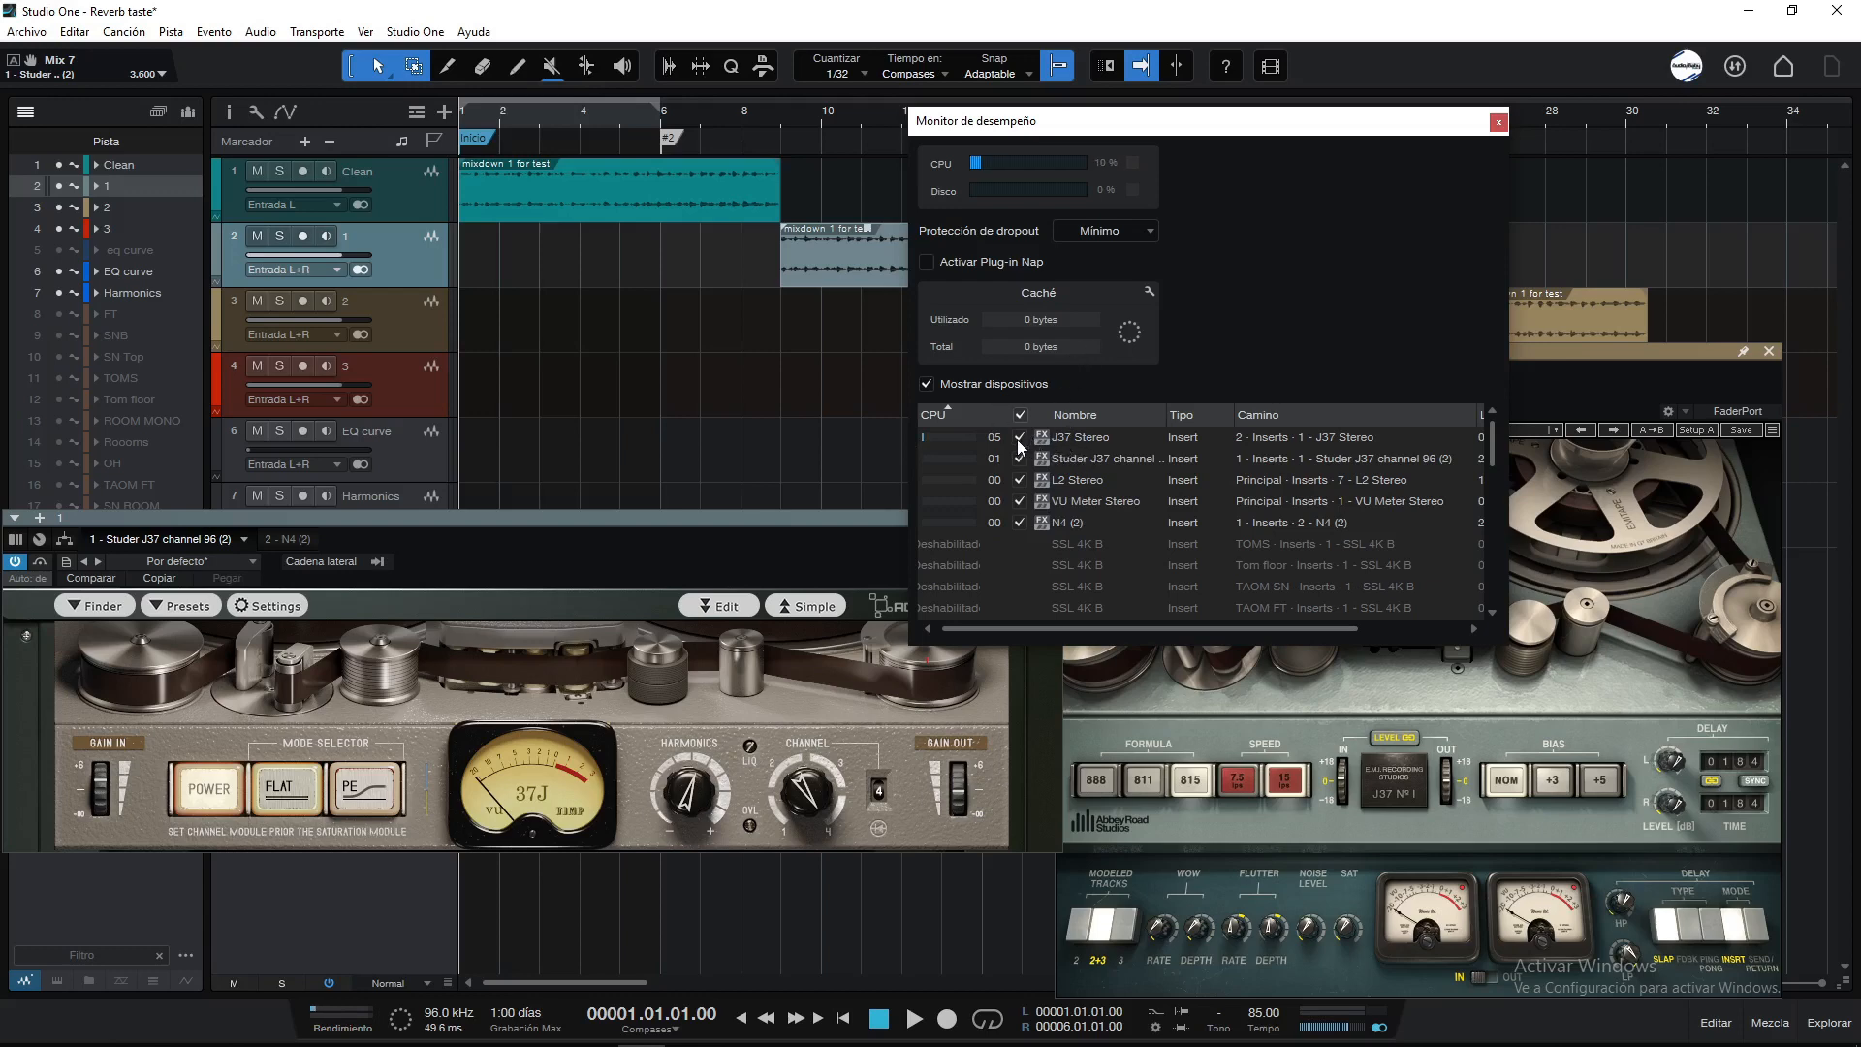
mouse_move(1070, 477)
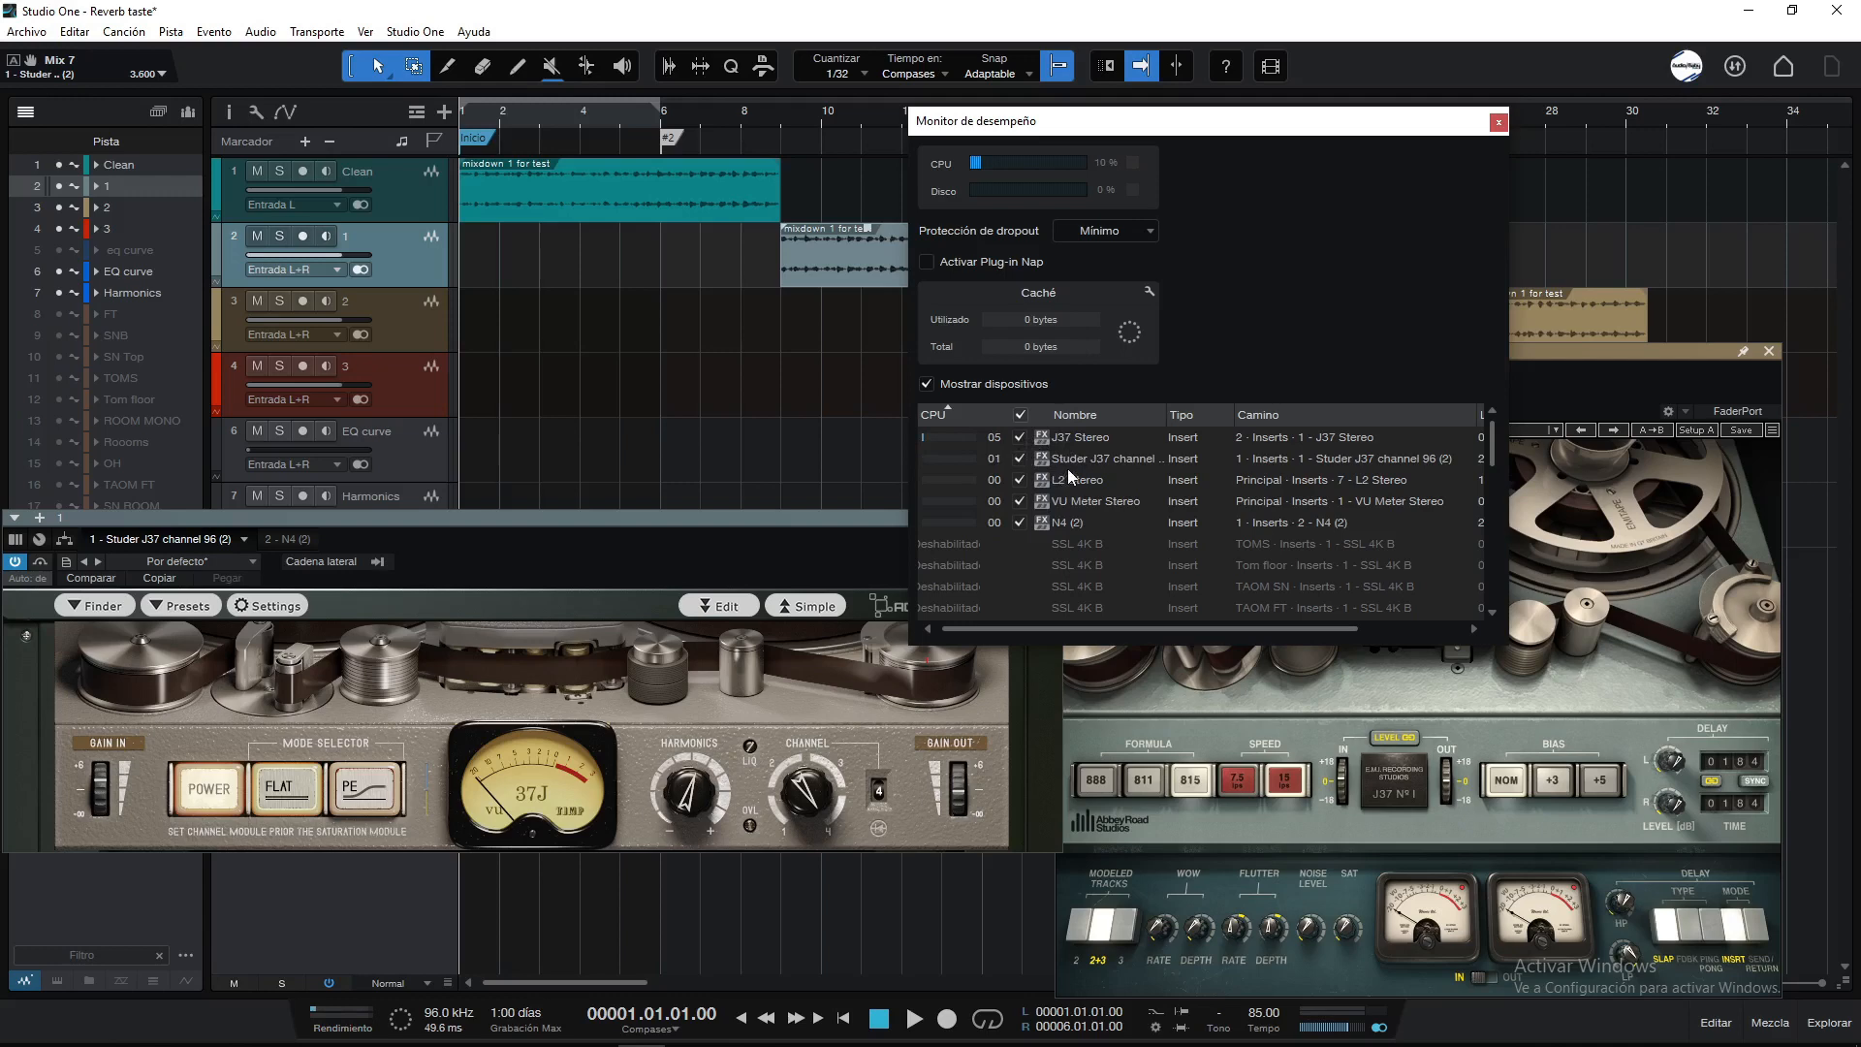
mouse_move(1023, 473)
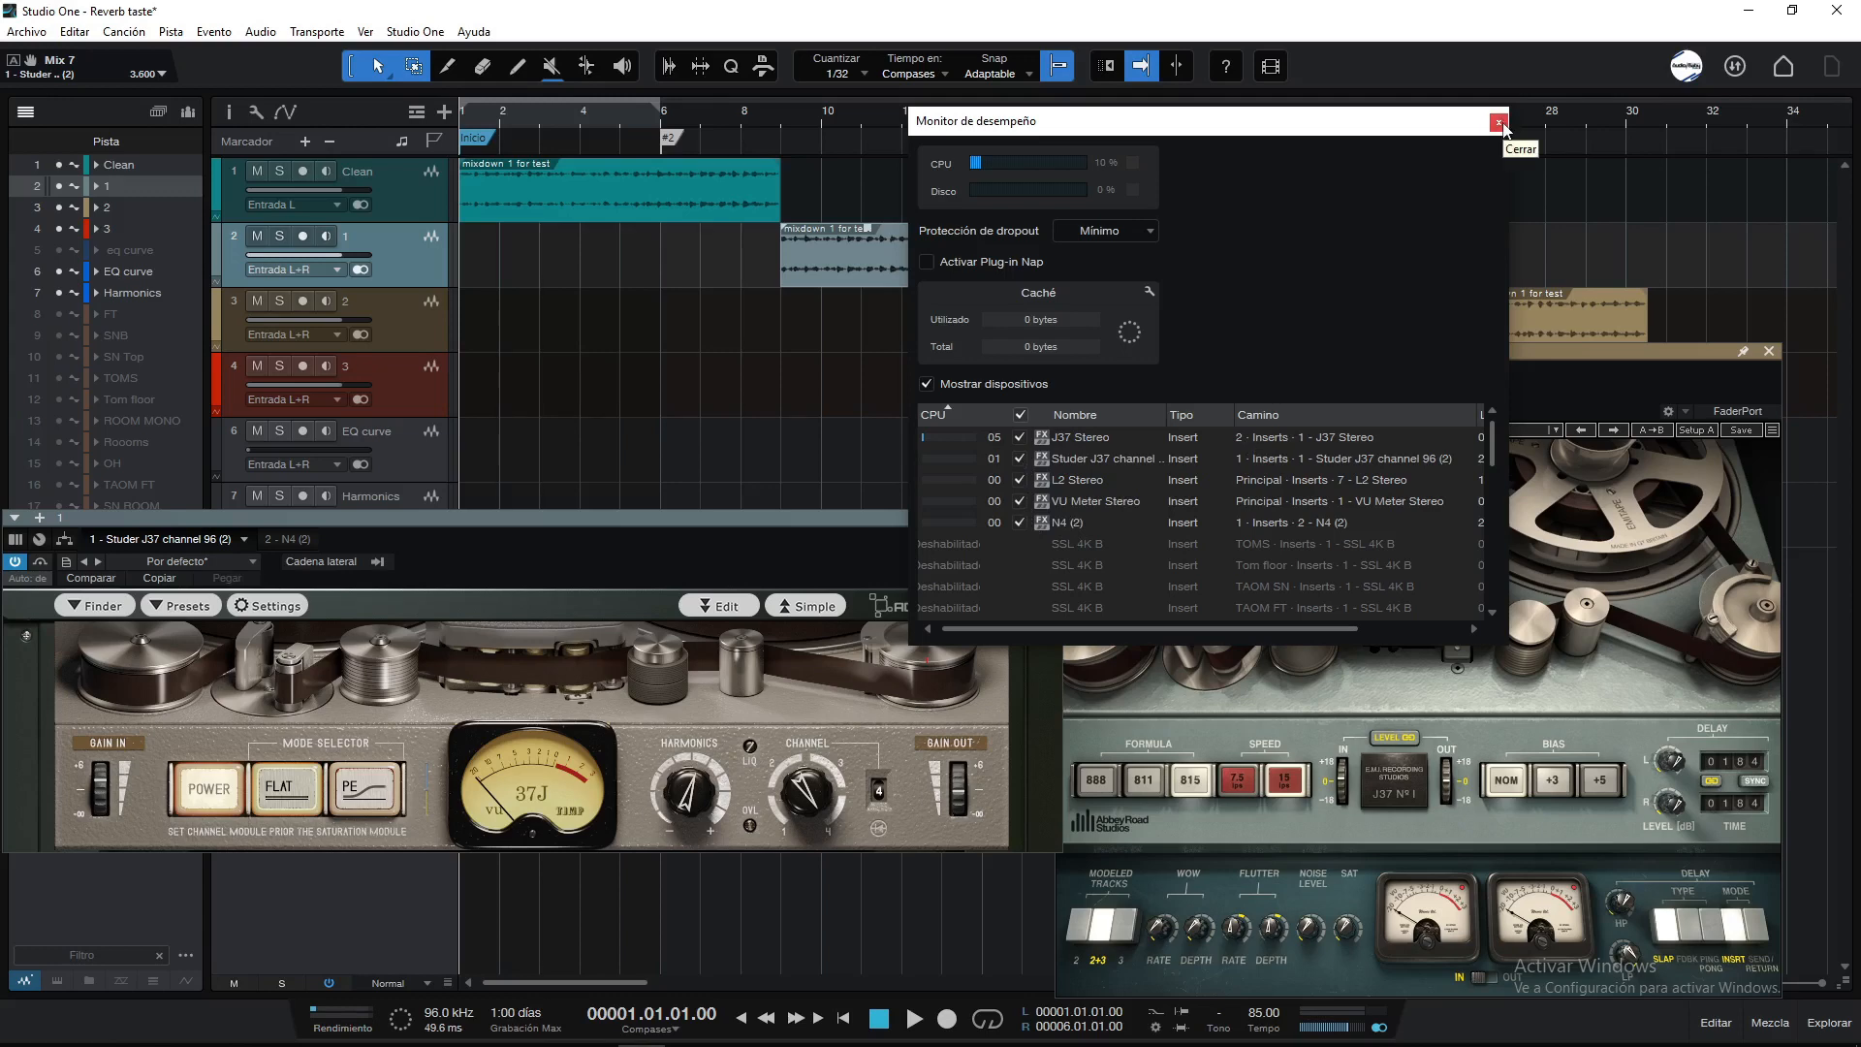
mouse_move(1504, 130)
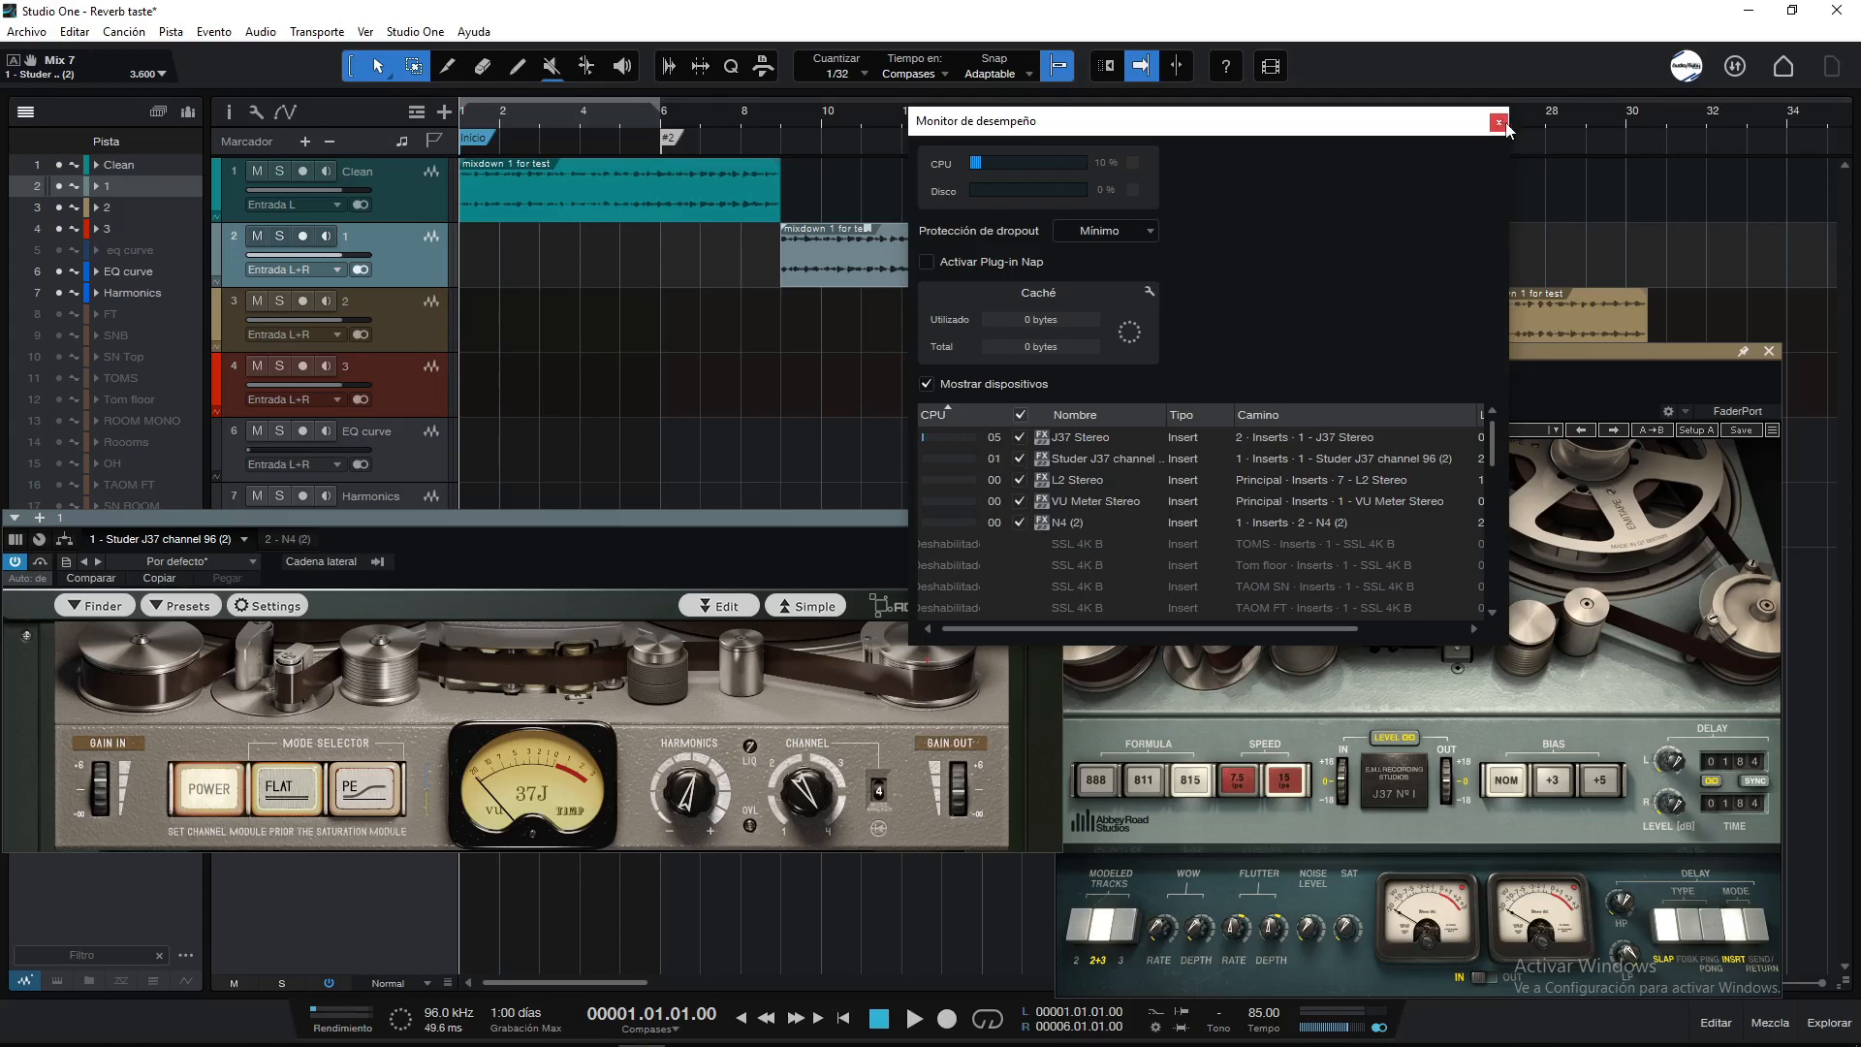